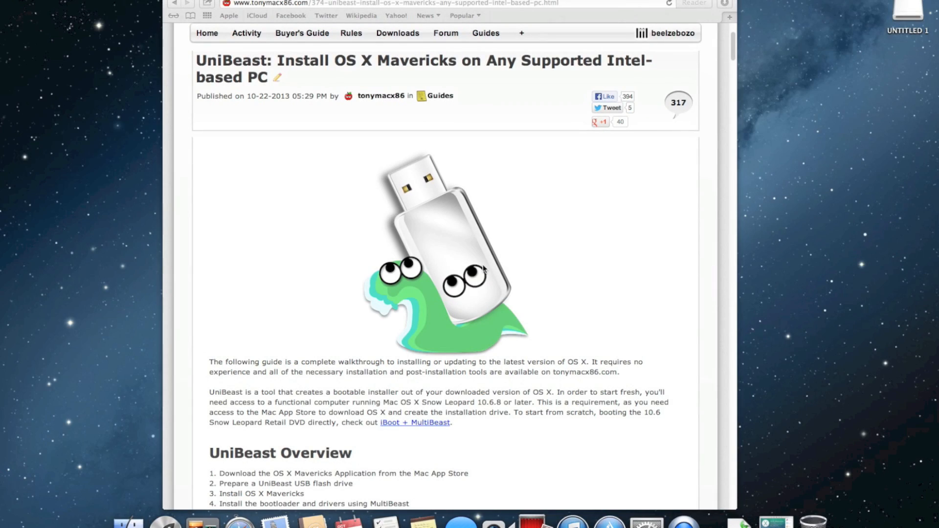
mouse_move(266, 108)
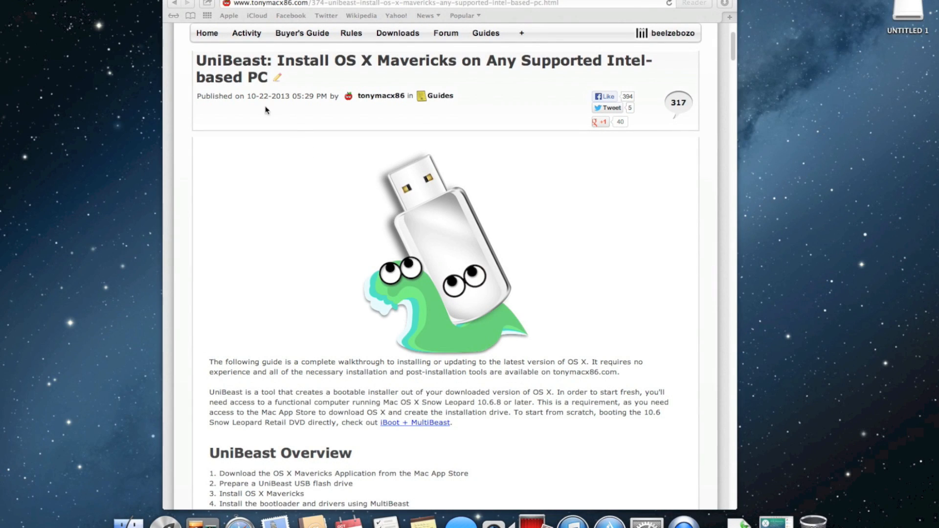
mouse_move(555, 86)
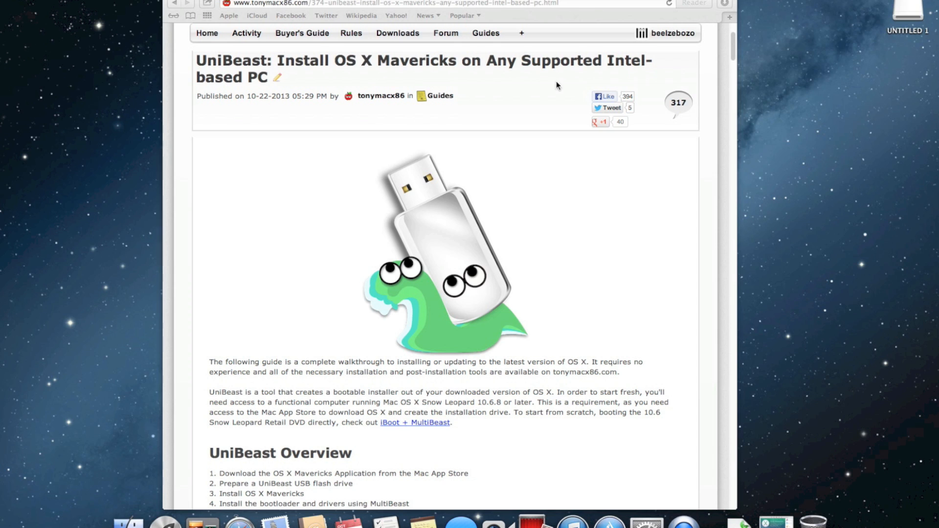
mouse_move(508, 211)
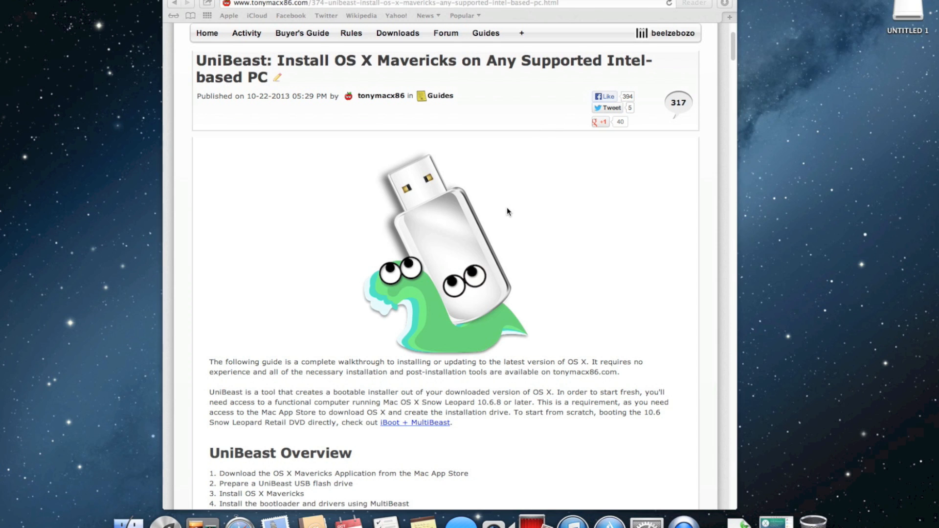
Step: Scroll the UniBeast guide down to its overview and Steps 1–2
scroll(down, 3)
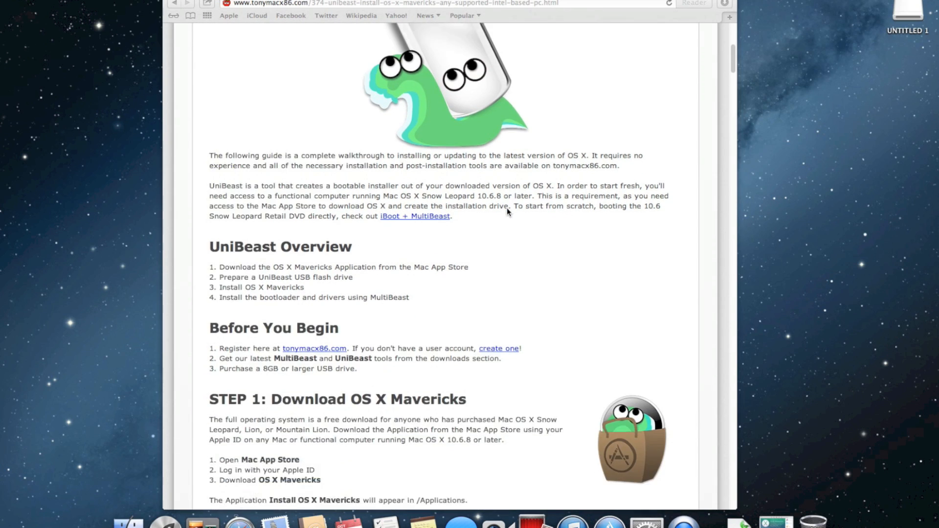
scroll(down, 3)
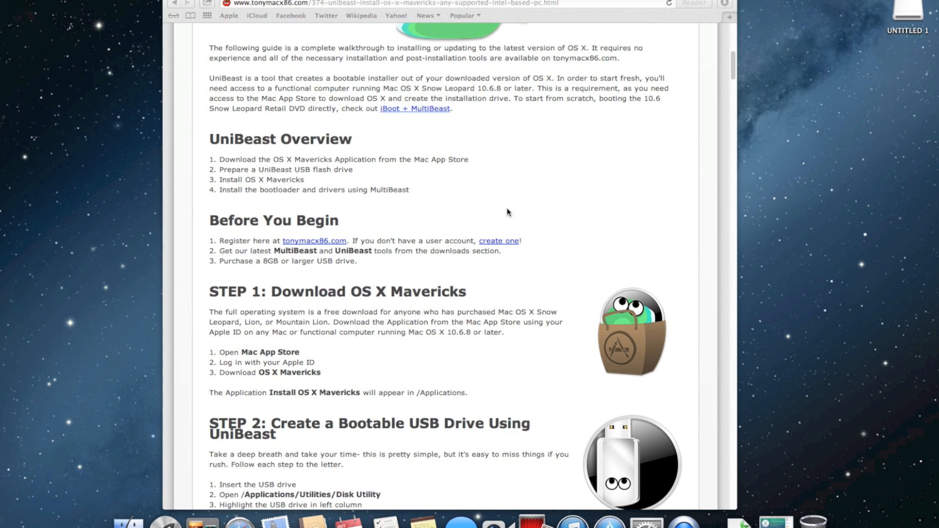
mouse_move(311, 74)
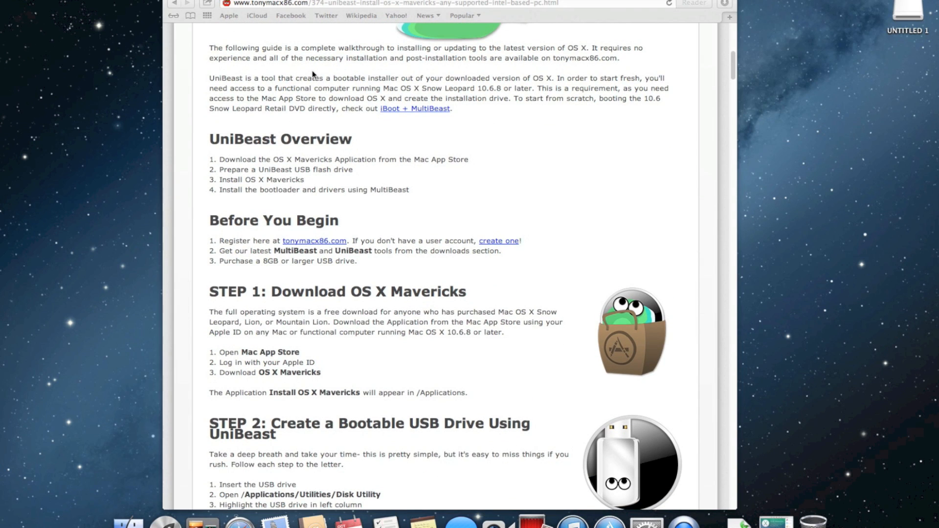
mouse_move(353, 71)
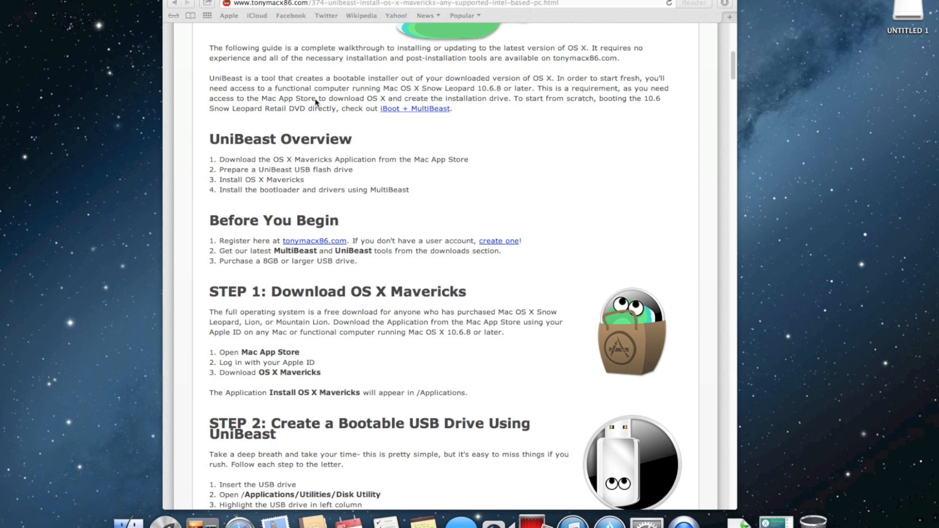
mouse_move(375, 106)
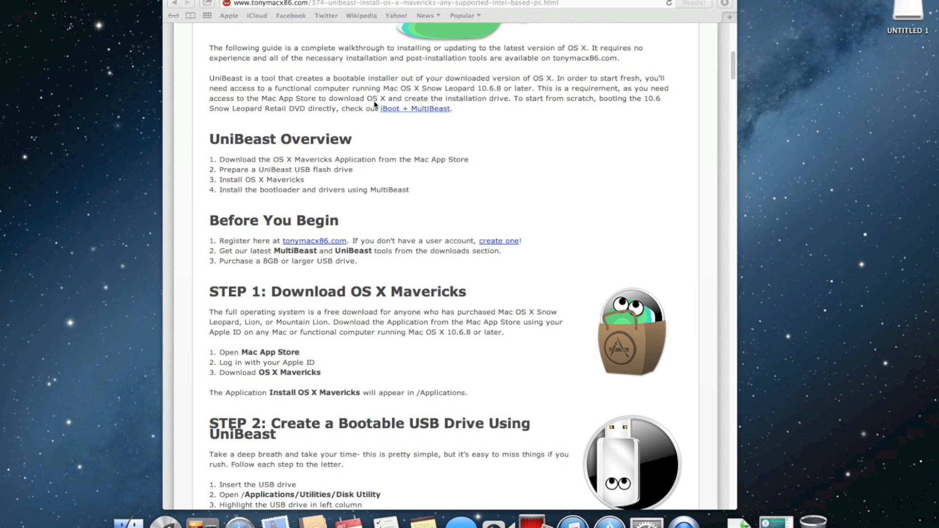
mouse_move(350, 115)
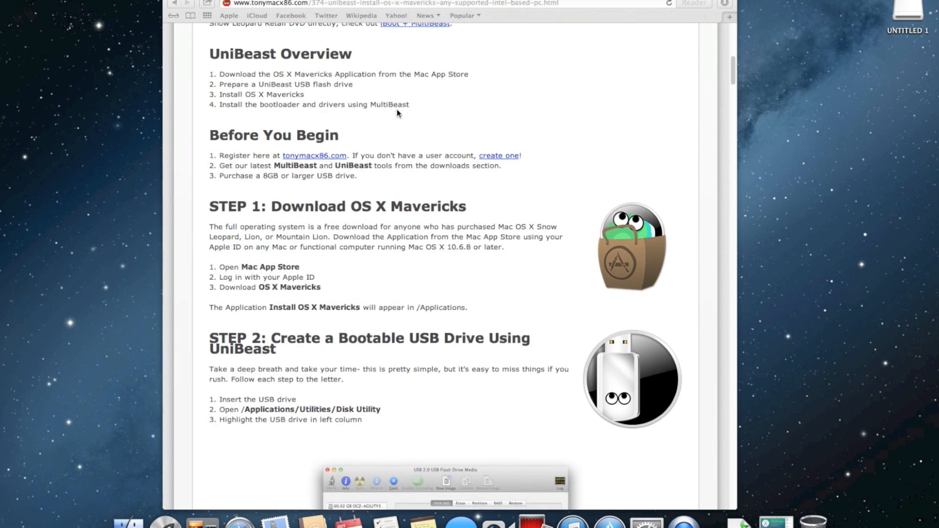
scroll(down, 3)
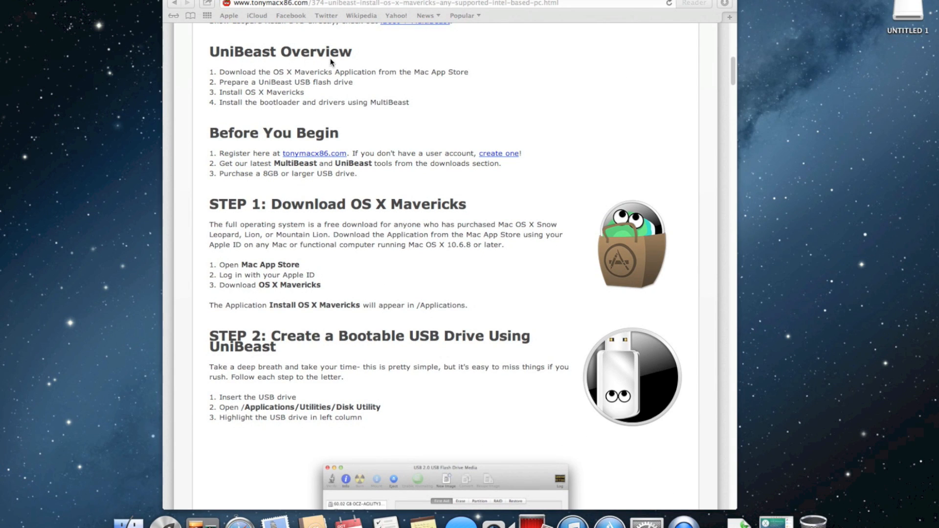
mouse_move(353, 81)
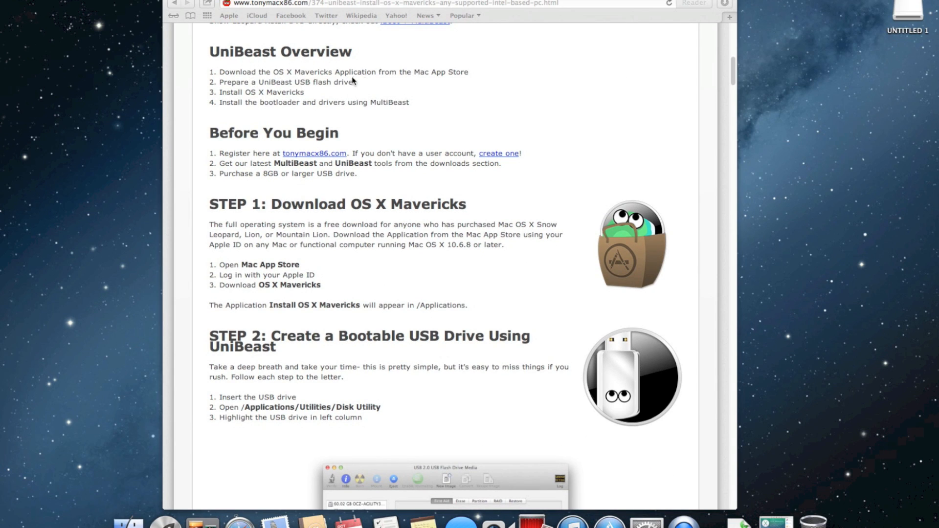
mouse_move(335, 89)
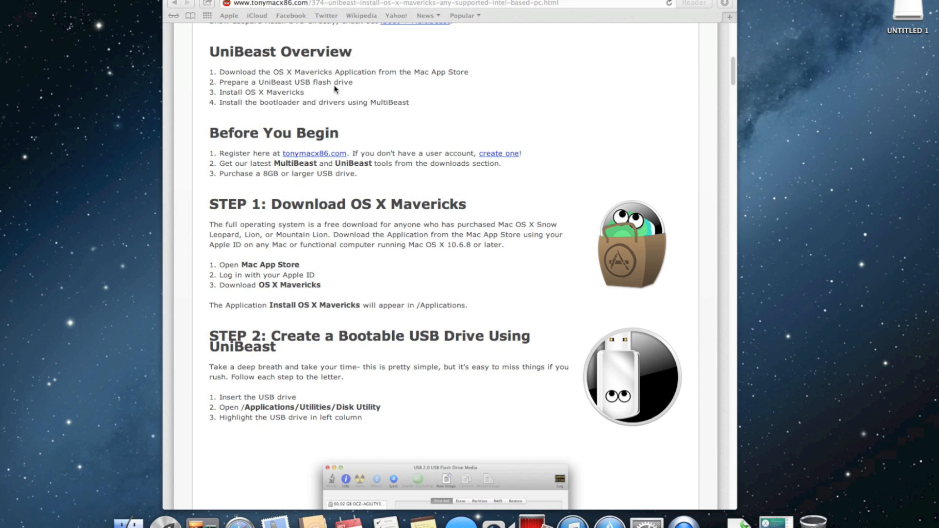
mouse_move(248, 99)
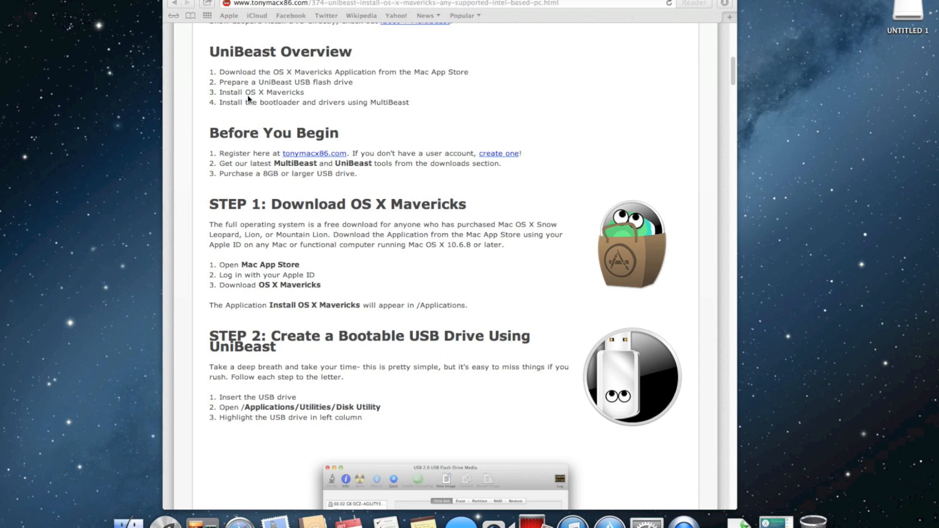
mouse_move(255, 110)
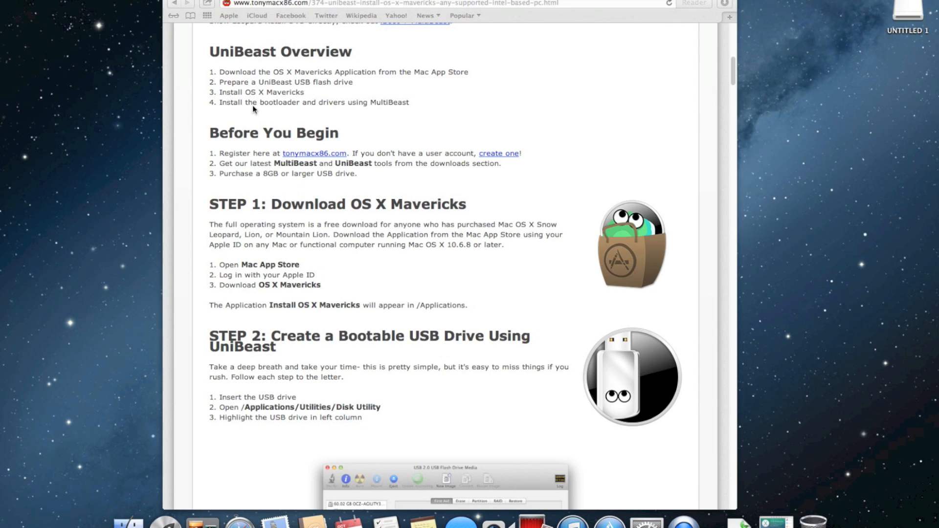
mouse_move(285, 166)
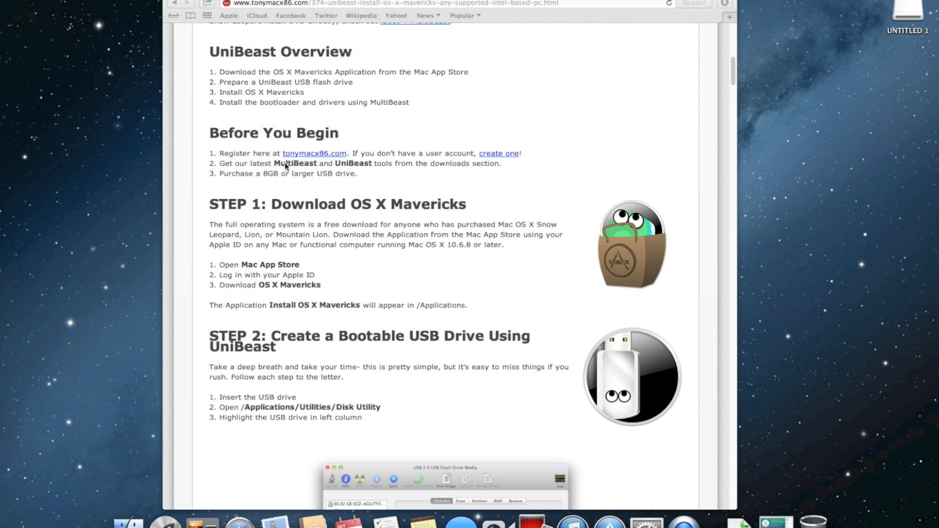
mouse_move(307, 161)
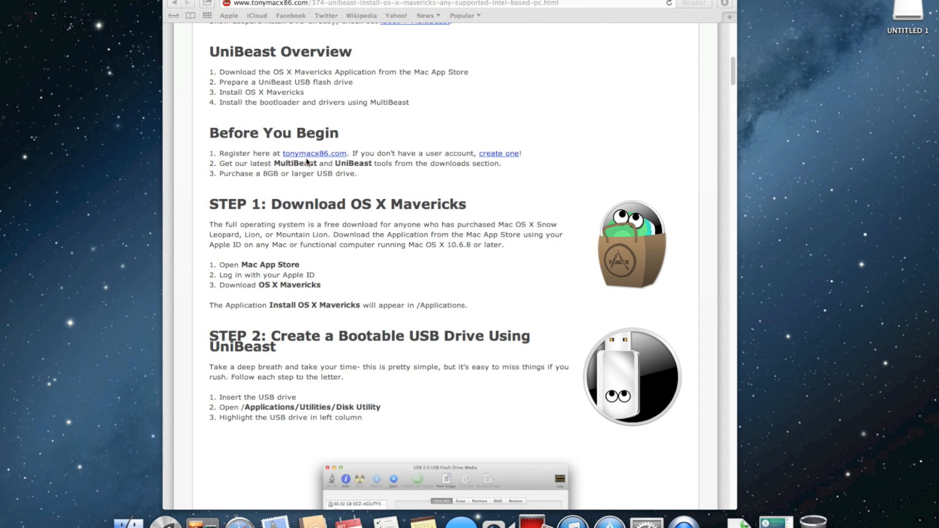
mouse_move(454, 160)
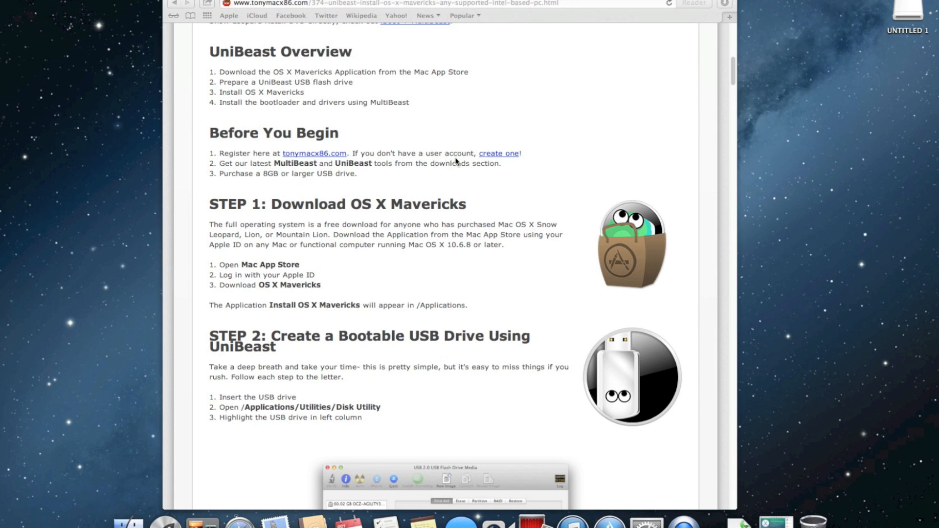
mouse_move(254, 168)
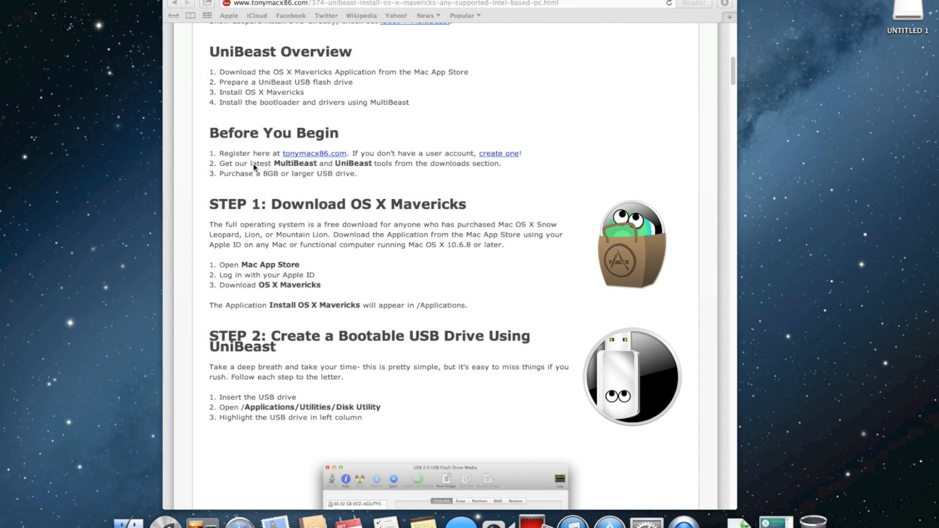
mouse_move(485, 171)
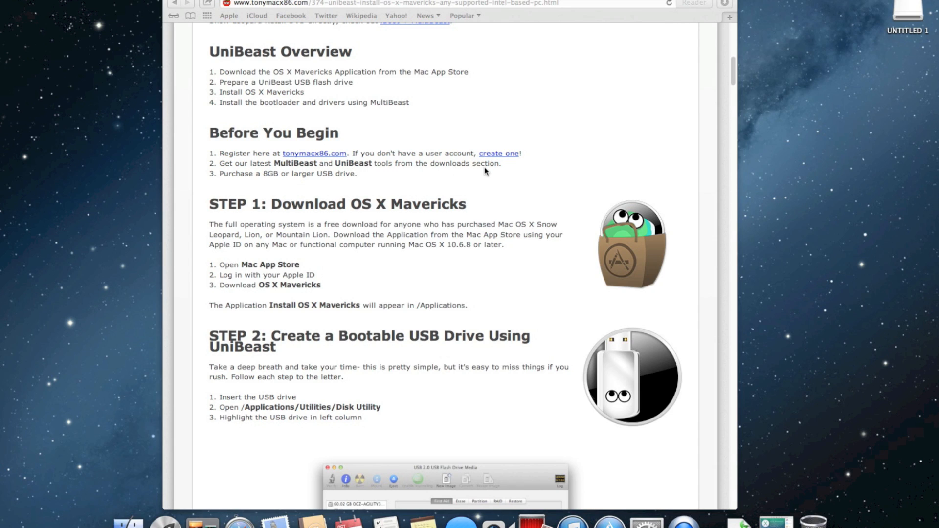
mouse_move(294, 184)
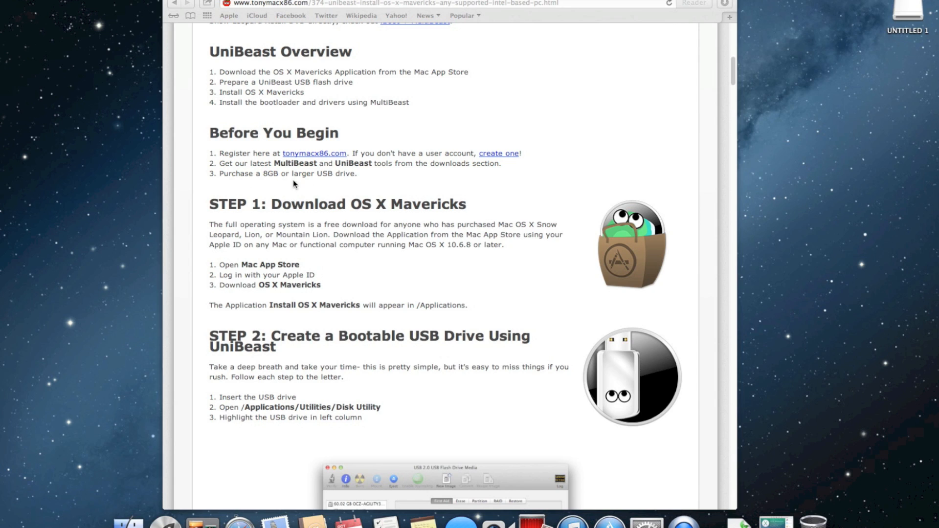
scroll(down, 3)
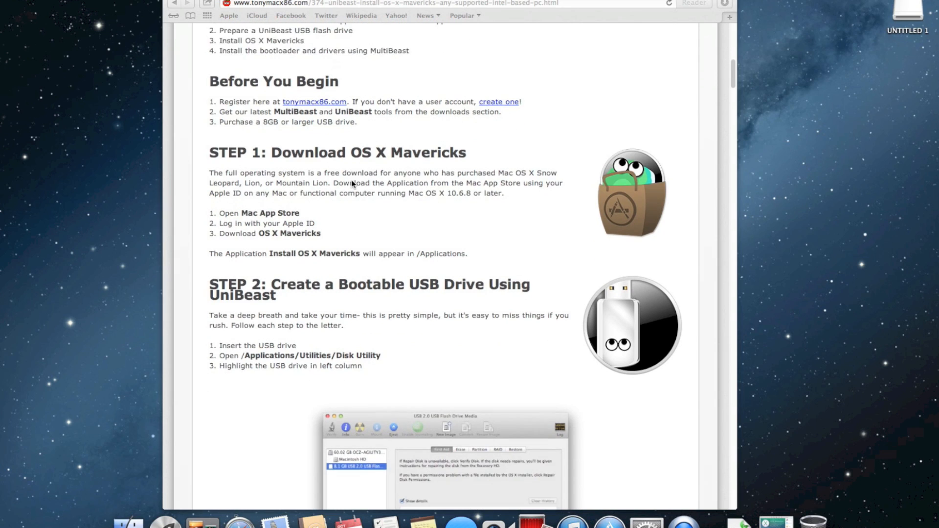
scroll(down, 3)
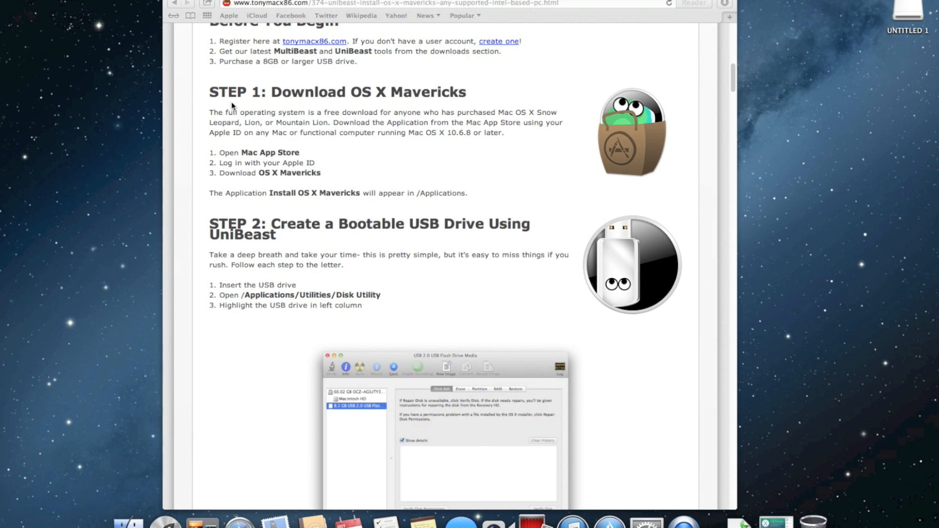
mouse_move(420, 107)
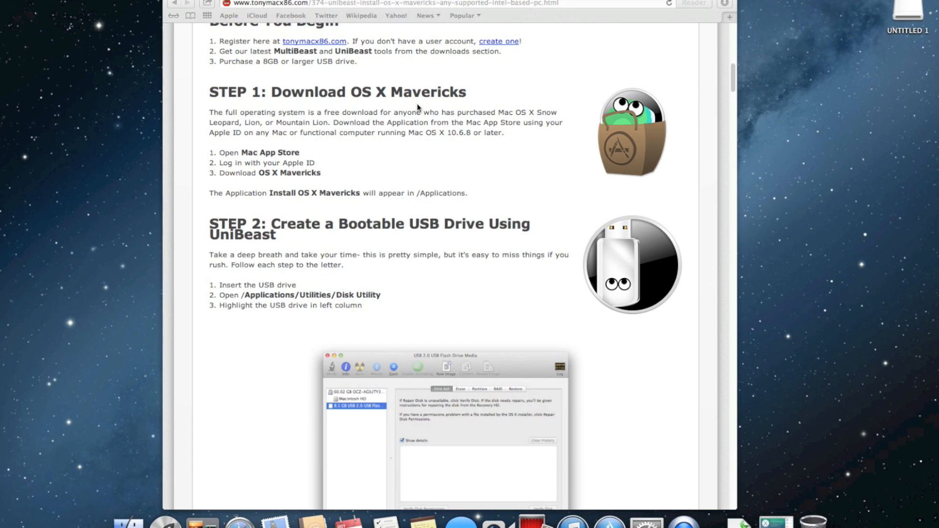
mouse_move(310, 121)
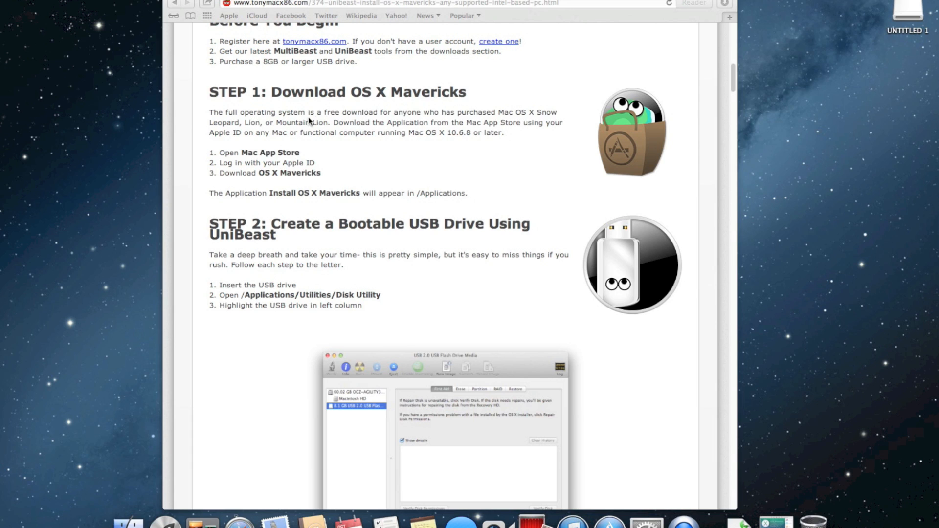
mouse_move(517, 119)
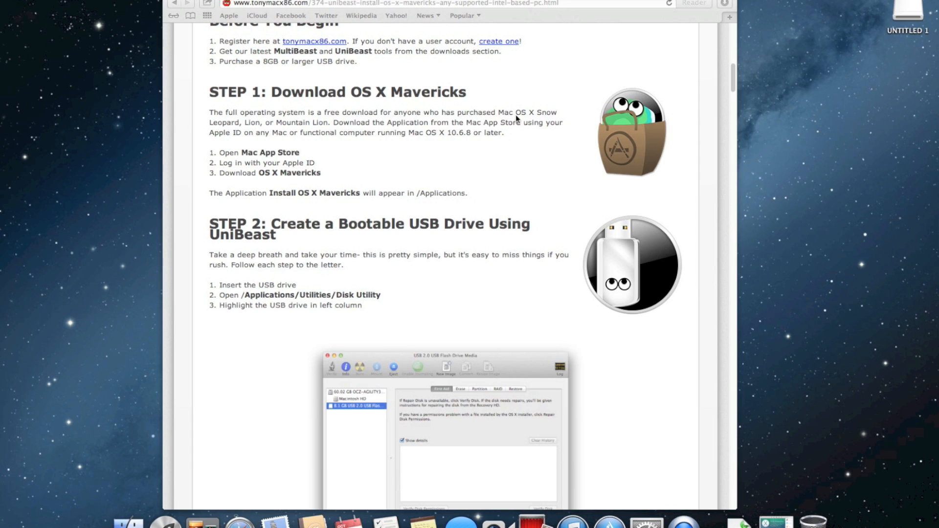
mouse_move(388, 131)
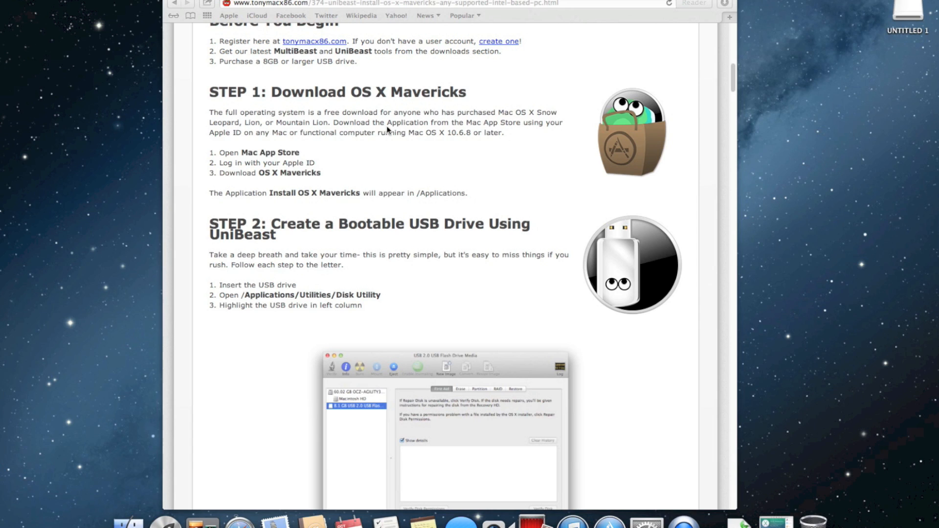
mouse_move(355, 142)
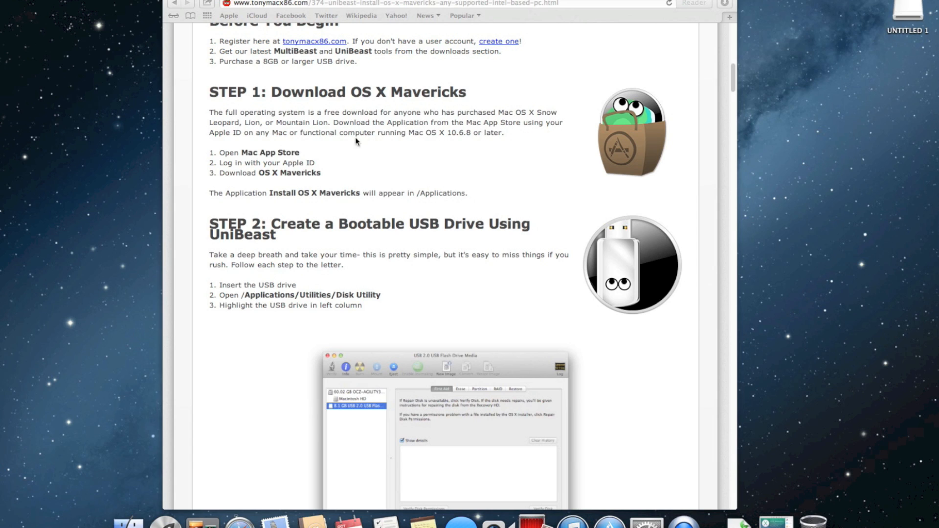
mouse_move(490, 144)
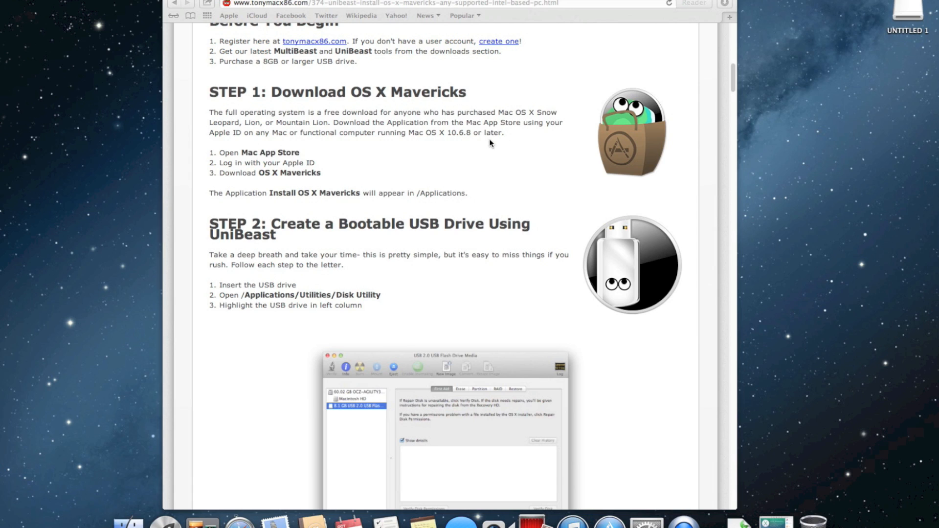
mouse_move(258, 160)
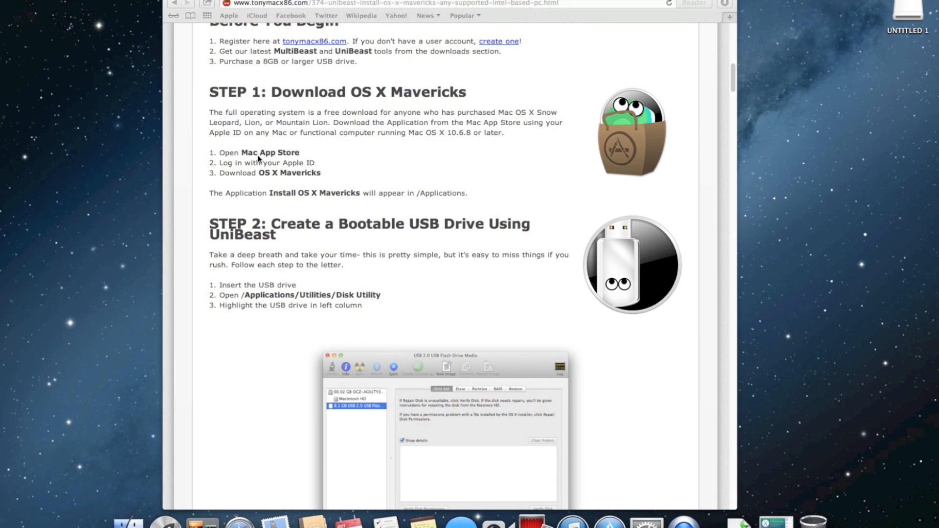
mouse_move(252, 182)
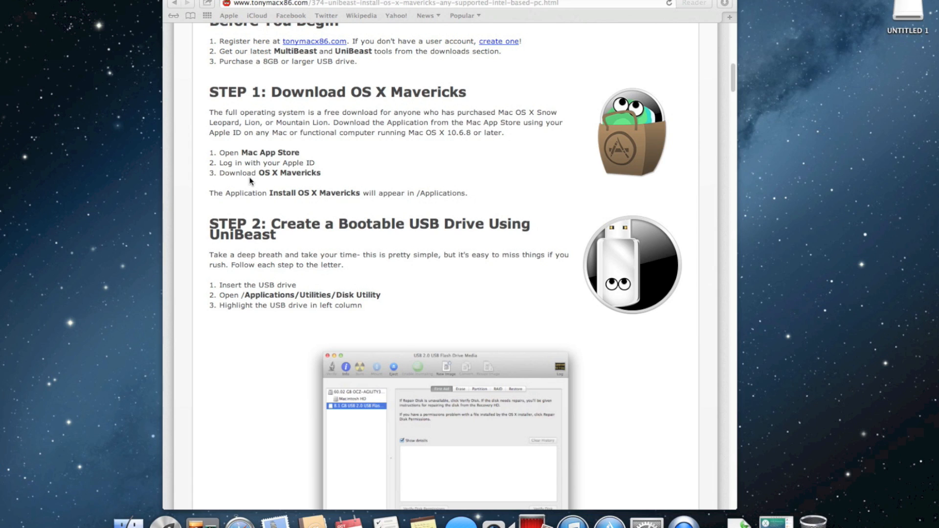
mouse_move(608, 522)
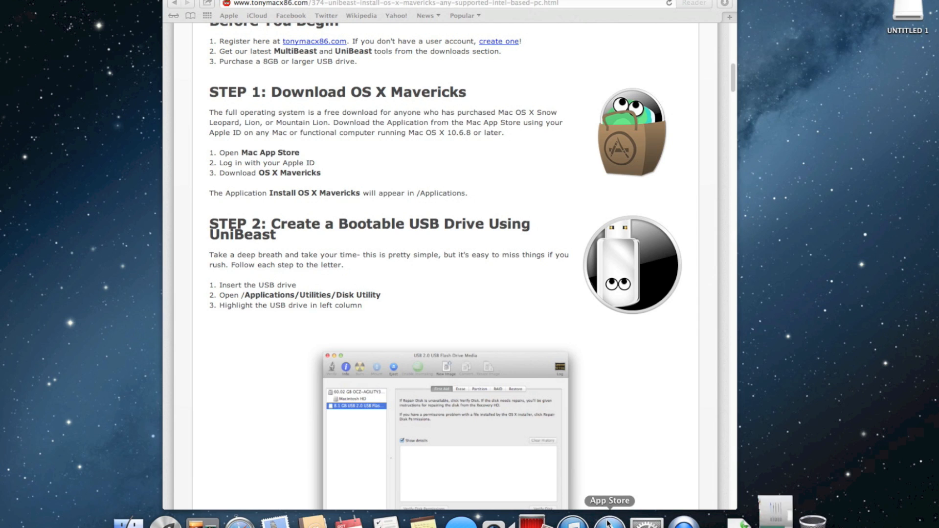
click(609, 522)
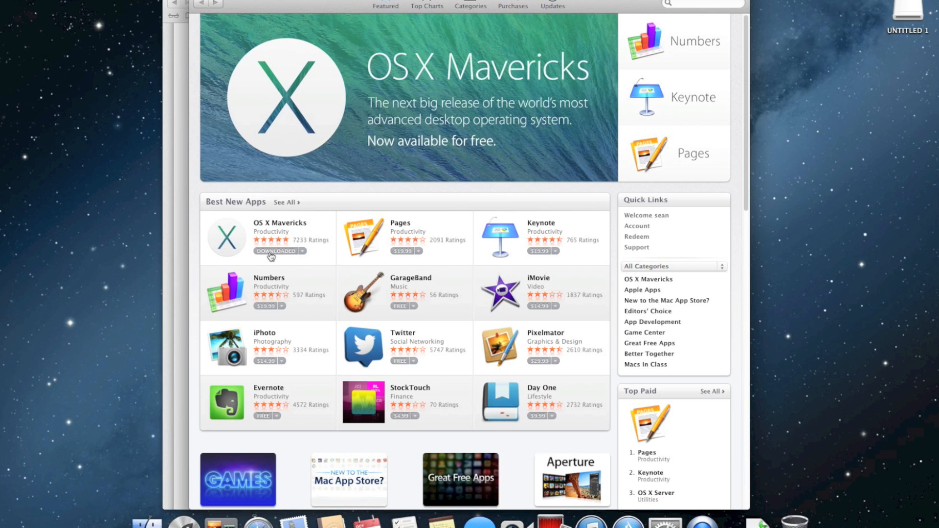
mouse_move(267, 245)
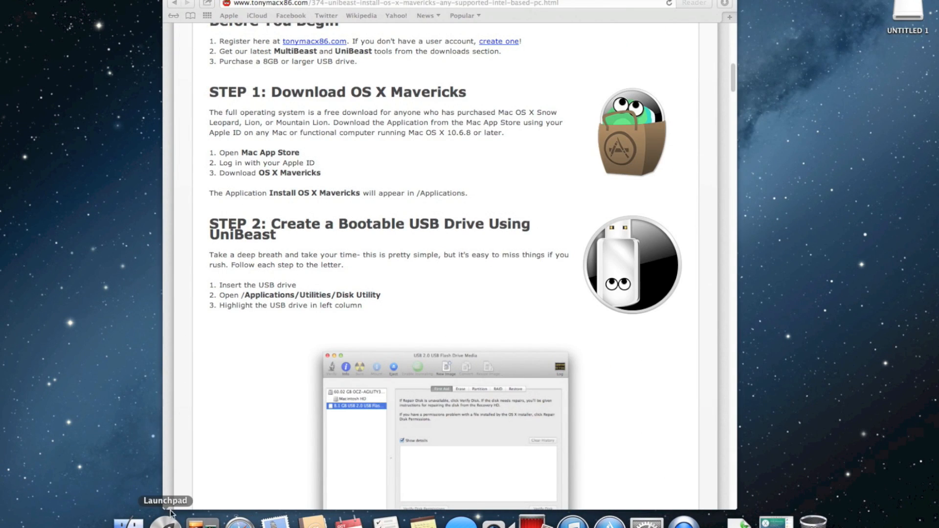
Step: Bring the guide forward and scroll to Step 2's Disk Utility Partition instructions
click(165, 524)
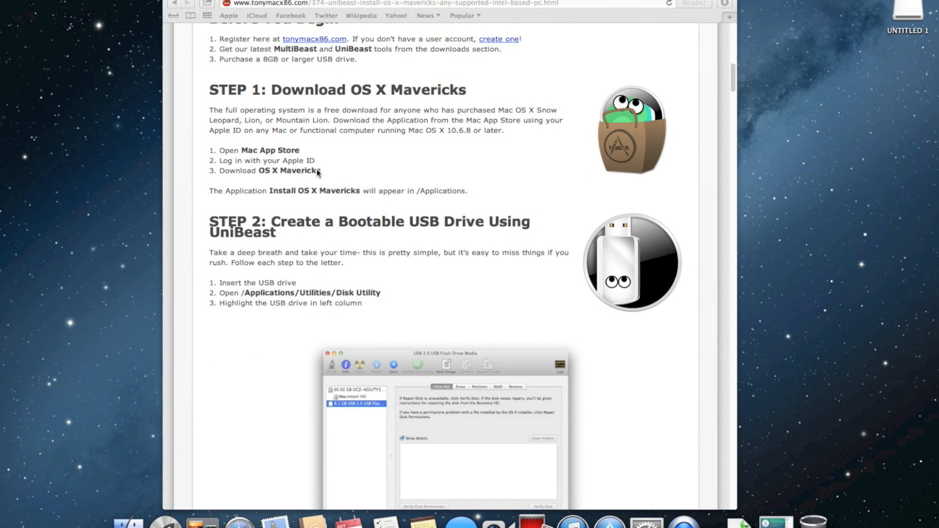
scroll(down, 3)
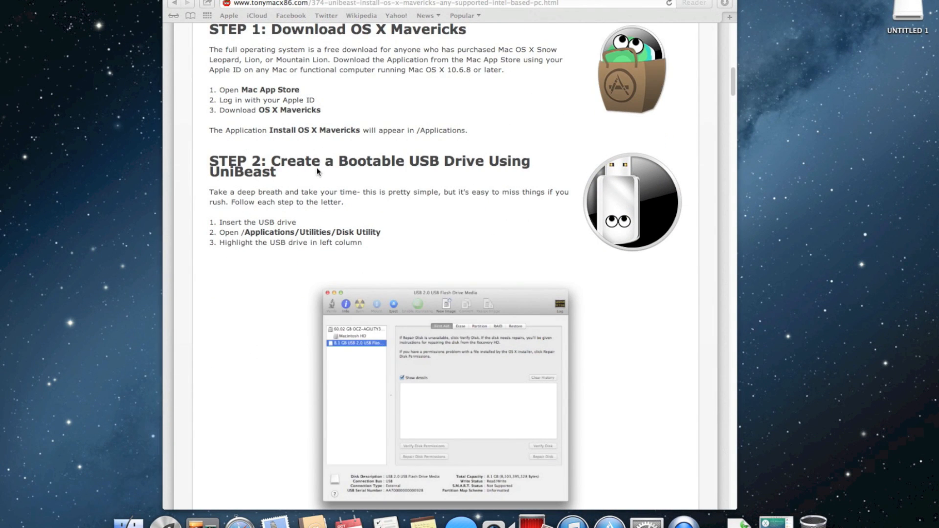
scroll(down, 3)
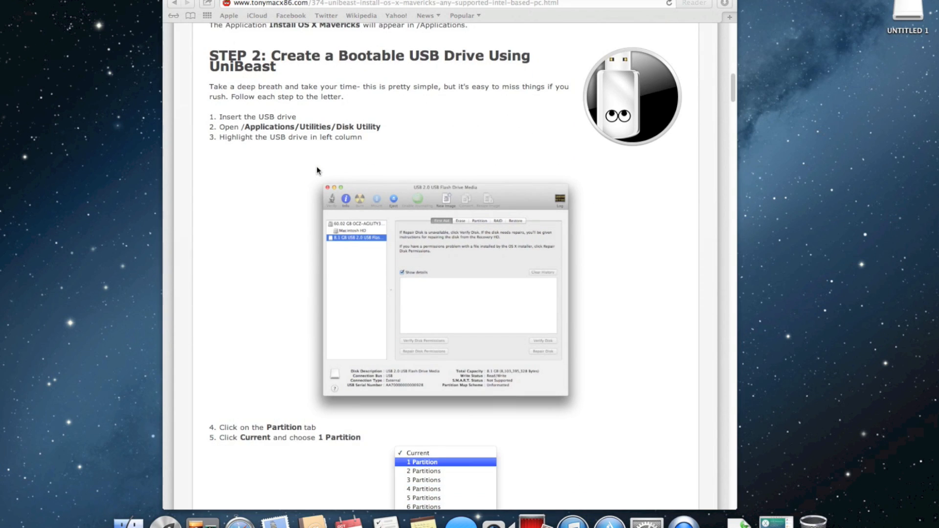
scroll(down, 3)
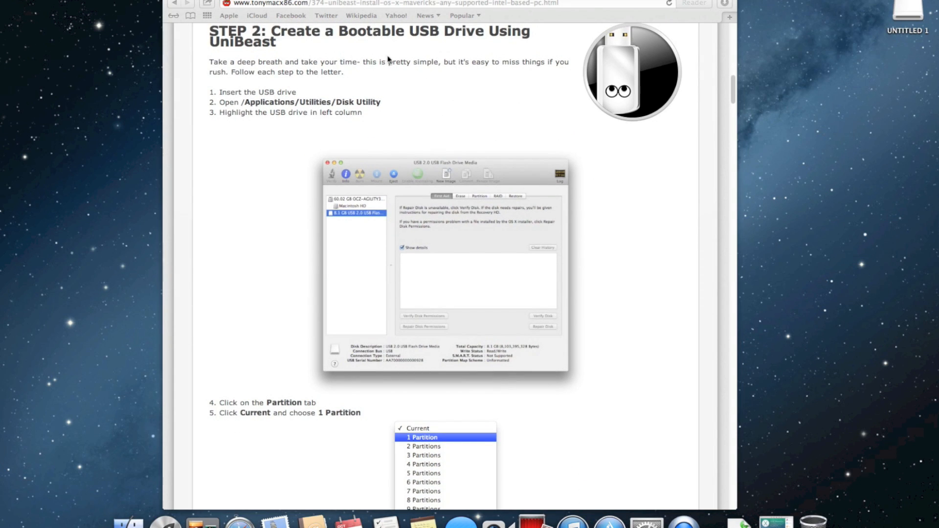
mouse_move(319, 82)
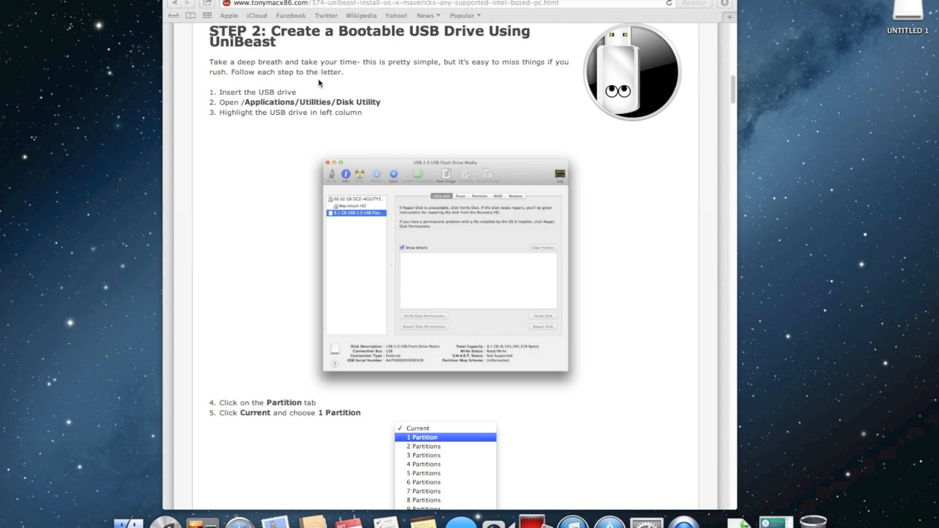
mouse_move(273, 103)
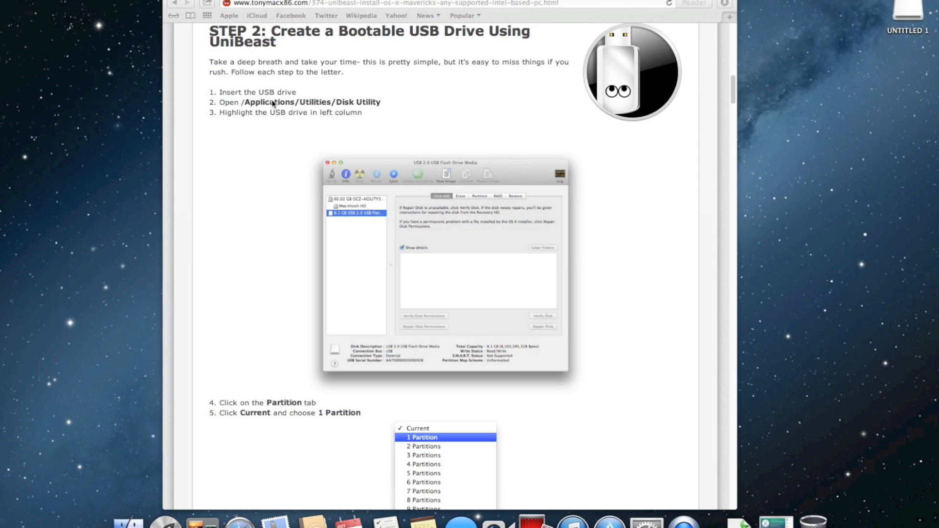
mouse_move(886, 20)
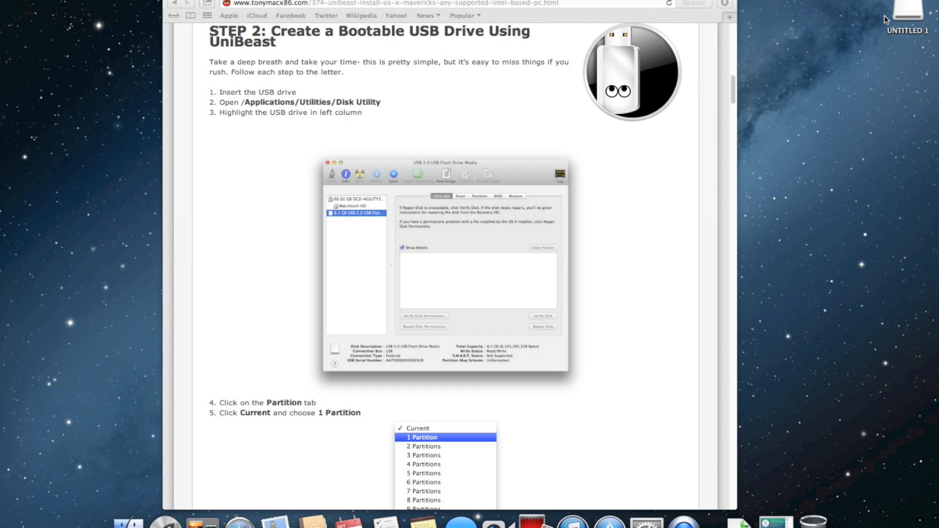
mouse_move(276, 105)
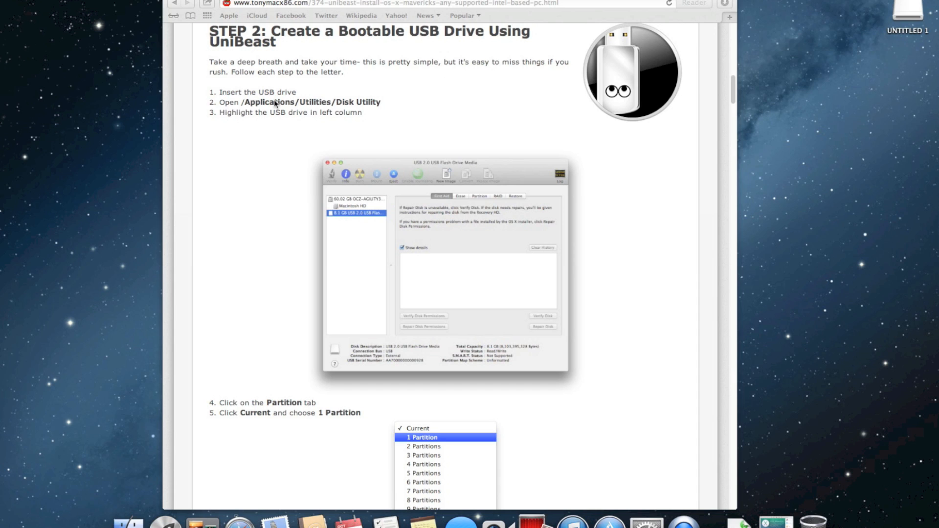
mouse_move(258, 229)
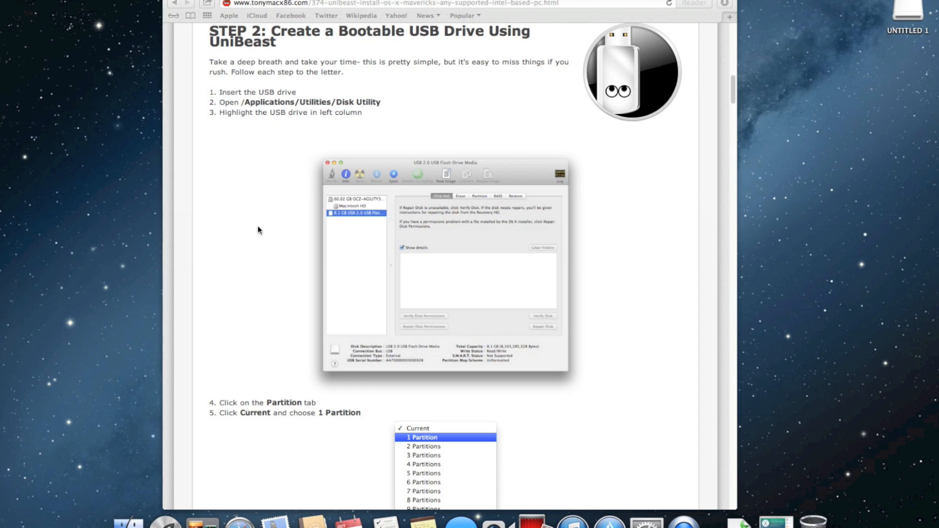
scroll(down, 3)
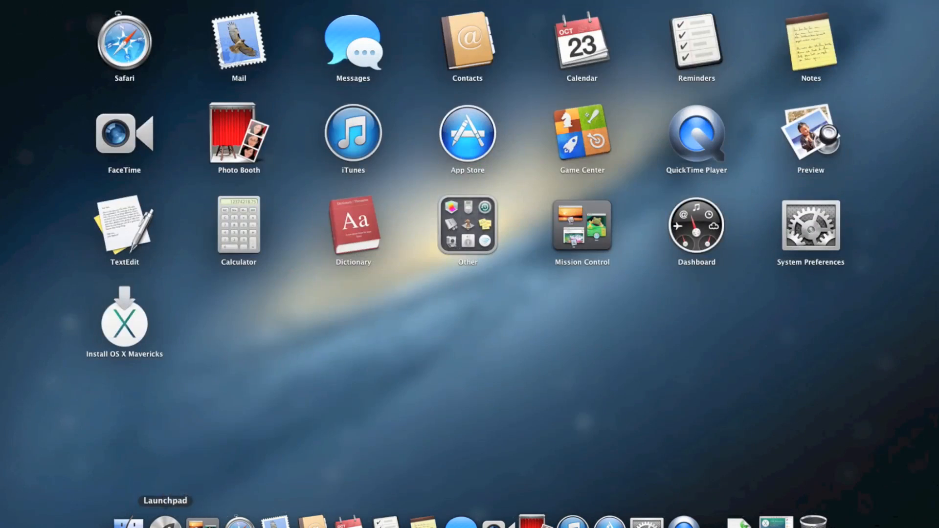
Step: Launch Disk Utility from the Other group and select the 8.02 GB Patriot drive
click(468, 225)
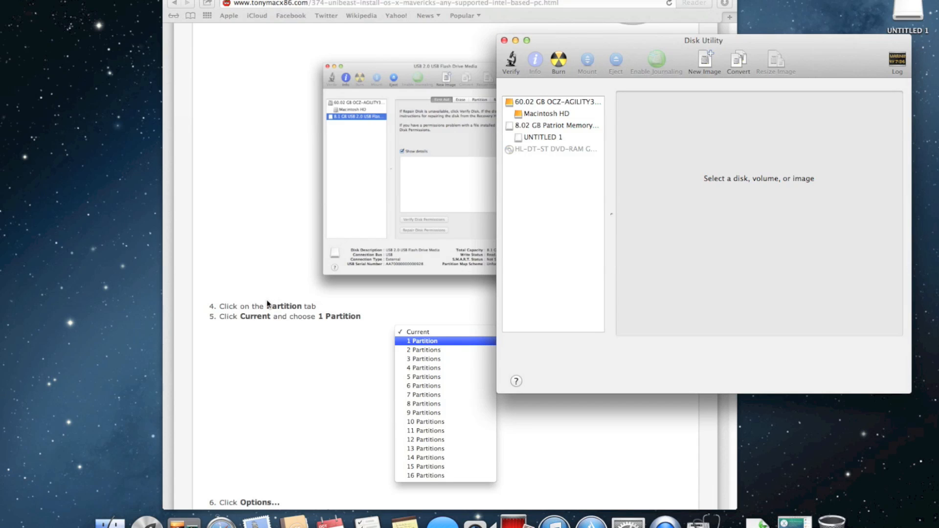
click(556, 125)
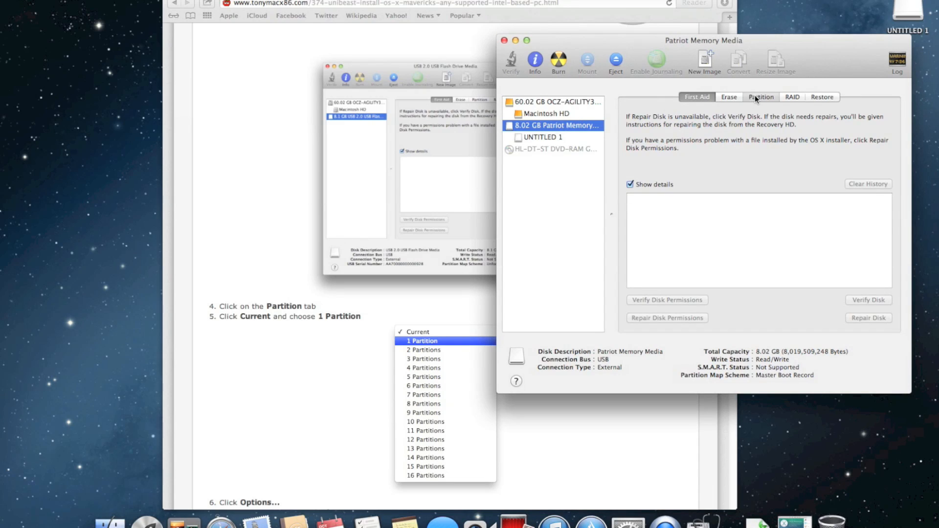
Step: Choose a 1 Partition layout on the Patriot drive with Master Boot Record scheme
click(761, 96)
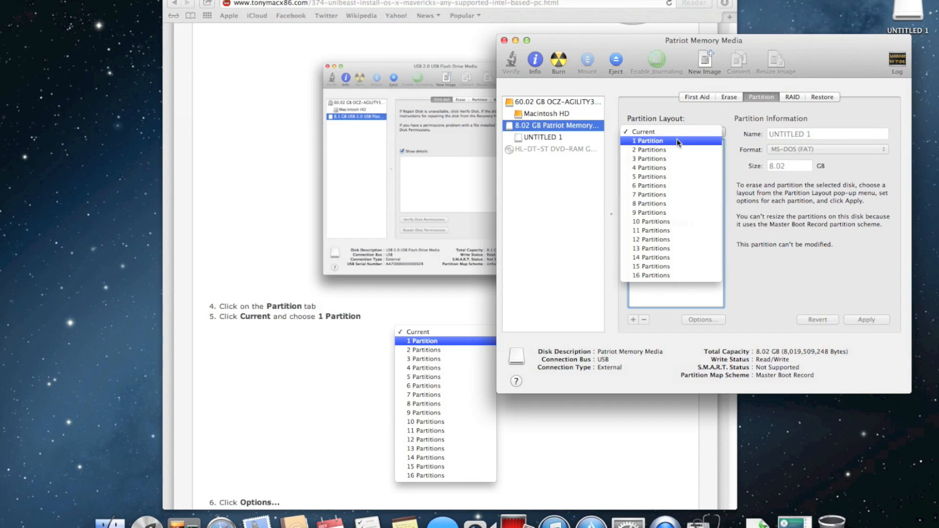
click(648, 140)
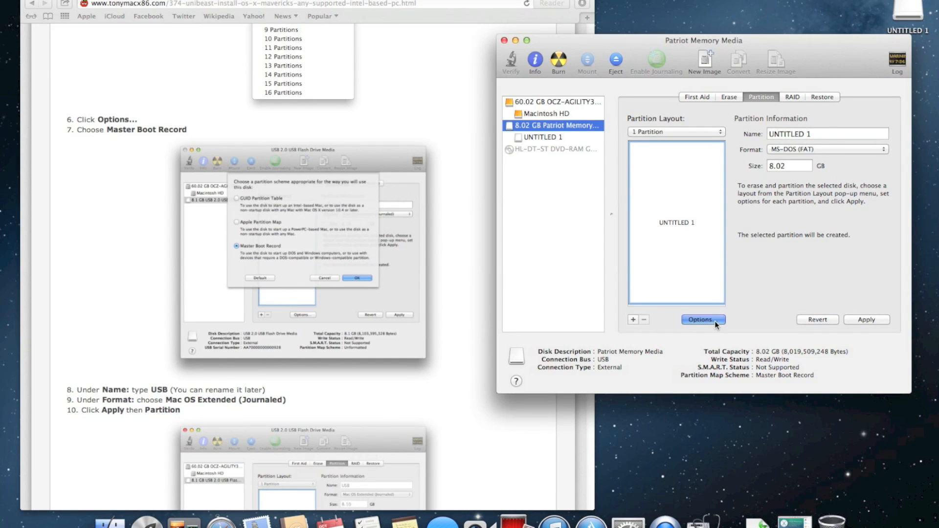
click(703, 319)
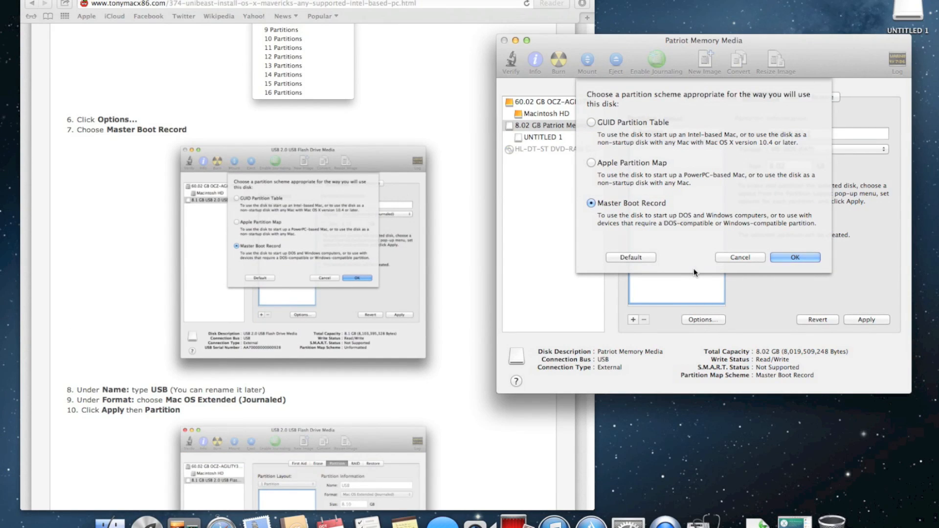
mouse_move(692, 225)
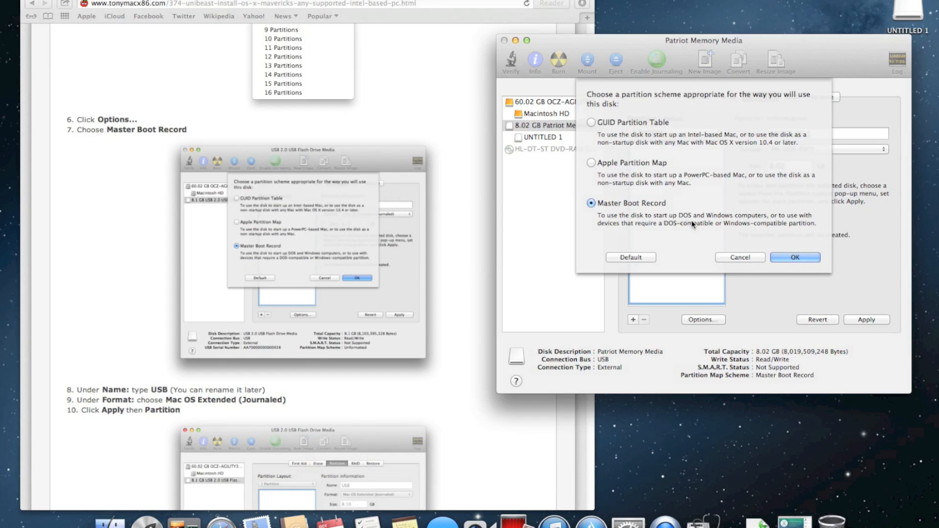
click(795, 258)
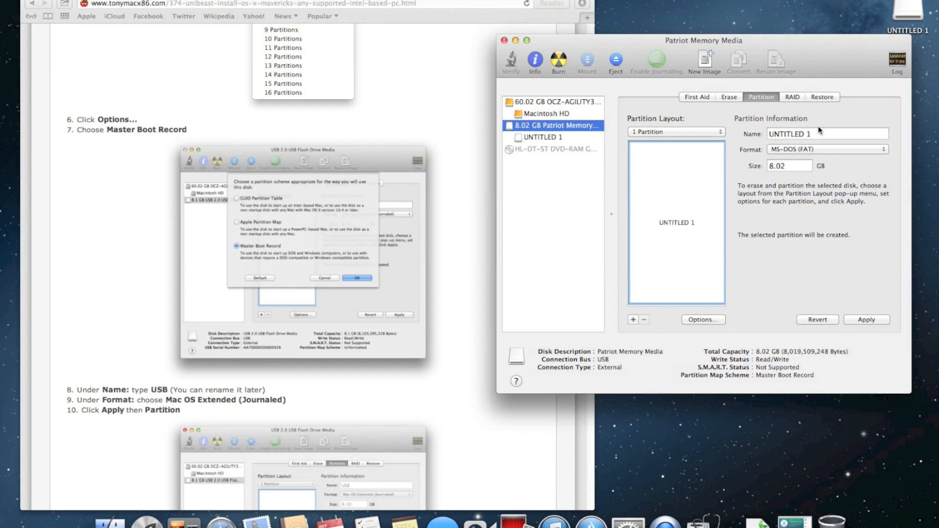
Step: Name the partition UniBeast as Mac OS Extended (Journaled), apply and confirm partitioning
click(827, 149)
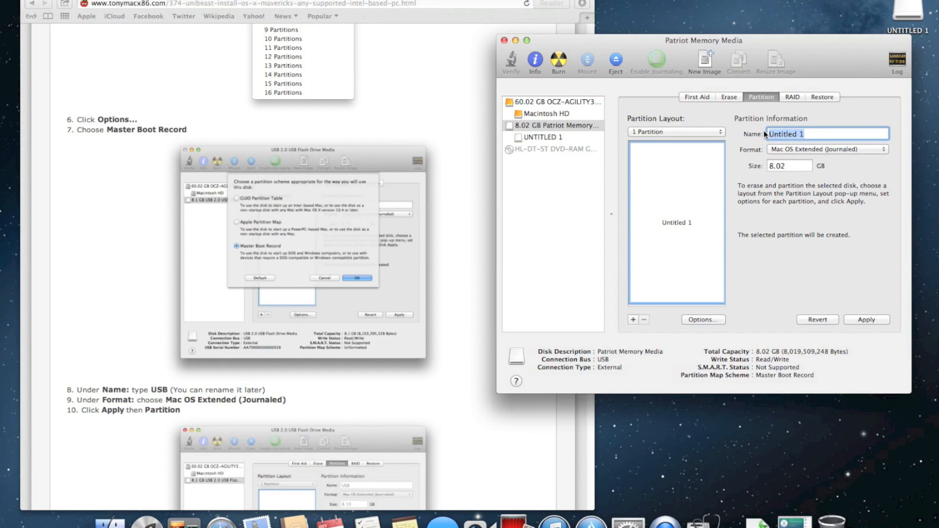
text(UnibE)
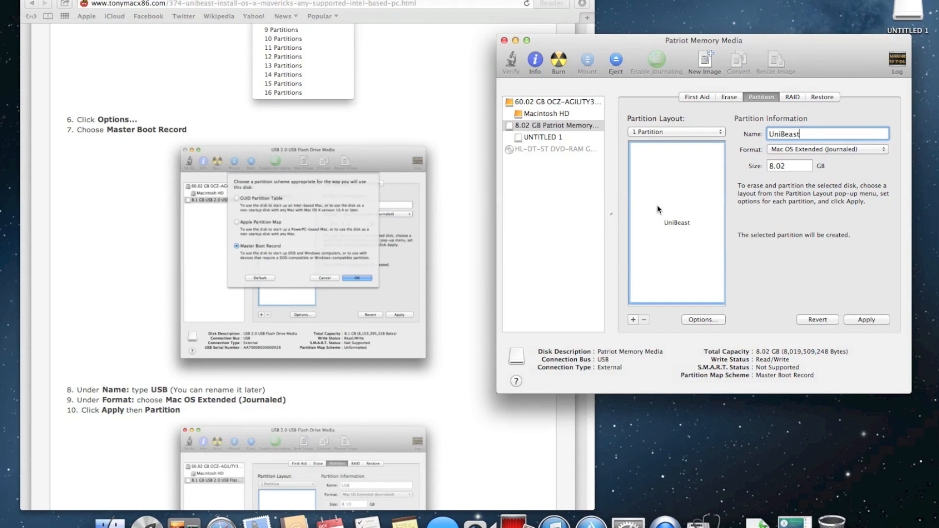
mouse_move(821, 308)
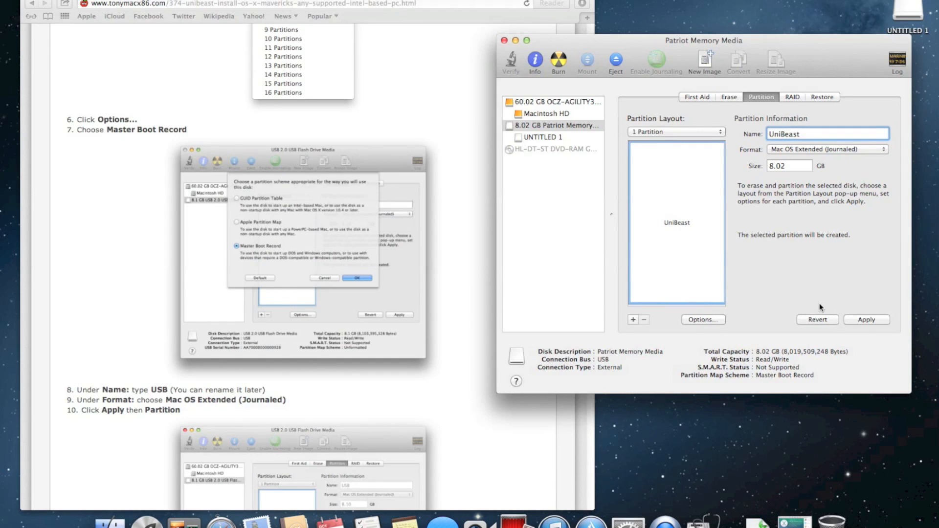
click(866, 319)
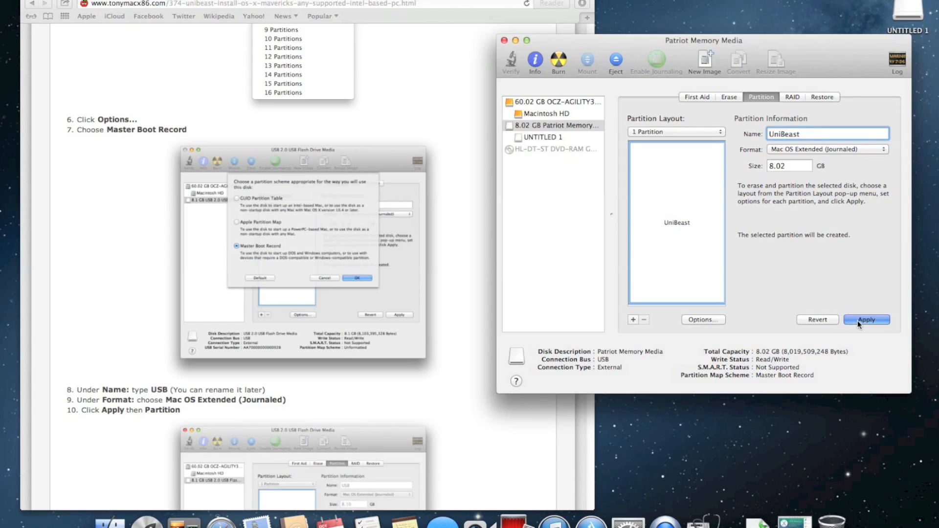
click(865, 318)
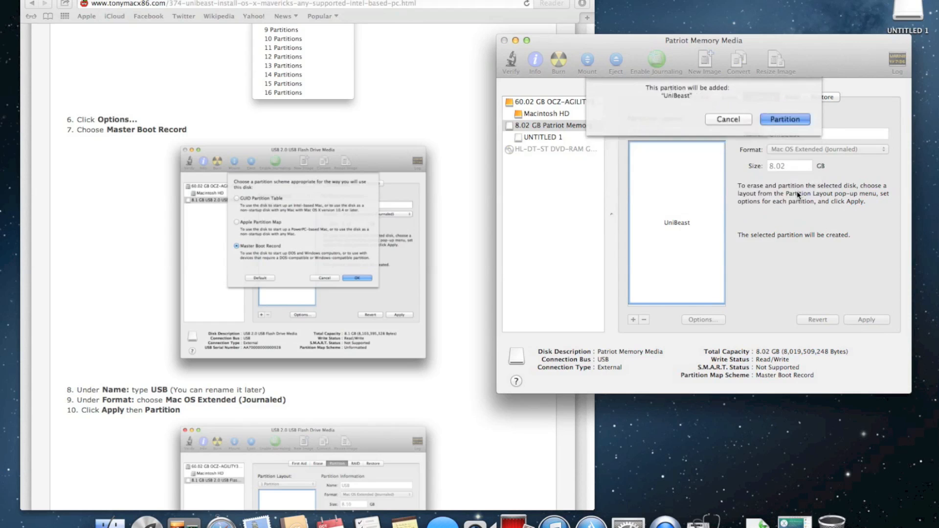
click(784, 119)
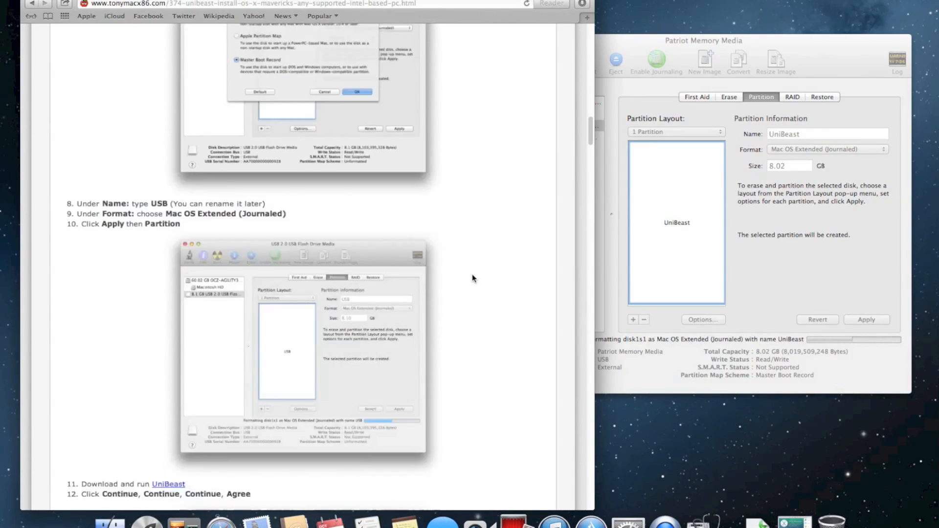
Step: Close Disk Utility once the UniBeast volume is formatted and mounted
scroll(down, 3)
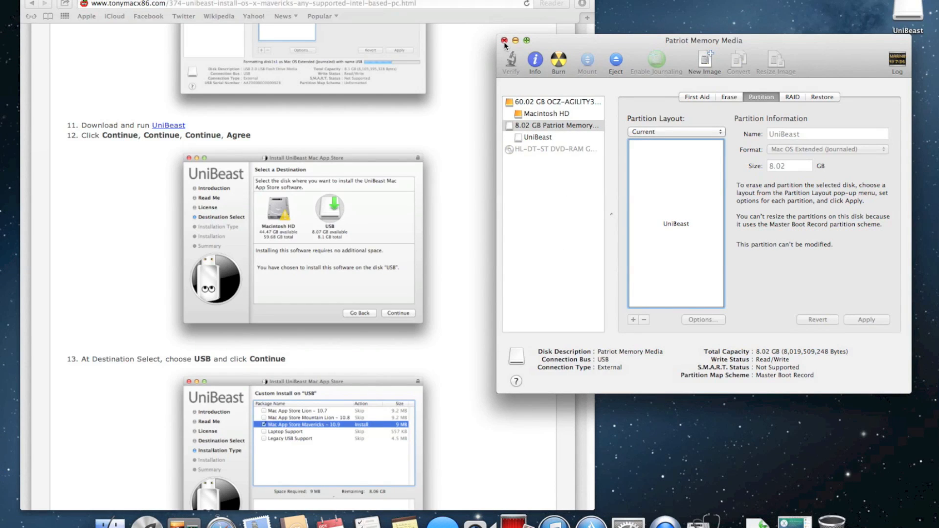
click(505, 40)
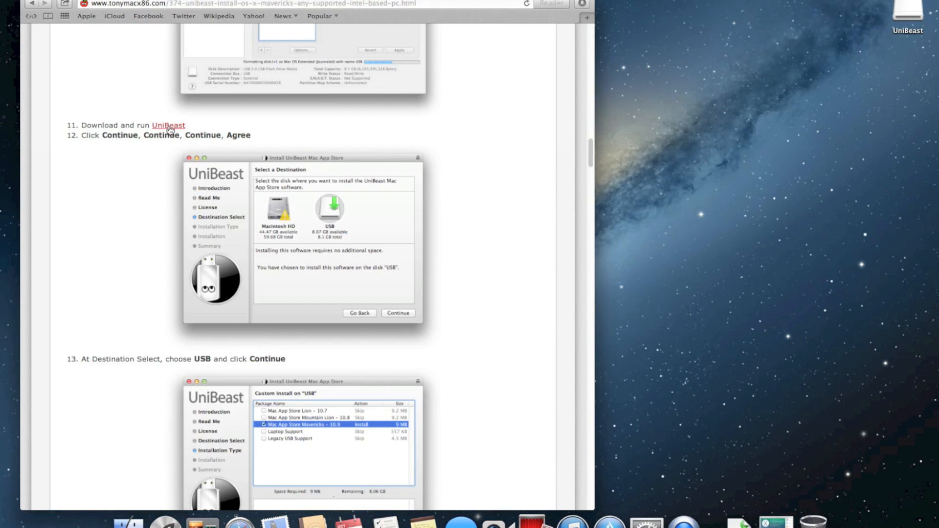
Step: From the guide's link, download UniBeast 3.0.0 on the tonymacx86 downloads page
click(168, 126)
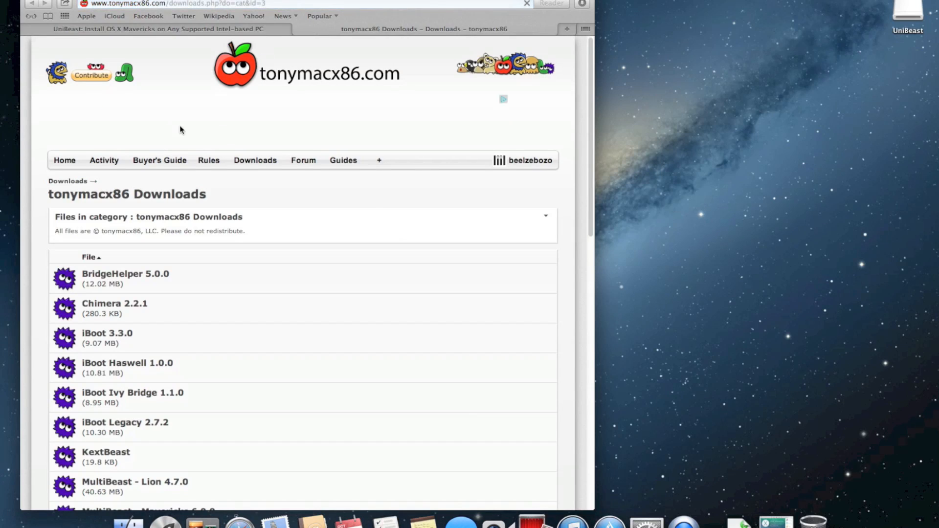
scroll(down, 3)
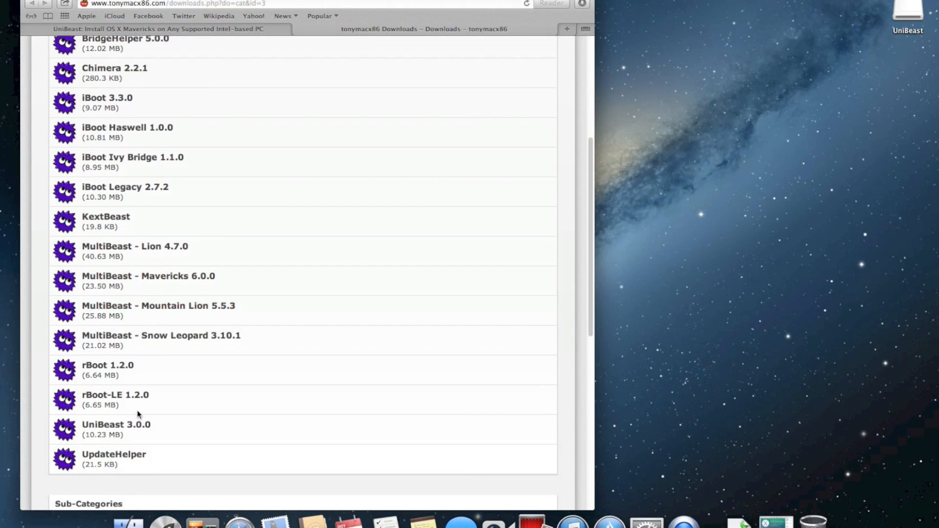
click(117, 424)
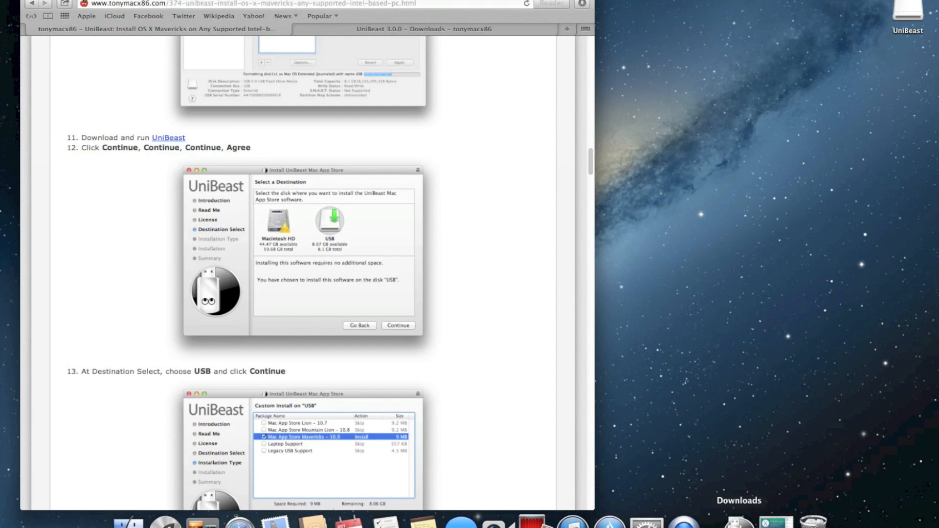
mouse_move(739, 512)
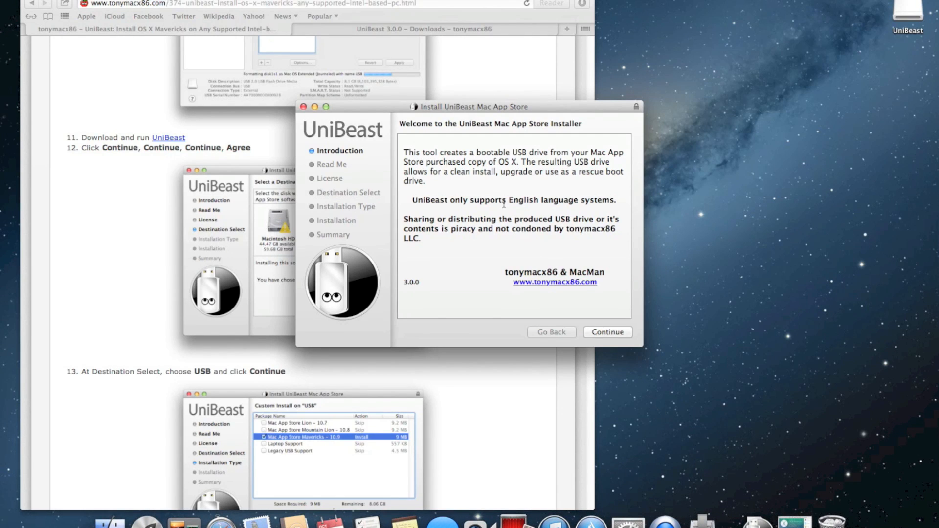
Step: Continue past the UniBeast installer introduction and agree to the licence
click(606, 332)
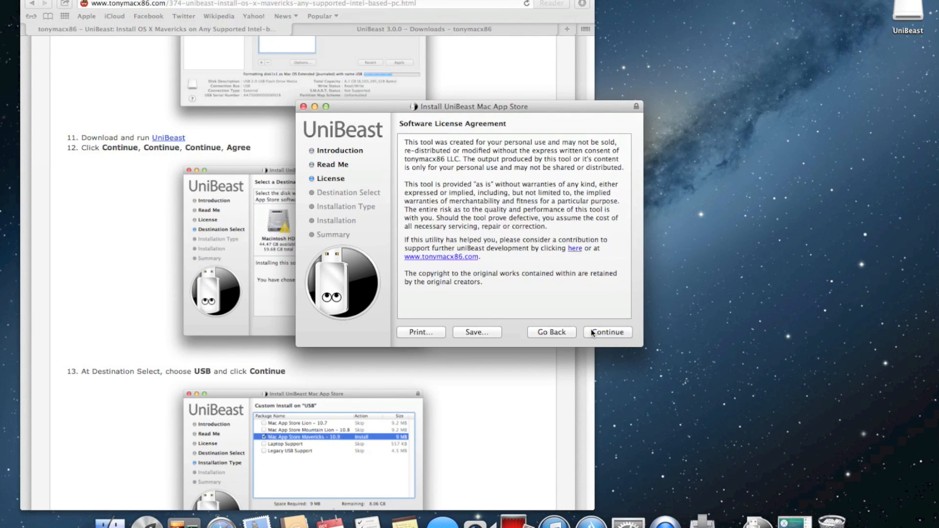
click(606, 332)
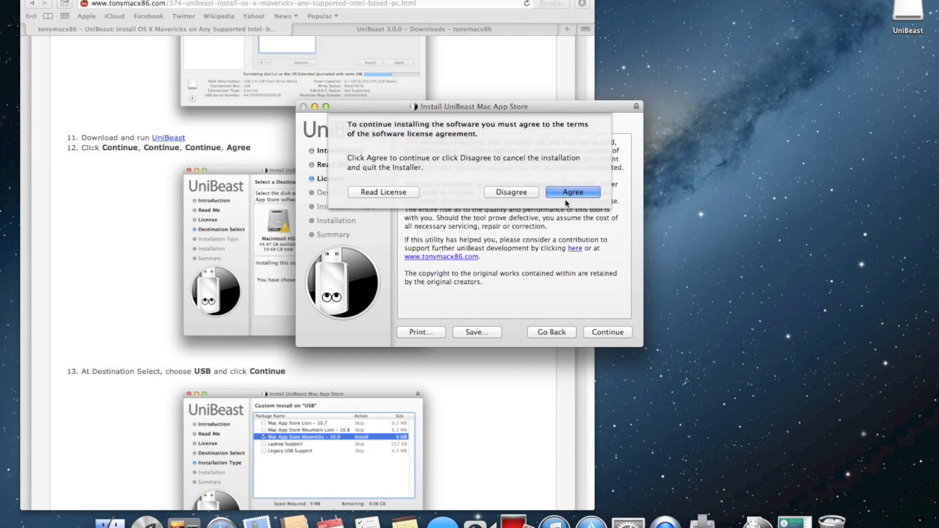
click(571, 192)
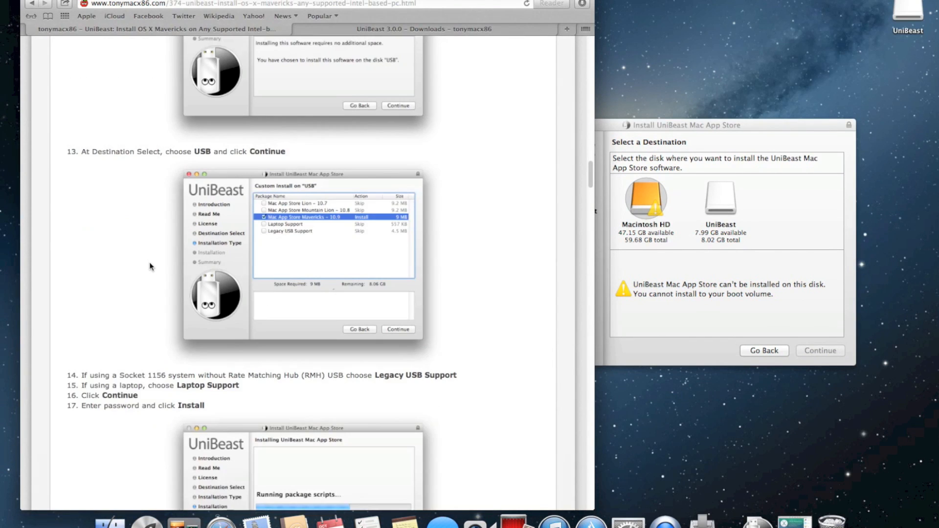
scroll(down, 3)
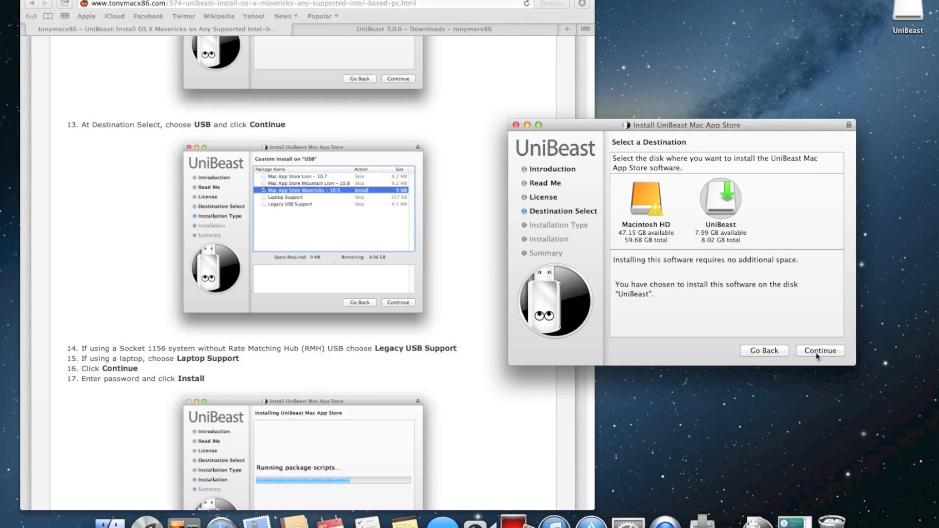
Step: Continue to Custom Install and tick the Mac App Store Mavericks – 10.9 package
click(820, 350)
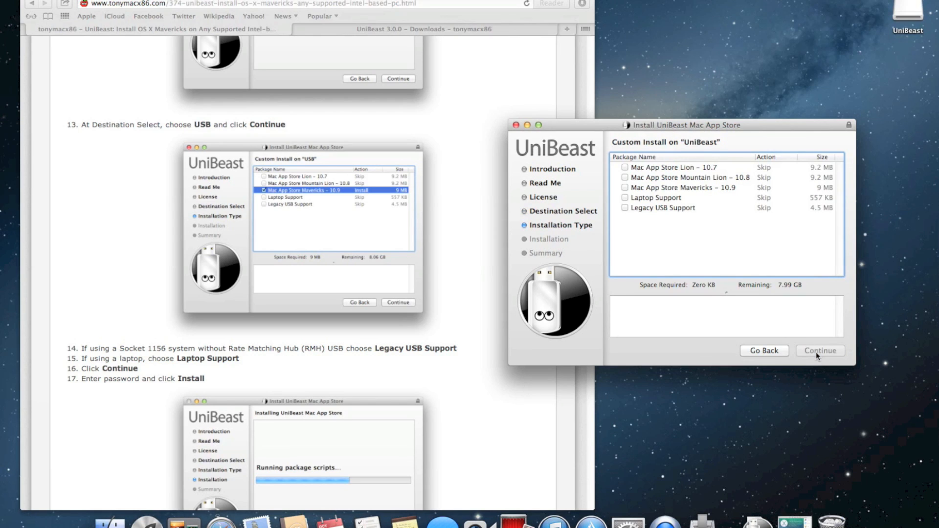
mouse_move(691, 337)
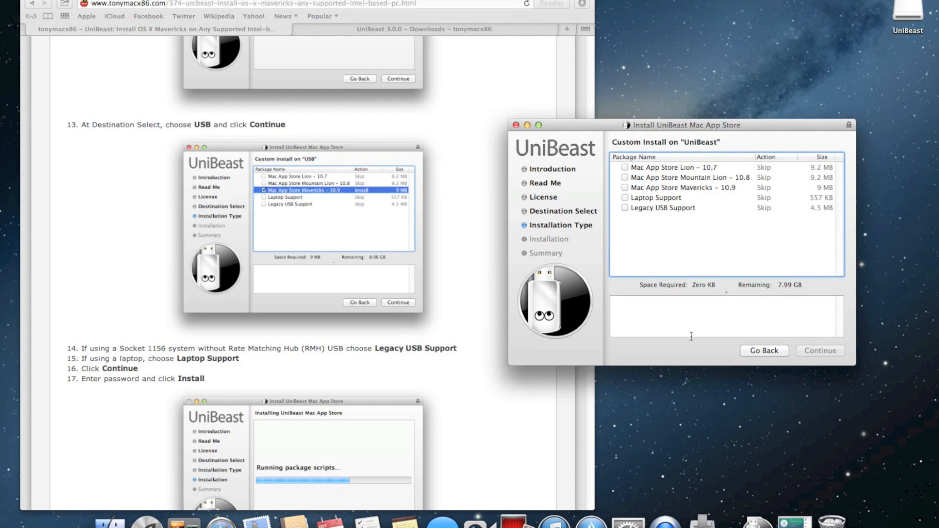
mouse_move(453, 317)
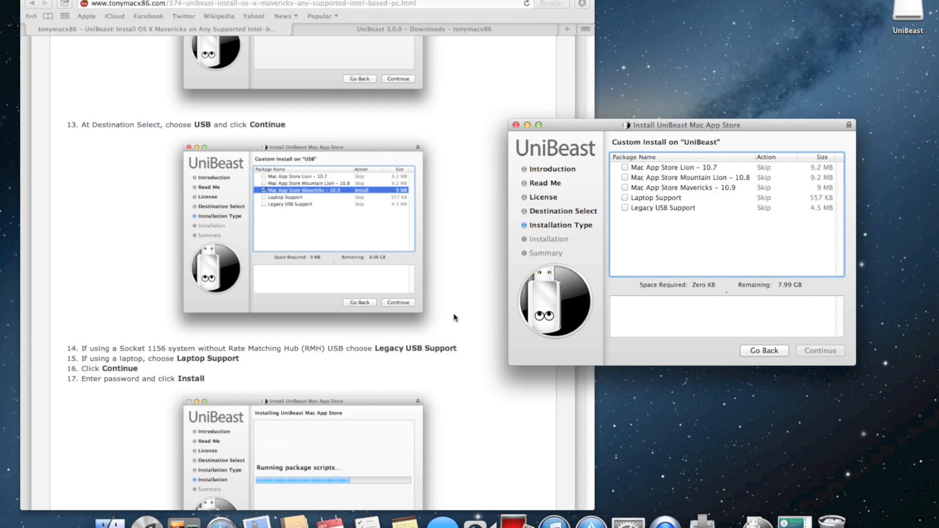
scroll(down, 3)
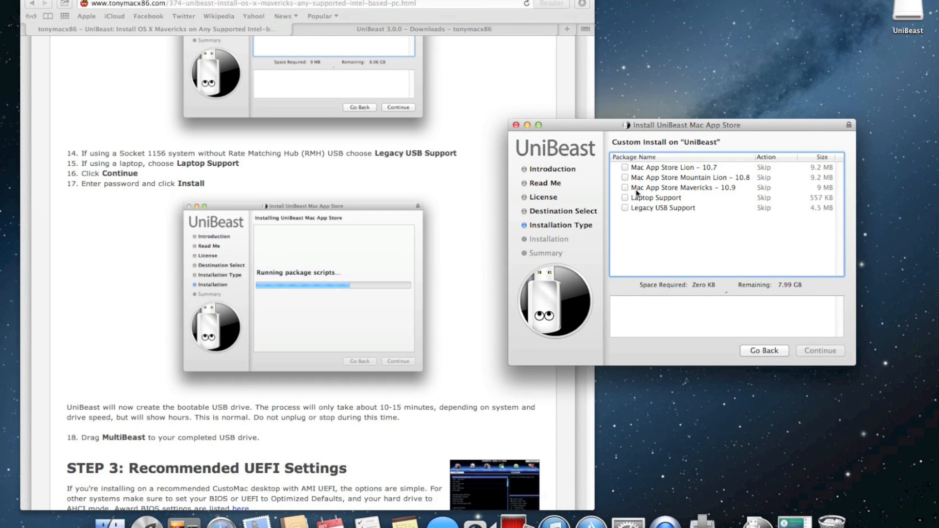
click(625, 188)
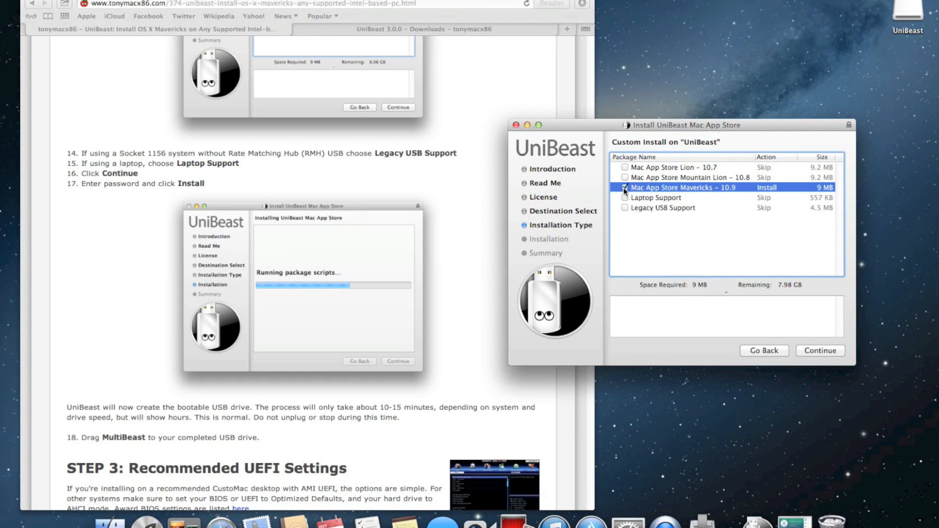
click(625, 188)
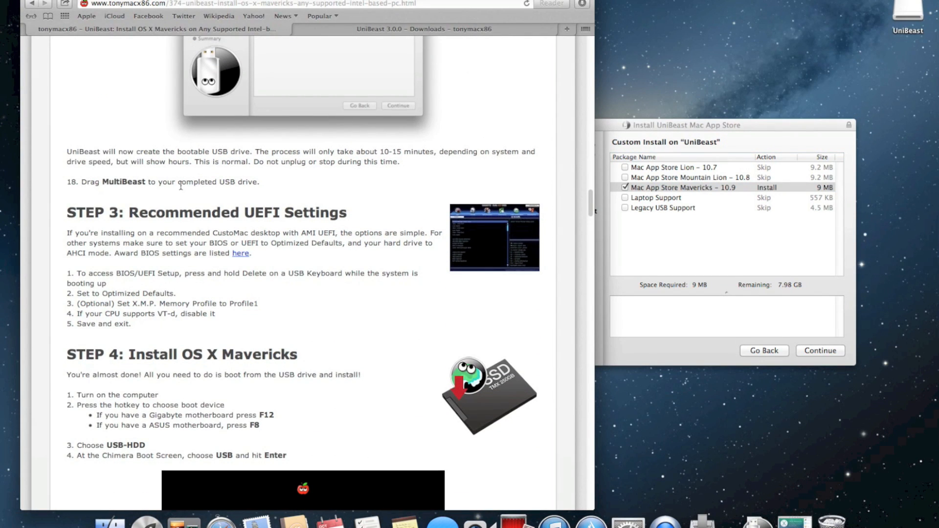
mouse_move(369, 160)
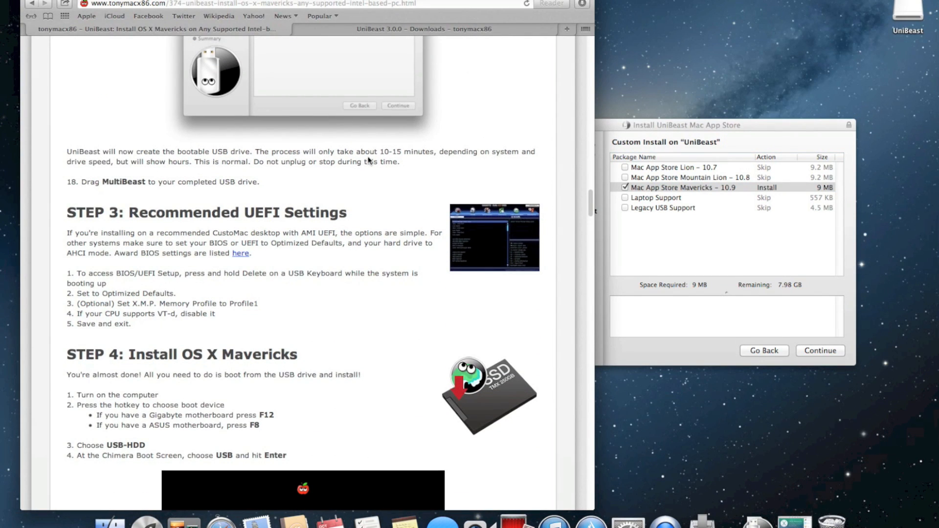
mouse_move(183, 172)
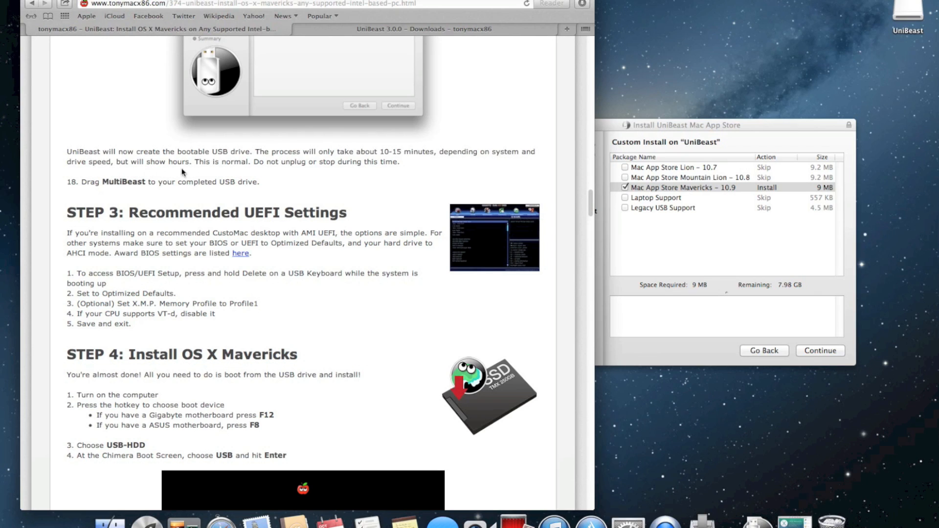
mouse_move(117, 197)
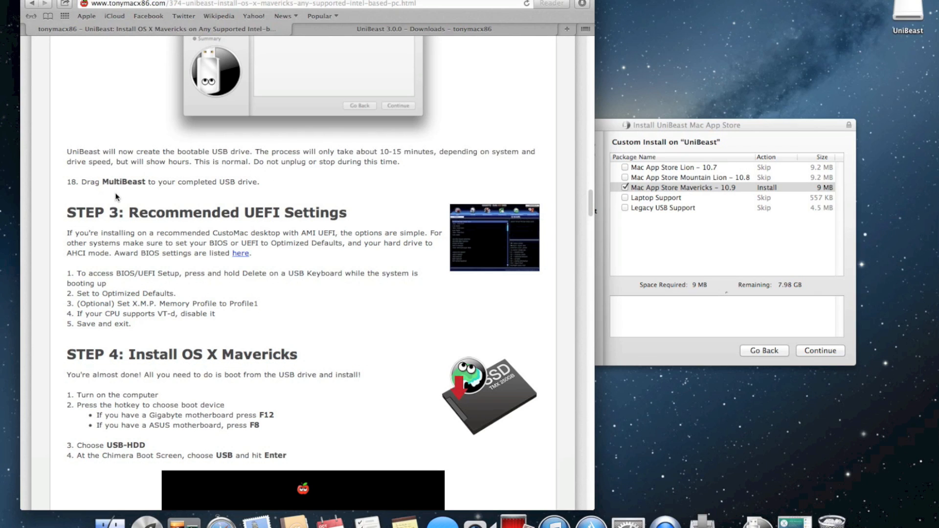
mouse_move(574, 199)
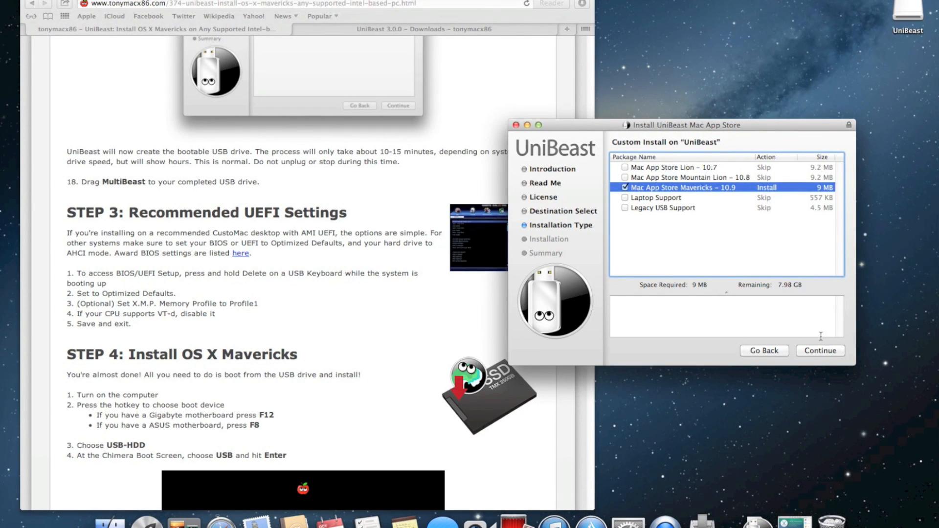
Step: Start the install onto the UniBeast drive, authorising with the admin password
click(819, 350)
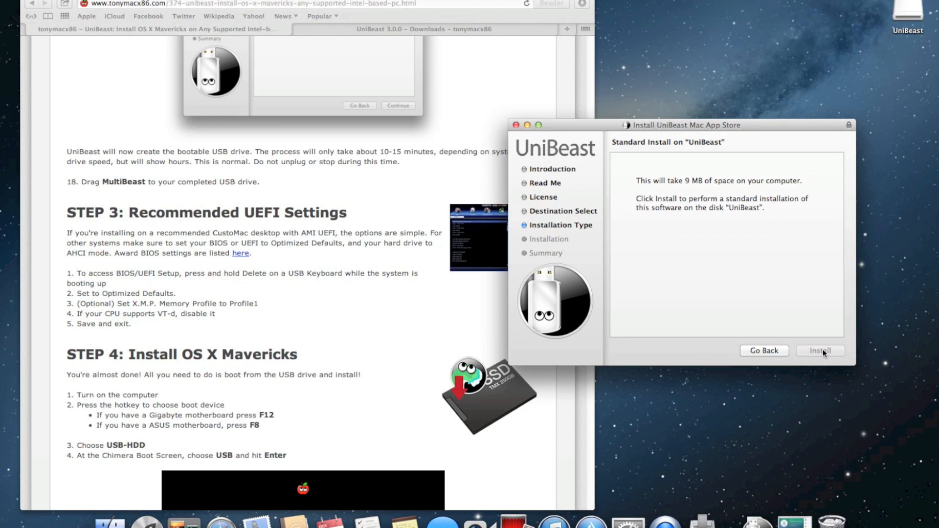
click(820, 350)
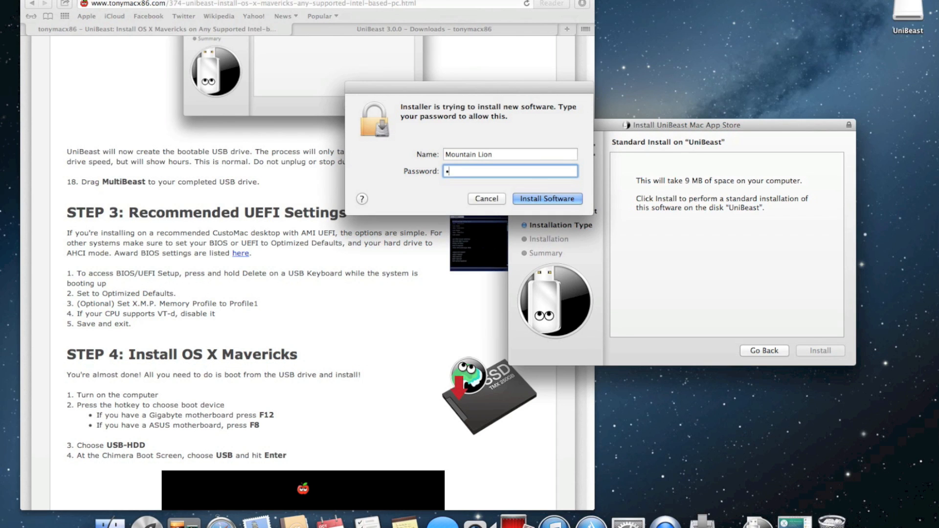
click(545, 198)
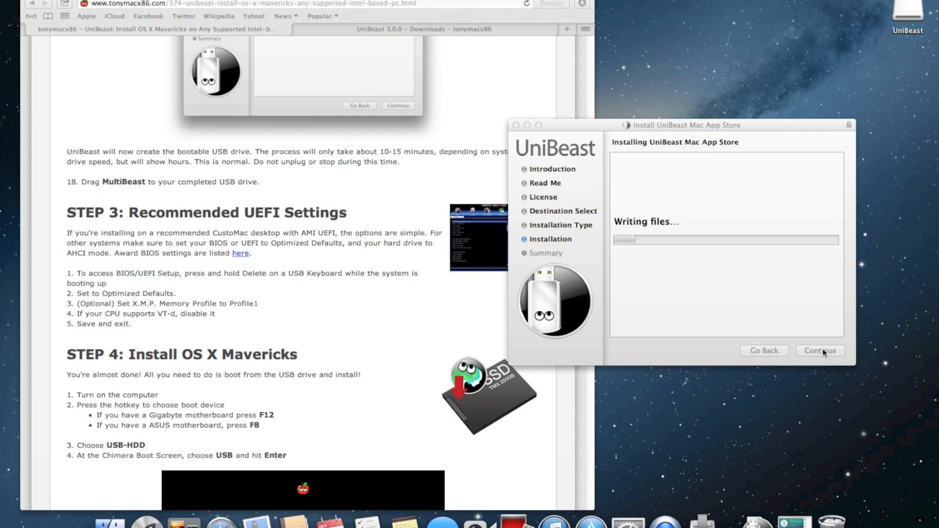
mouse_move(477, 217)
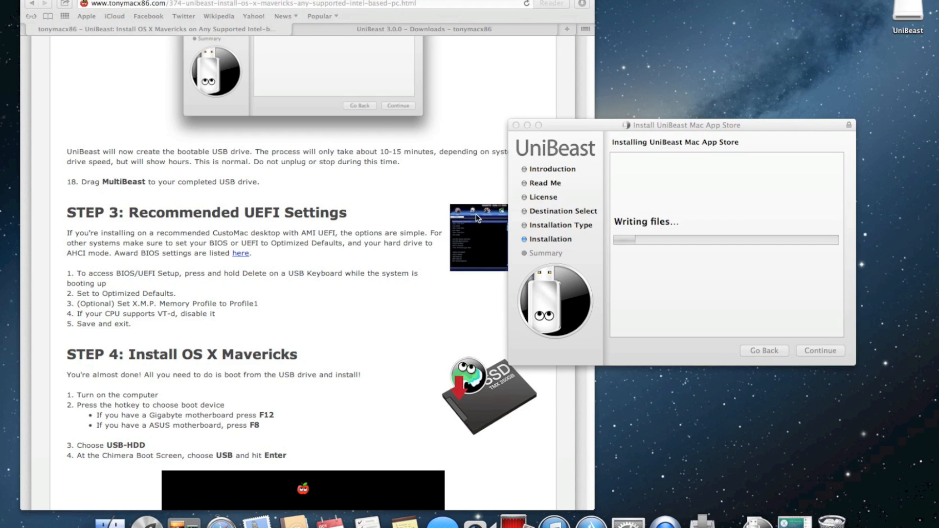
mouse_move(382, 183)
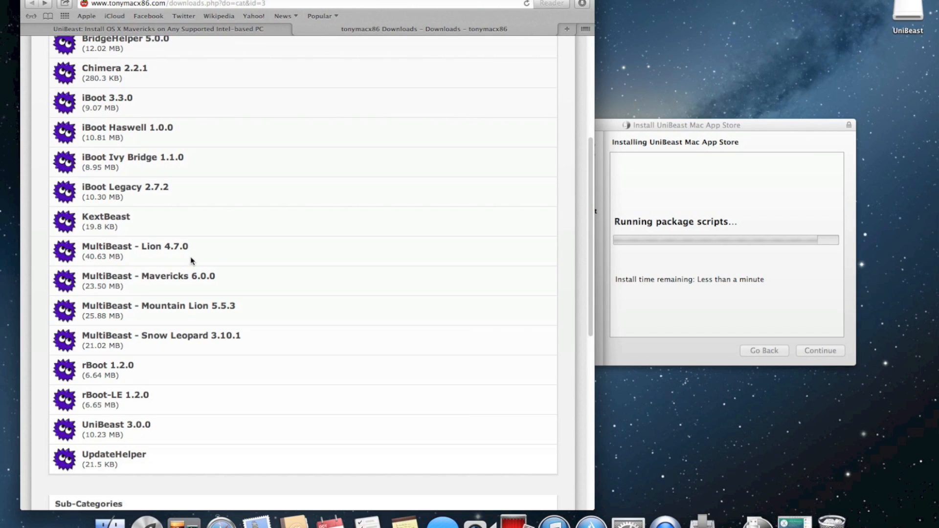
Step: Download MultiBeast – Mavericks 6.0.0 from tonymacx86, then return to the guide
click(147, 275)
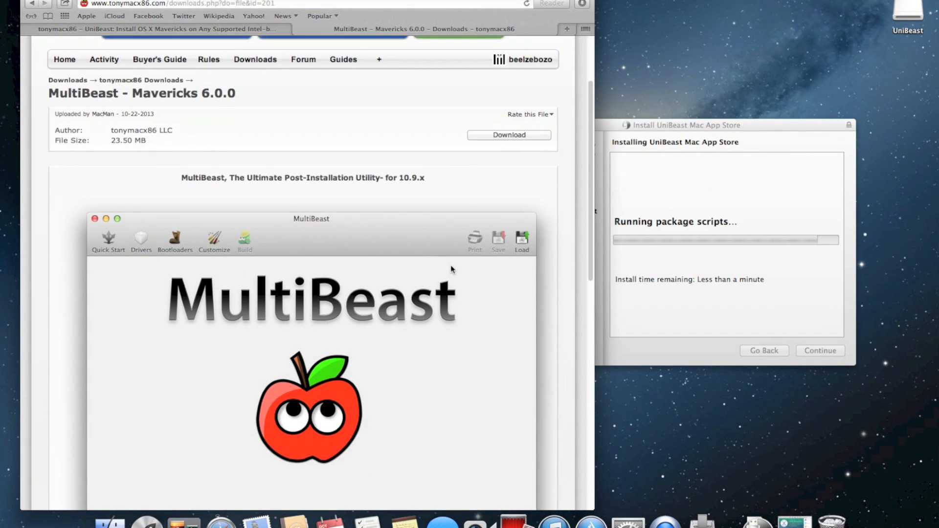
scroll(down, 3)
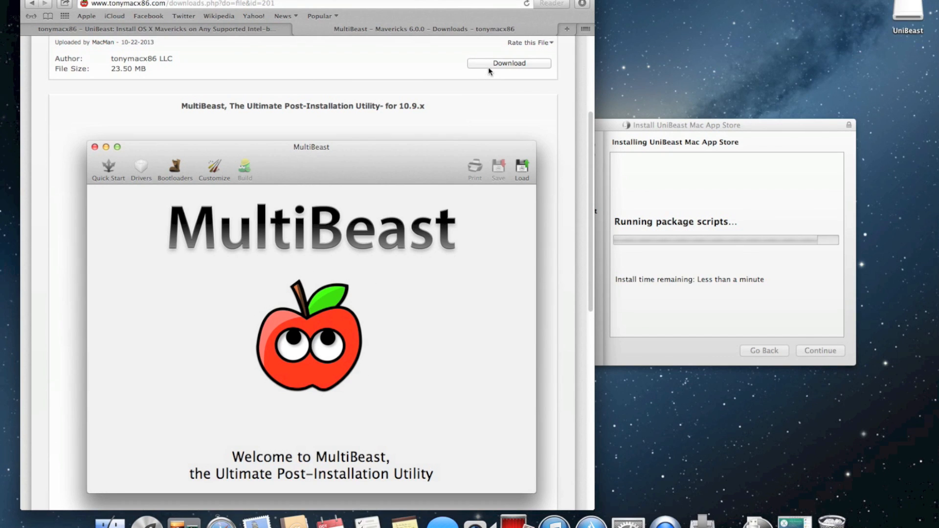
click(509, 62)
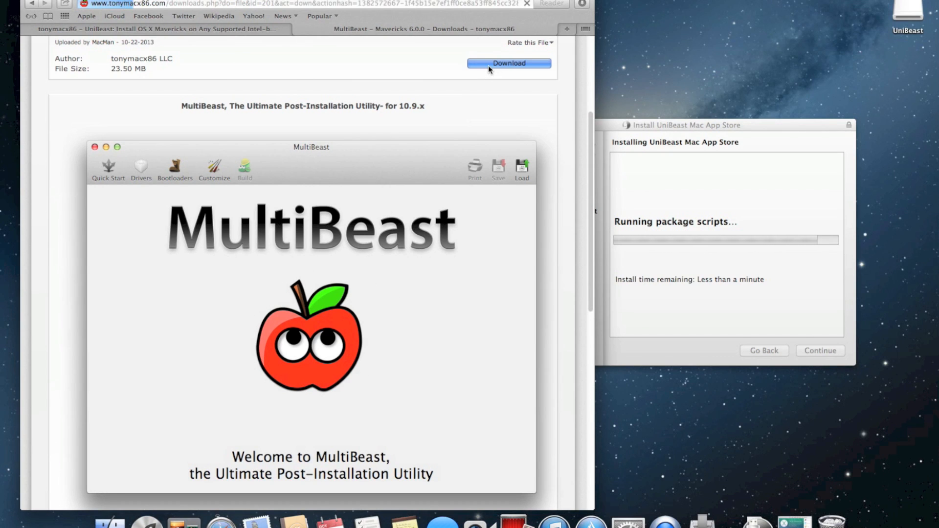
click(508, 63)
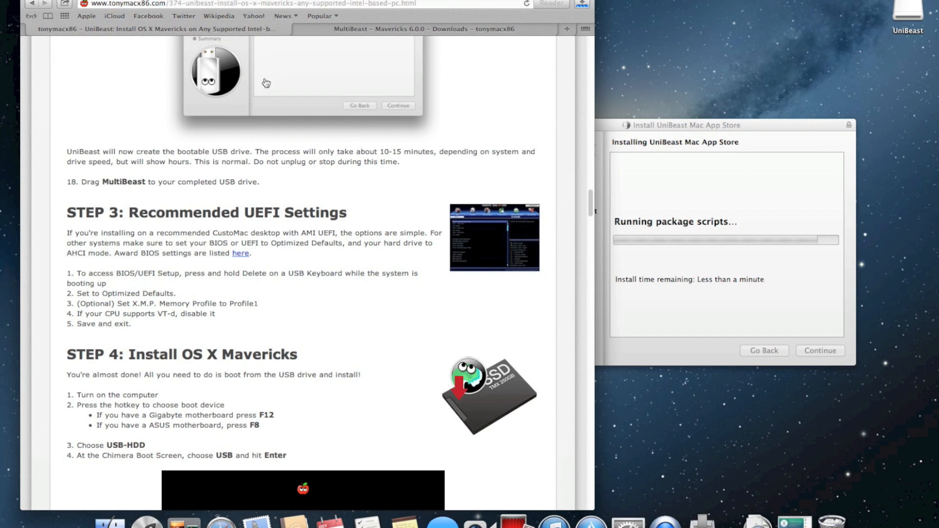
mouse_move(200, 191)
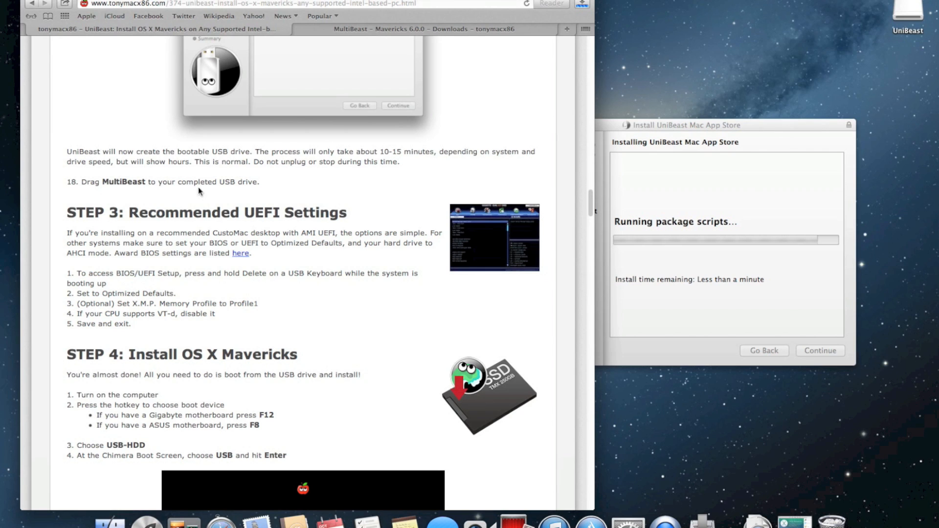
mouse_move(212, 191)
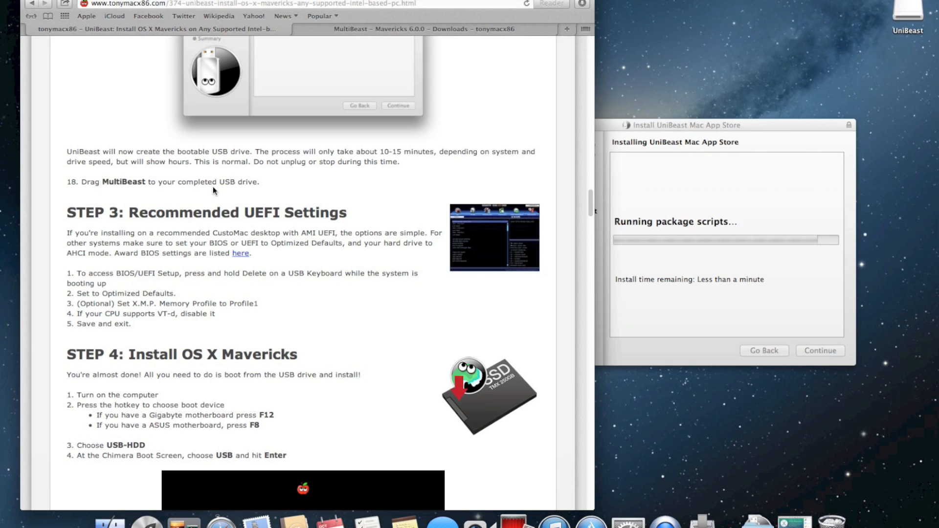
mouse_move(110, 86)
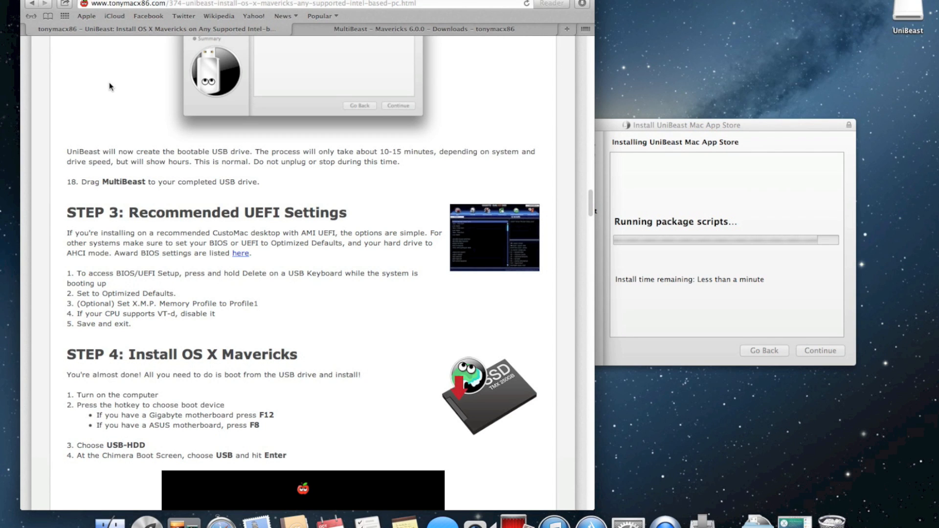
mouse_move(567, 185)
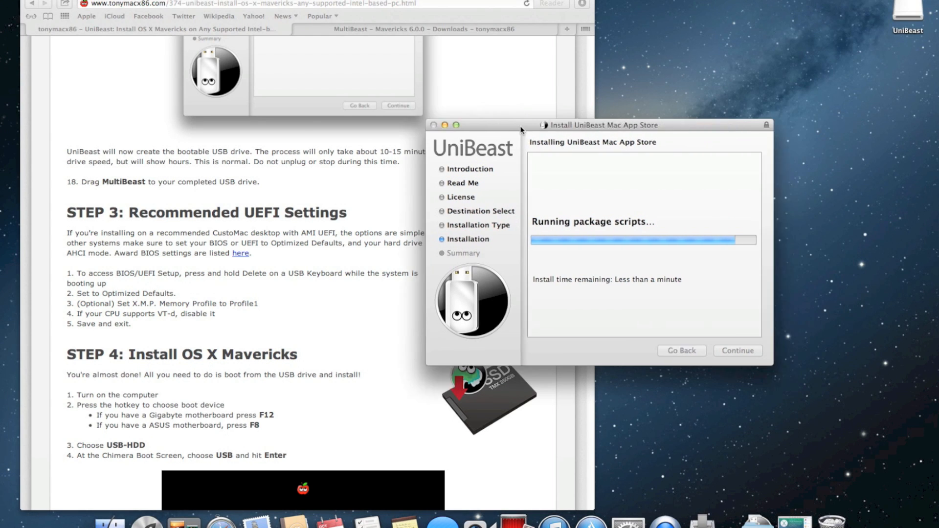
Step: Let the UniBeast USB installation finish successfully and close the installer
drag(522, 125, 386, 142)
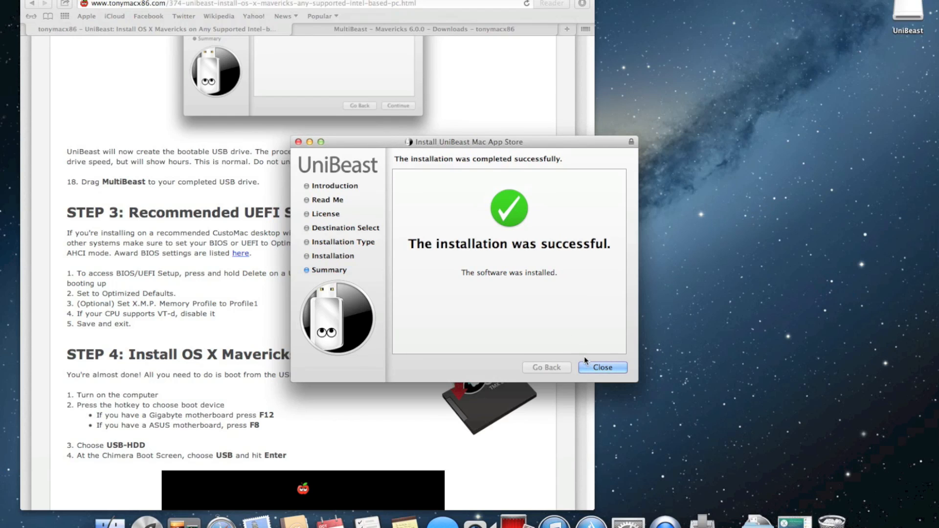
click(602, 367)
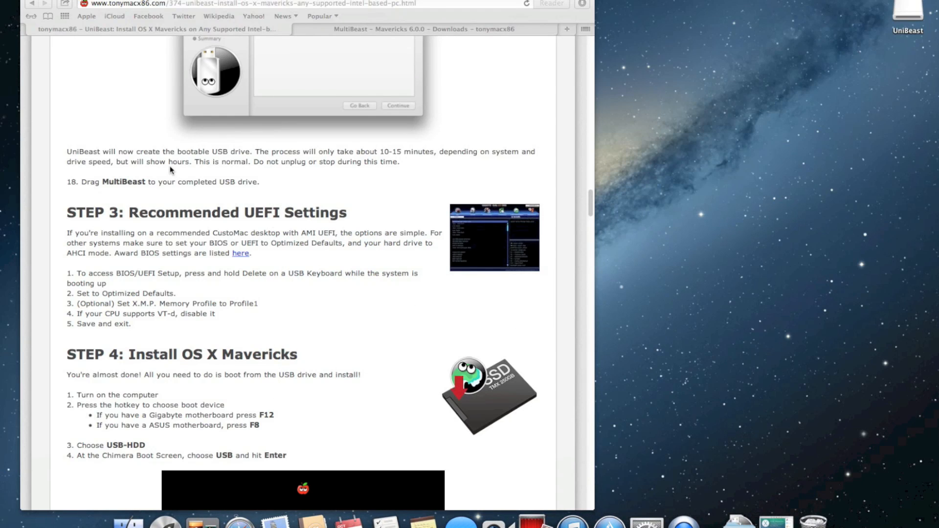
mouse_move(145, 190)
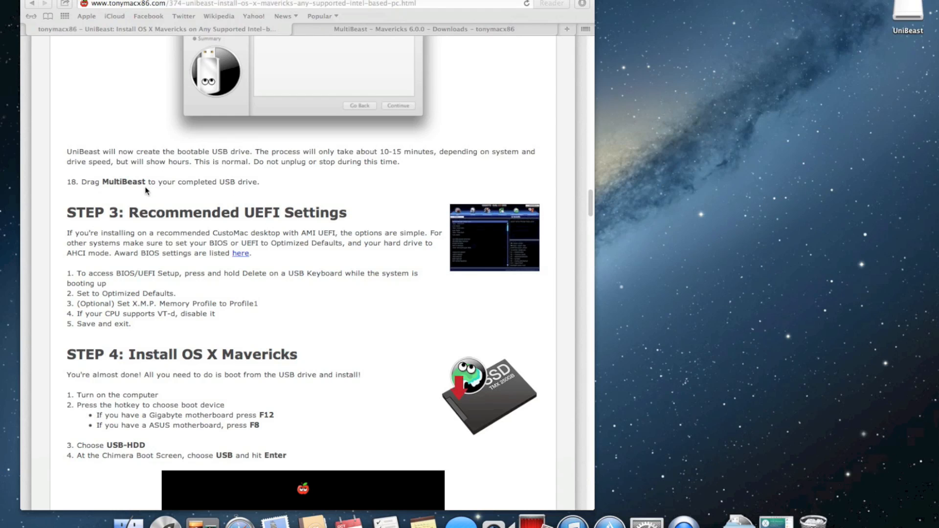
mouse_move(645, 118)
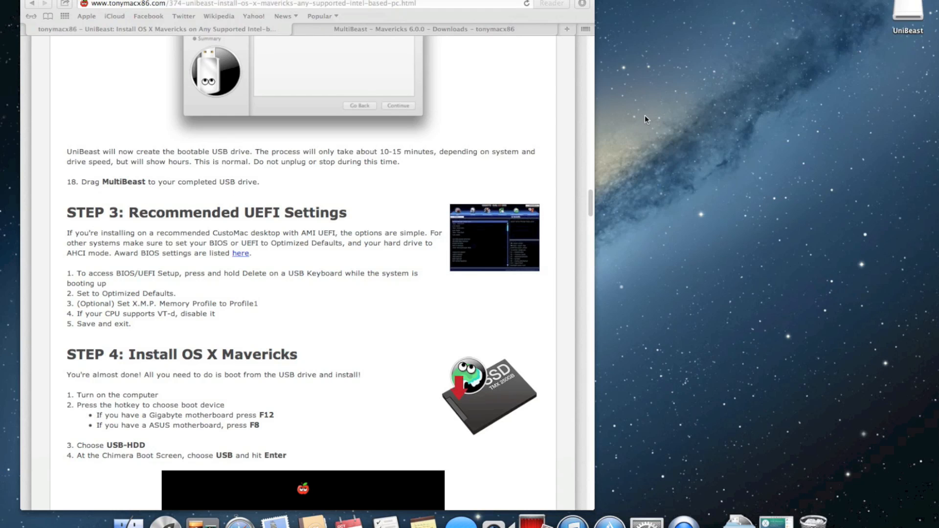
Step: Copy MultiBeast from the MultiBeast-6.0.0 folder onto the UniBeast USB drive beside Install OS X Mavericks
double_click(907, 12)
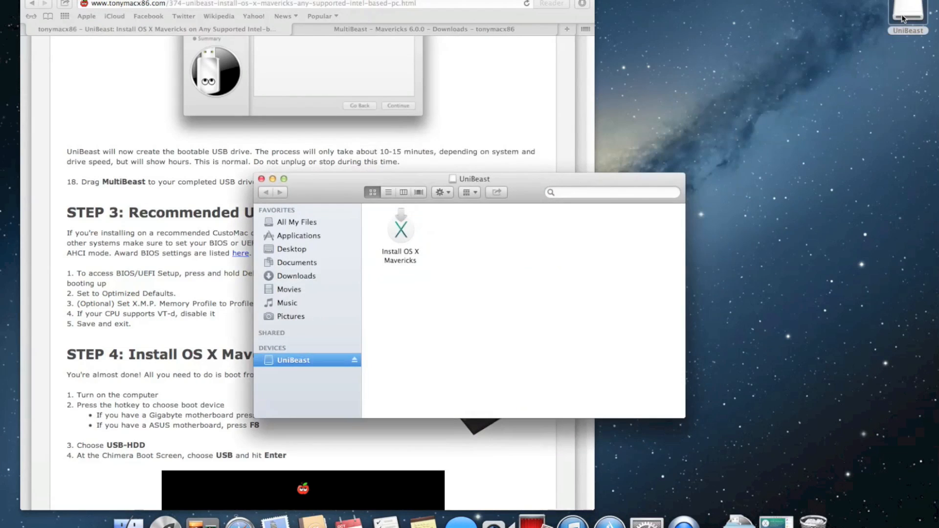
mouse_move(728, 518)
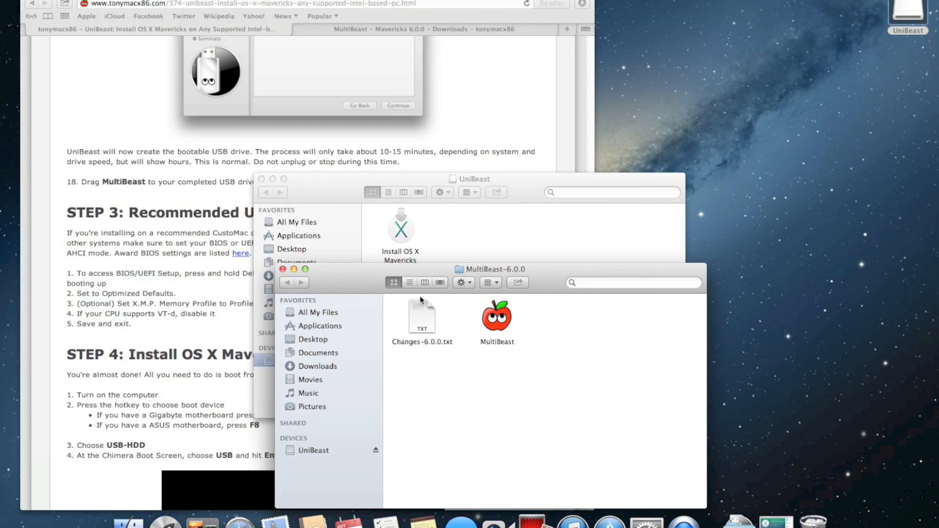
drag(497, 317, 474, 231)
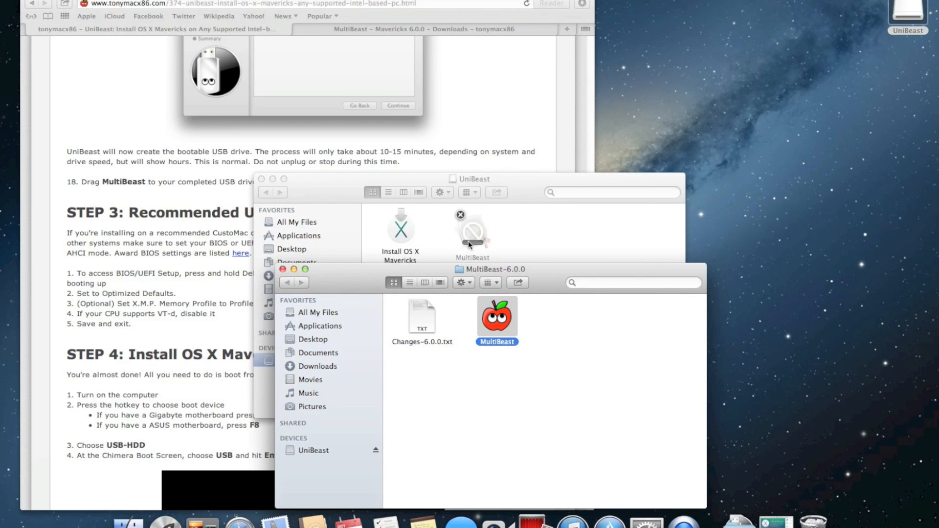
mouse_move(442, 252)
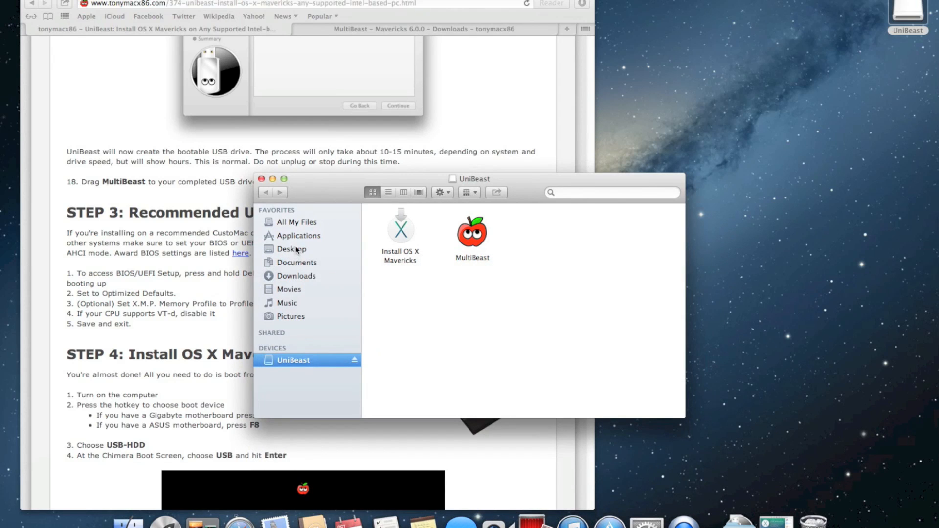
mouse_move(339, 308)
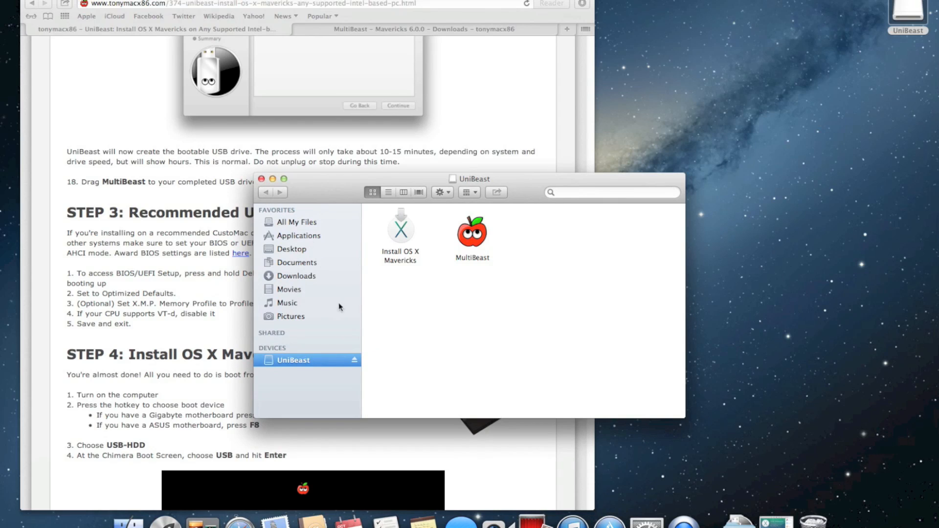
mouse_move(301, 240)
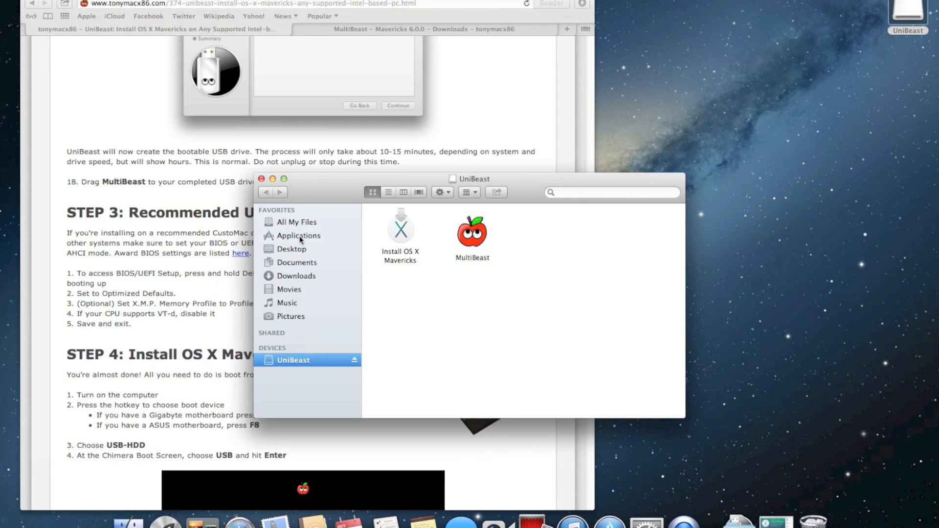
click(273, 179)
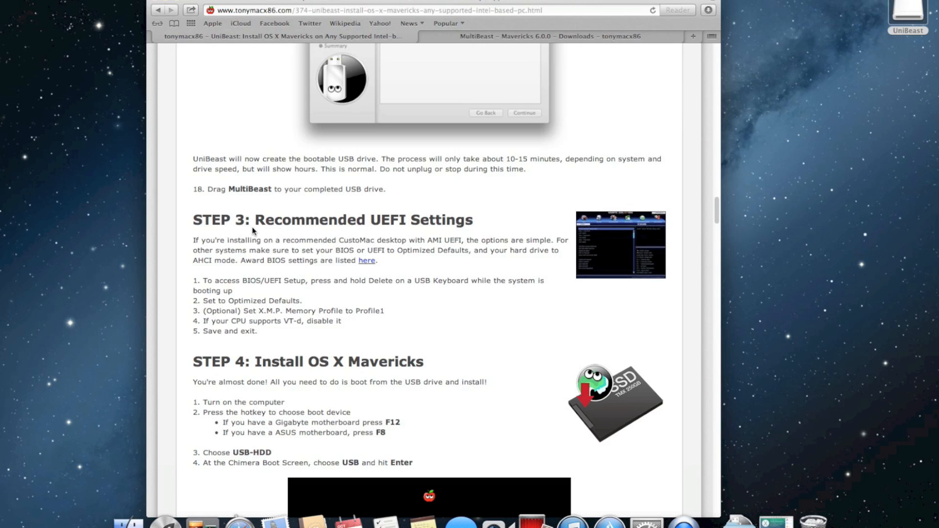
Step: Scroll the tonymacx86 guide down to Step 4: Install OS X Mavericks
scroll(down, 3)
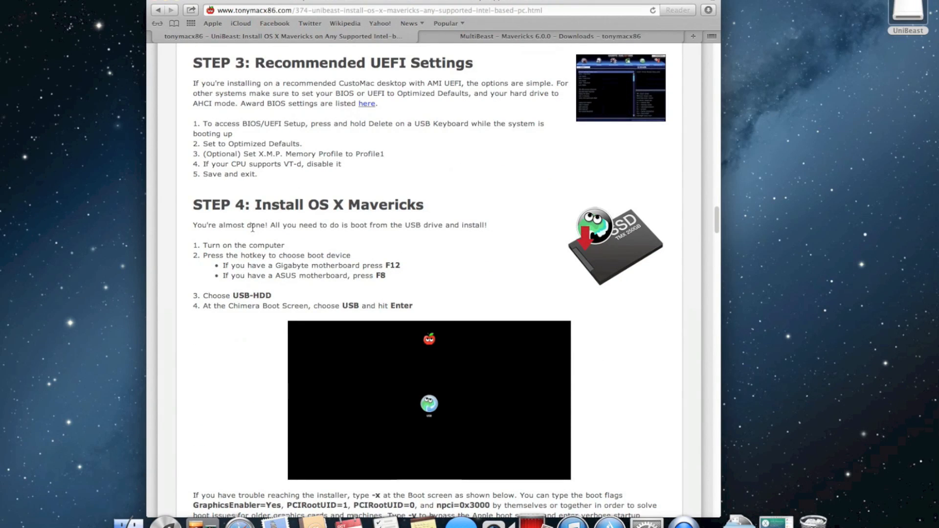
mouse_move(249, 204)
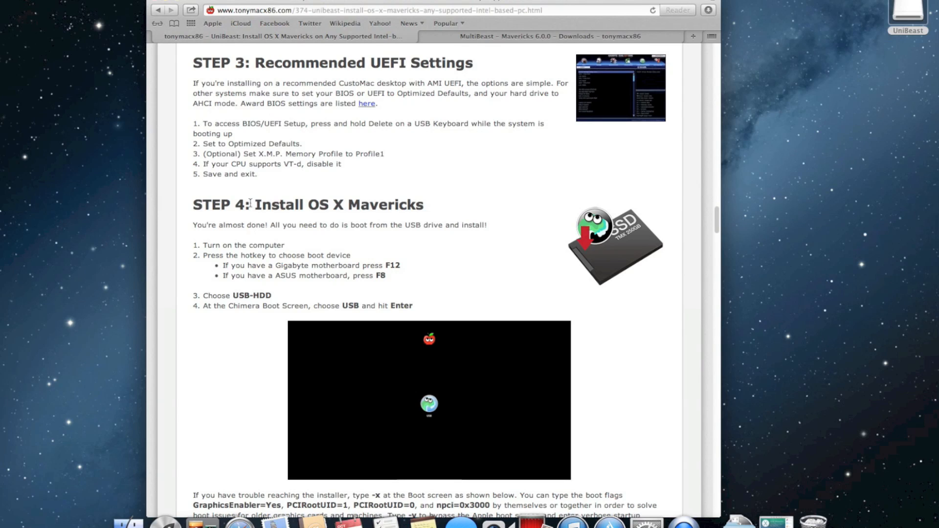
mouse_move(109, 91)
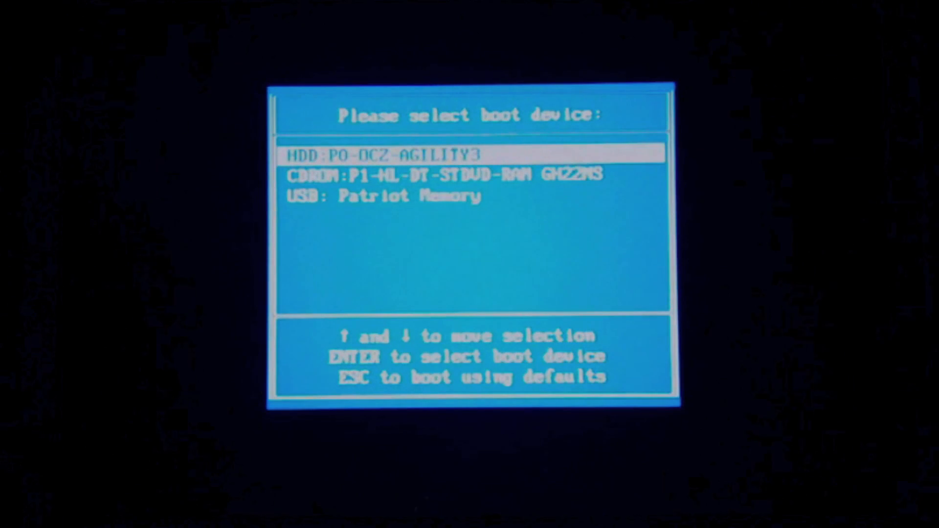
Step: Select USB: Patriot Memory in the boot menu so the PC boots from the USB drive
key(Down)
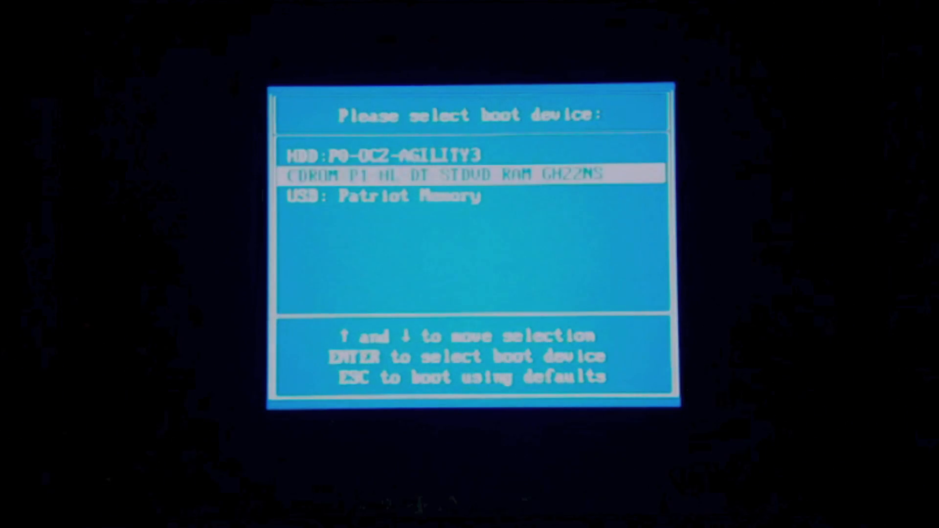
key(Down)
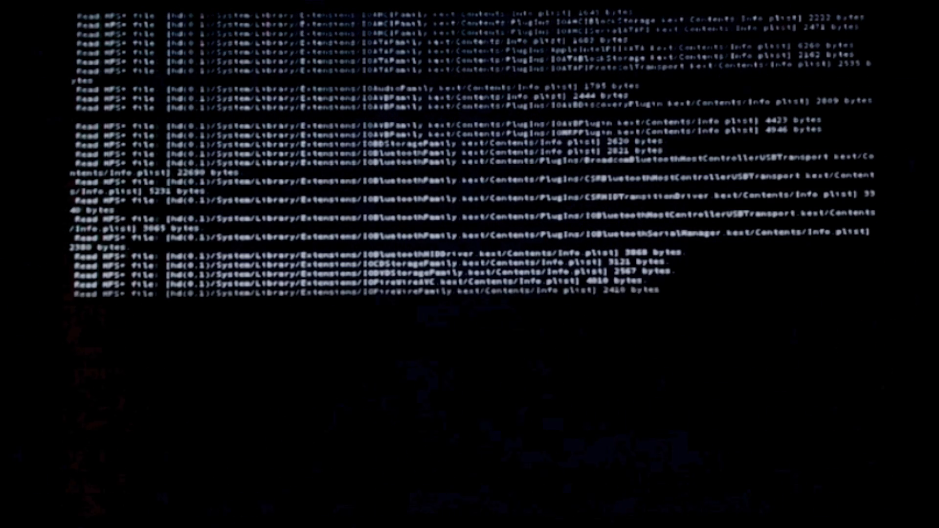
Step: Follow the verbose boot log as System/Library/Extensions loads until the Install OS X window appears
scroll(down, 3)
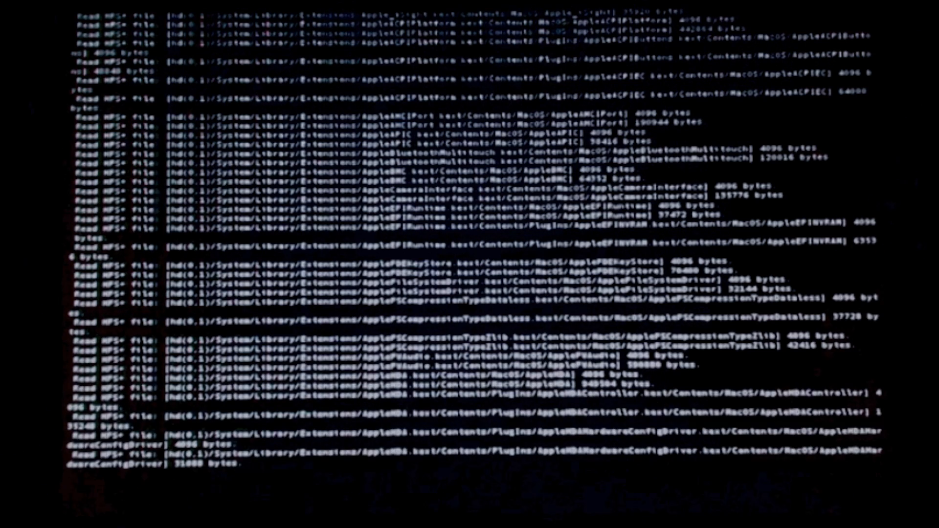
scroll(down, 3)
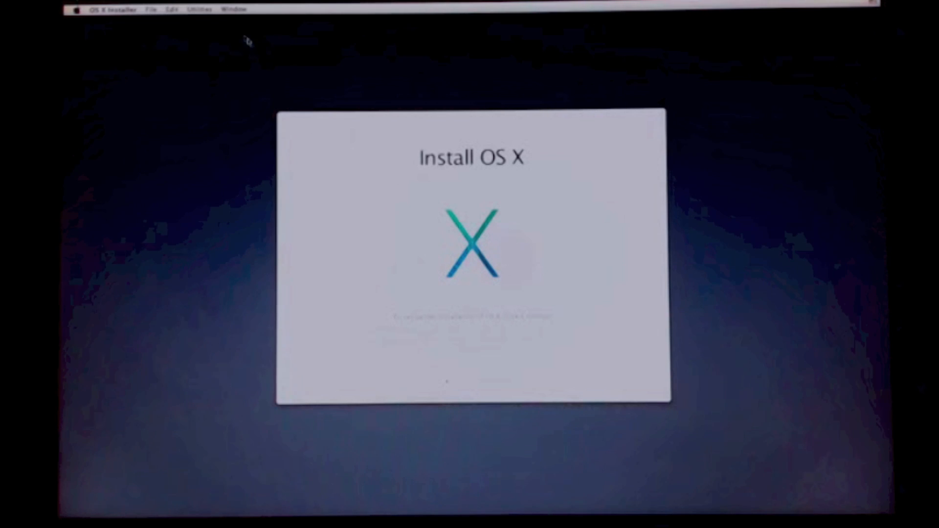
Step: Launch Disk Utility from the OS X Installer's Utilities menu
click(200, 9)
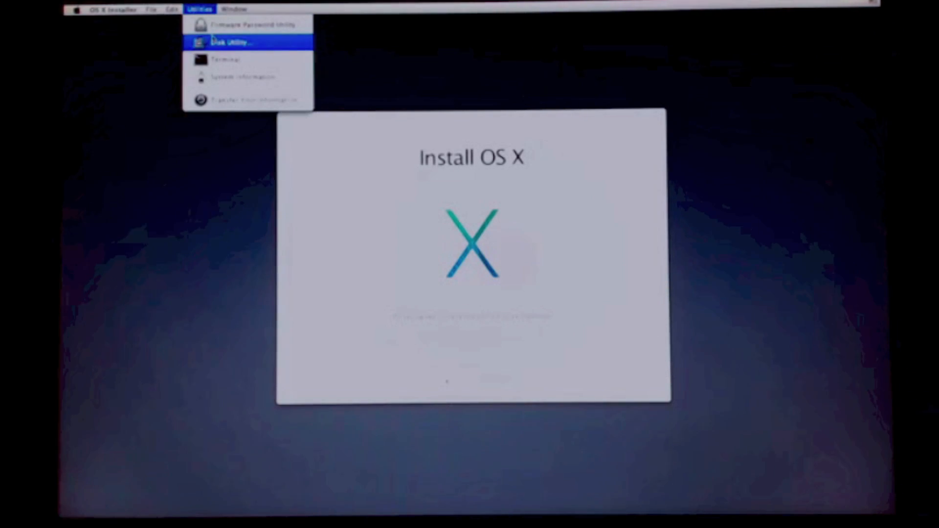
click(230, 41)
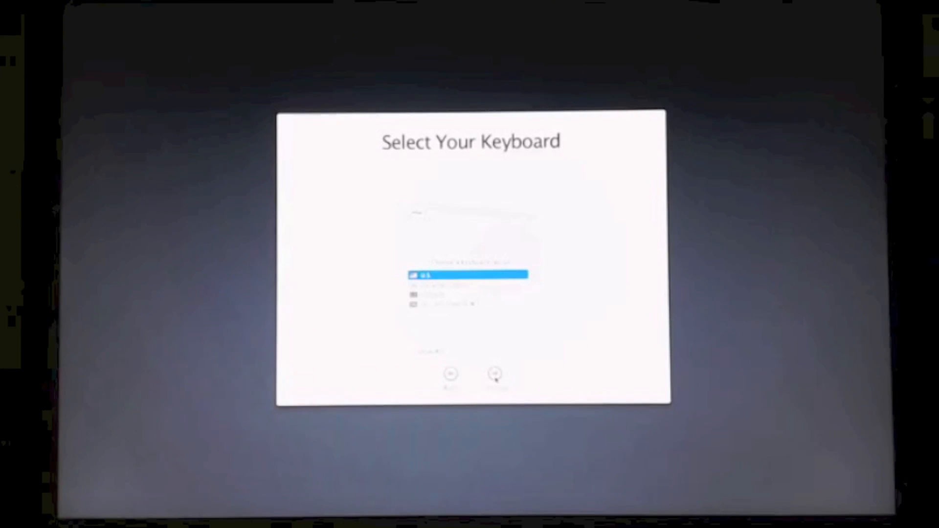
Step: Continue with the U.S. keyboard, choose 'Don't transfer any information now' and skip Apple ID sign-in
click(495, 373)
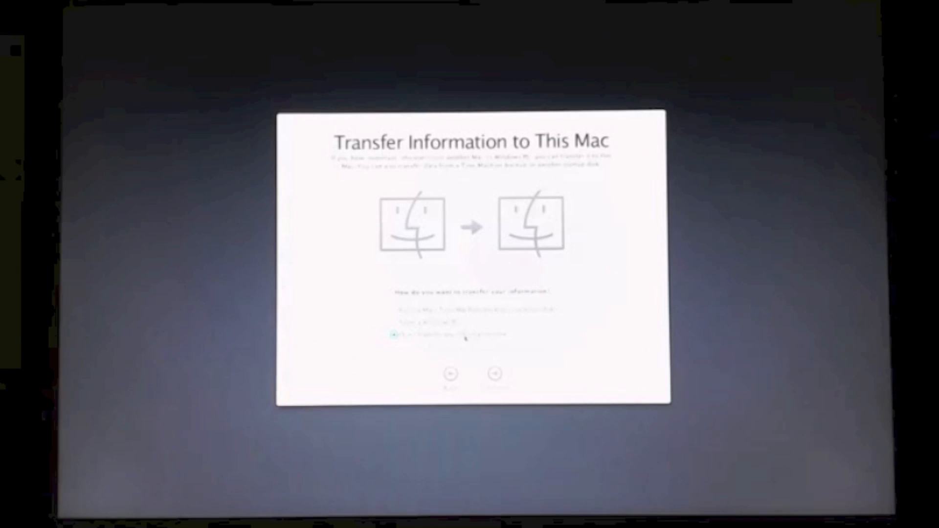
click(395, 308)
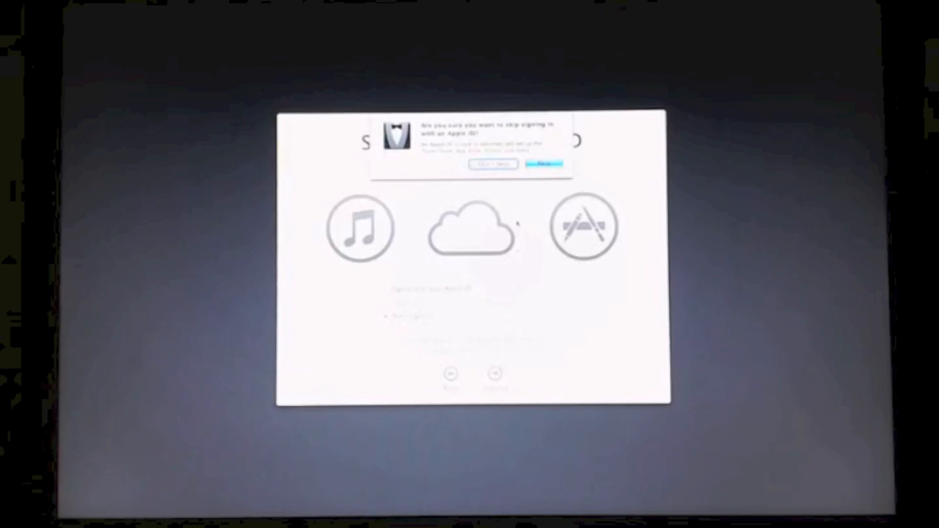
click(544, 165)
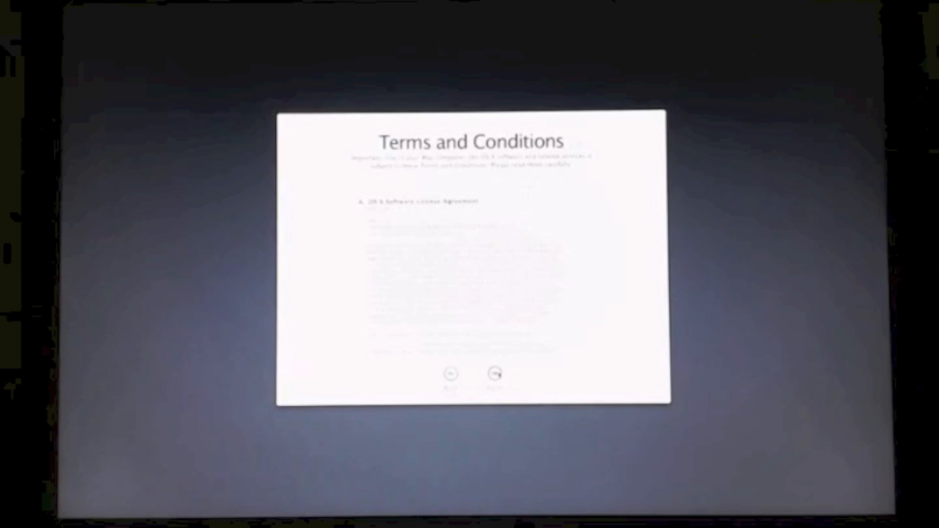
Step: Agree to the license terms and skip registration so the Mavericks desktop appears
click(492, 374)
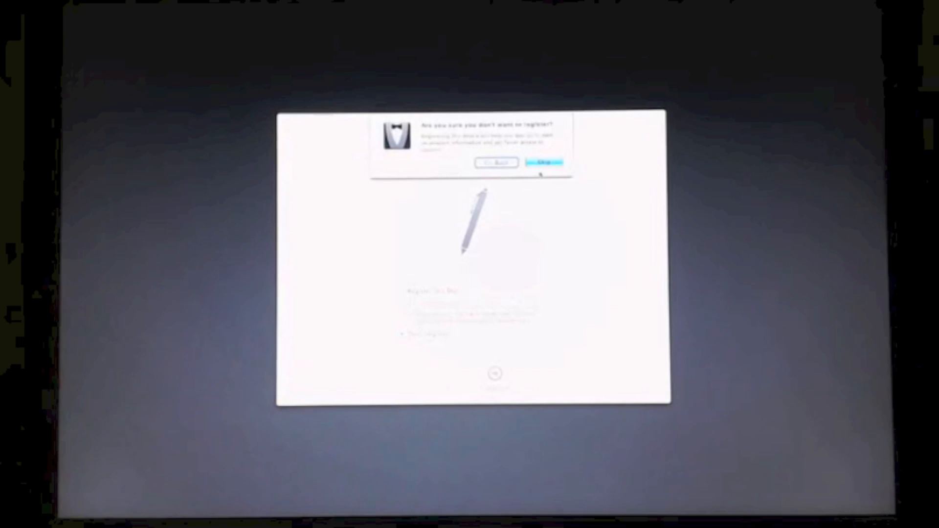
click(545, 163)
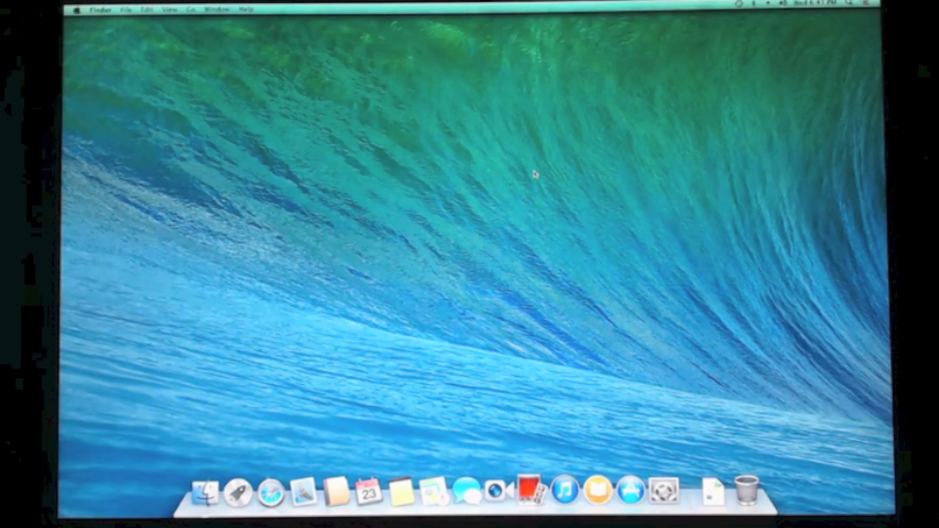
mouse_move(305, 361)
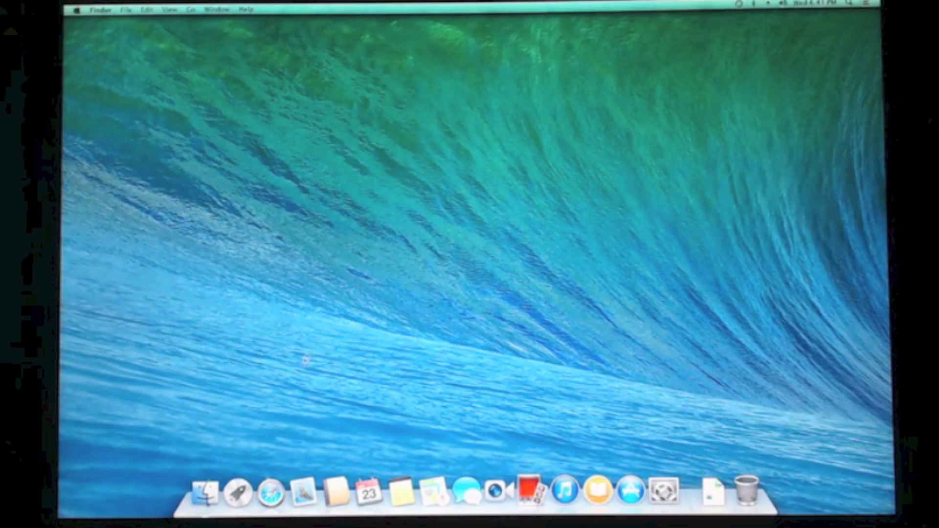
Step: Open the saved tonymacx86 guide from All My Files so Safari shows Step 5, Post-Installation Using MultiBeast
click(206, 491)
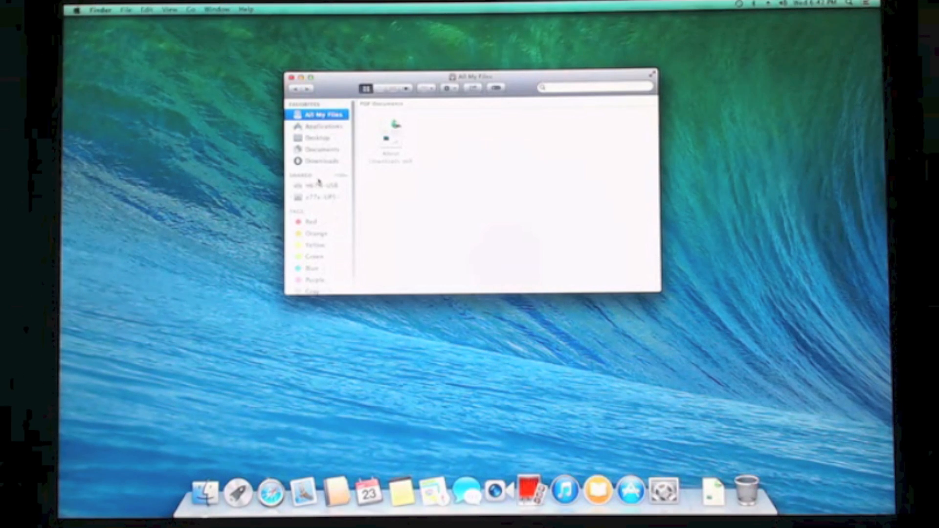
click(293, 77)
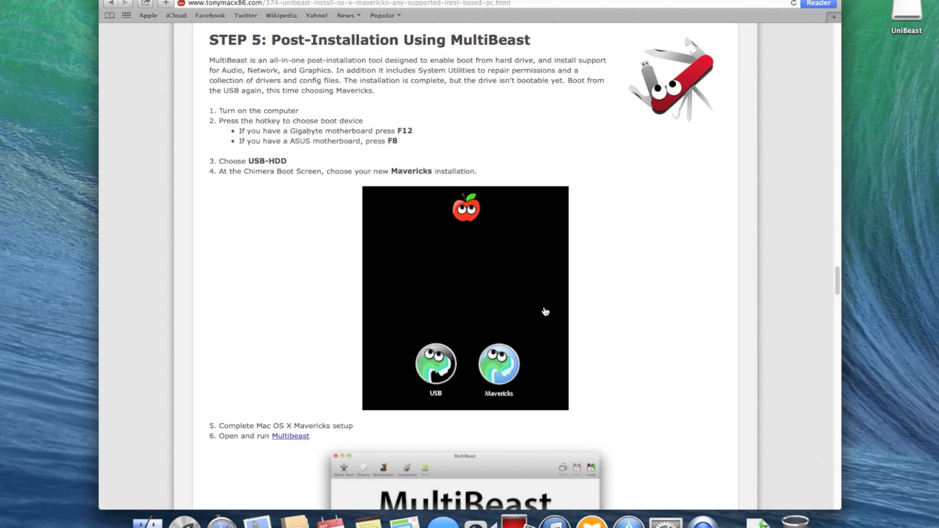
Step: Scroll the guide through MultiBeast's Drivers, Customize and Build steps down to Step 12, the restart
scroll(down, 3)
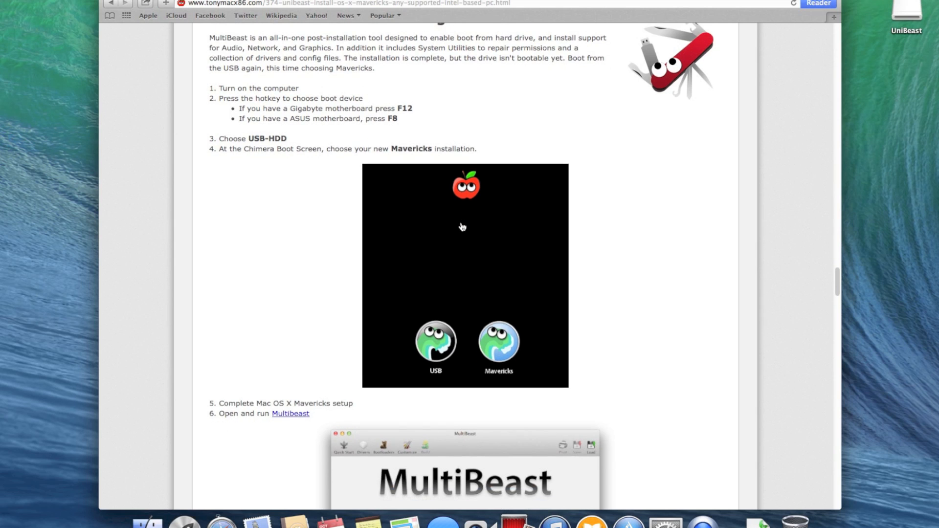
scroll(down, 3)
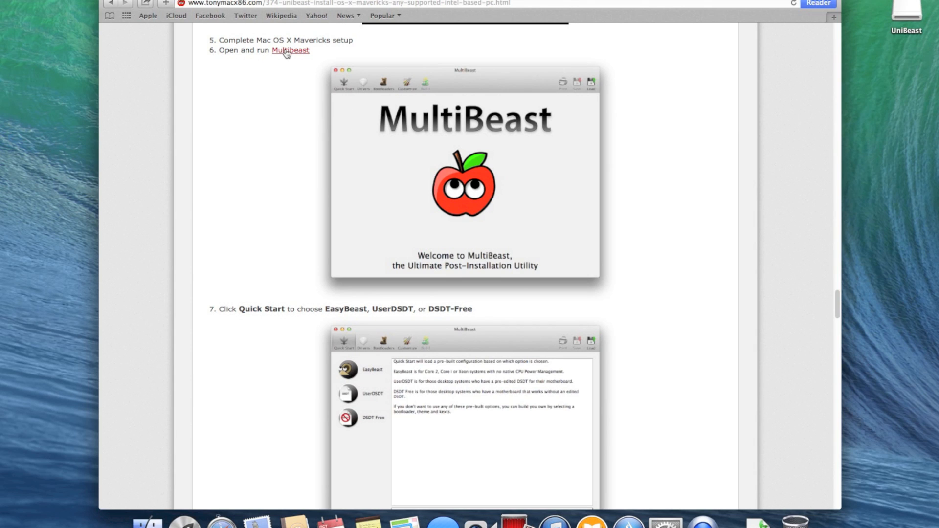
scroll(down, 3)
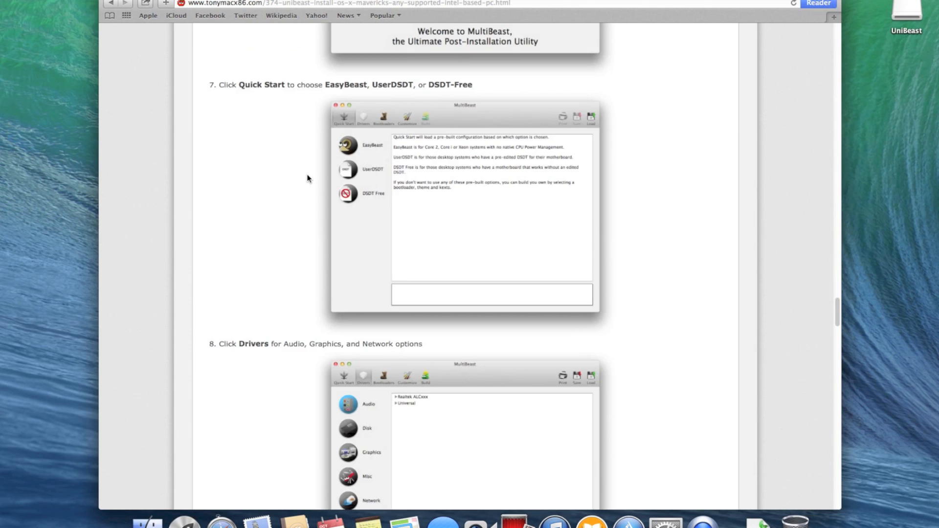
scroll(down, 3)
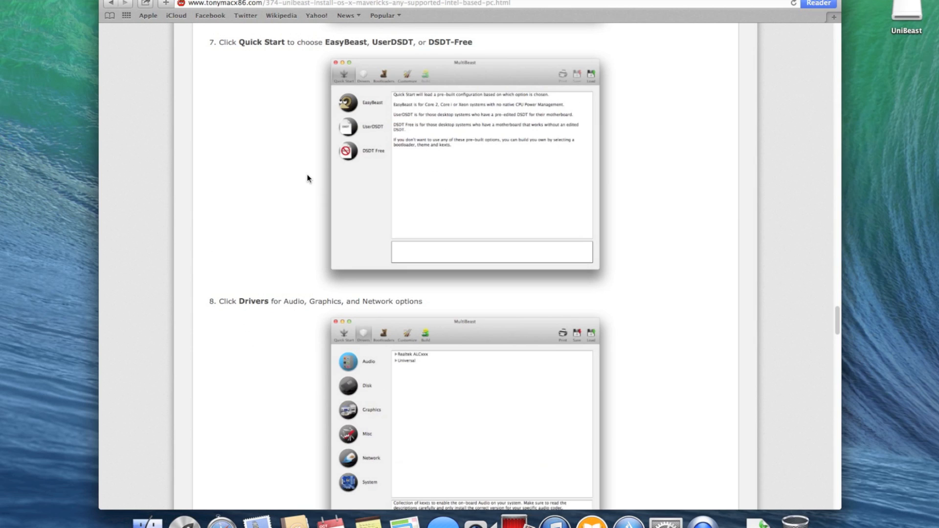
mouse_move(373, 110)
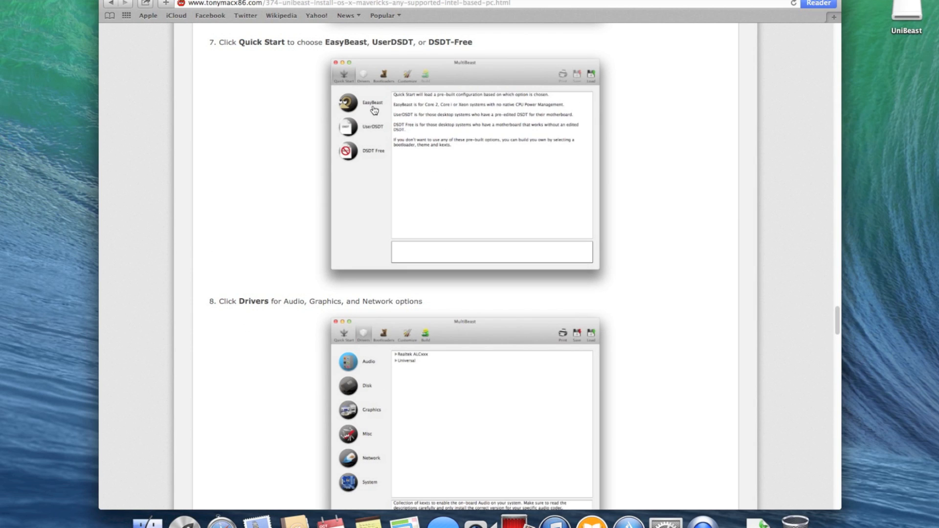
mouse_move(370, 164)
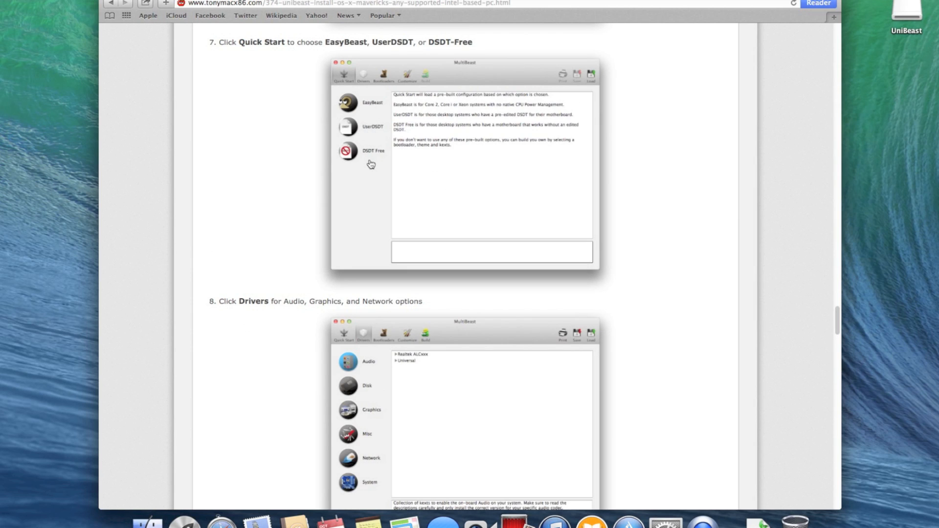
scroll(down, 3)
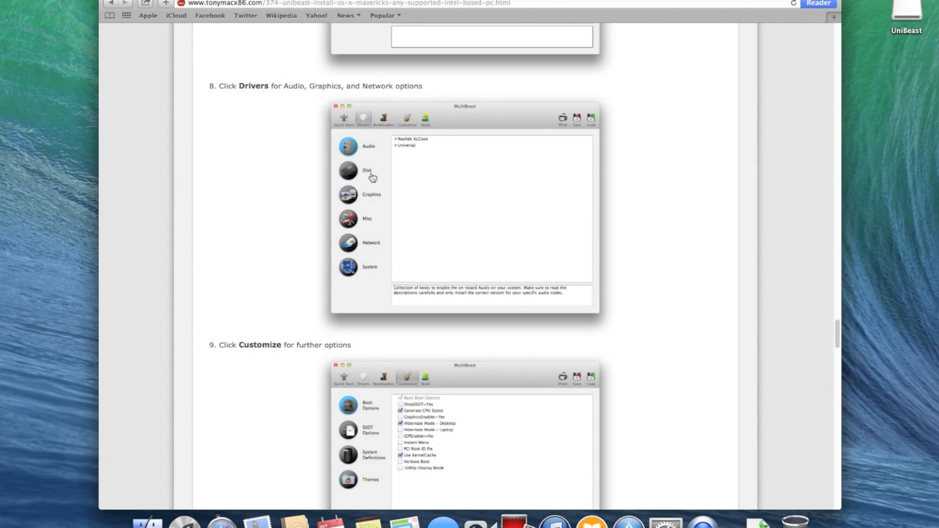
scroll(down, 3)
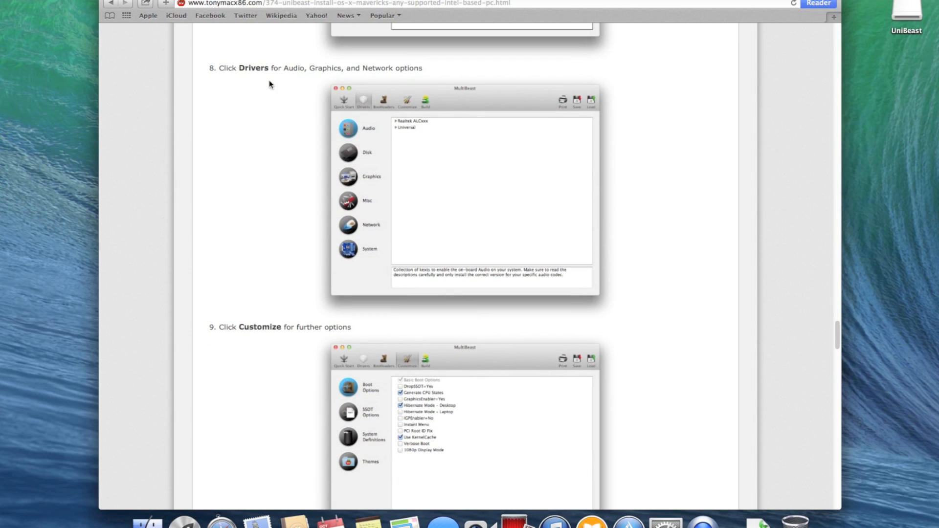
mouse_move(398, 82)
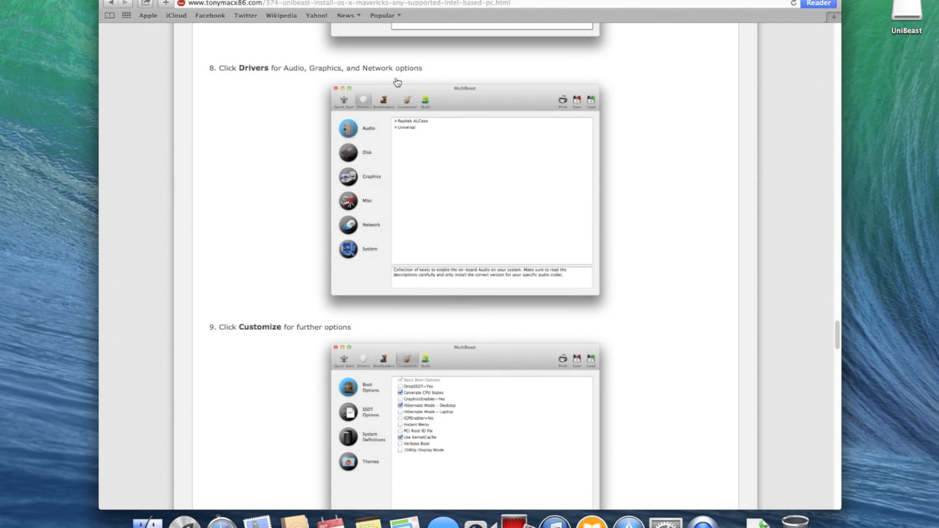
scroll(down, 3)
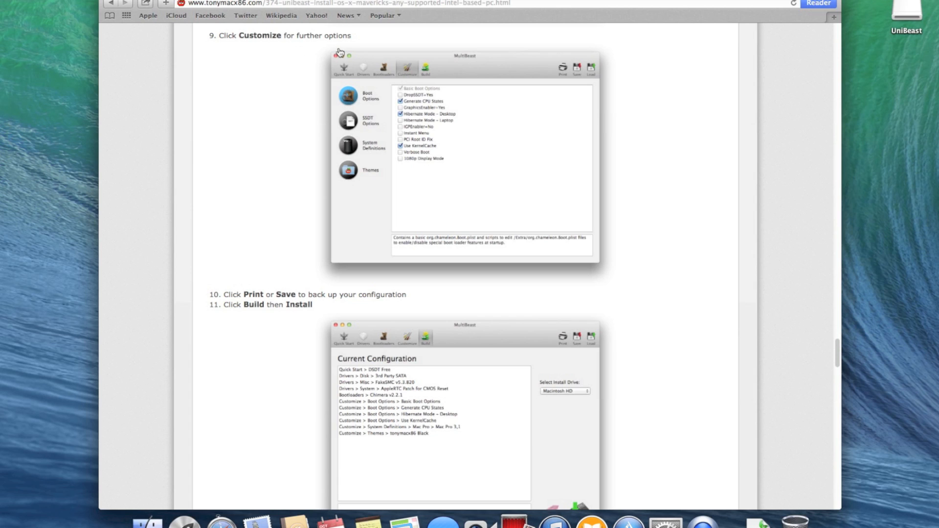
scroll(down, 3)
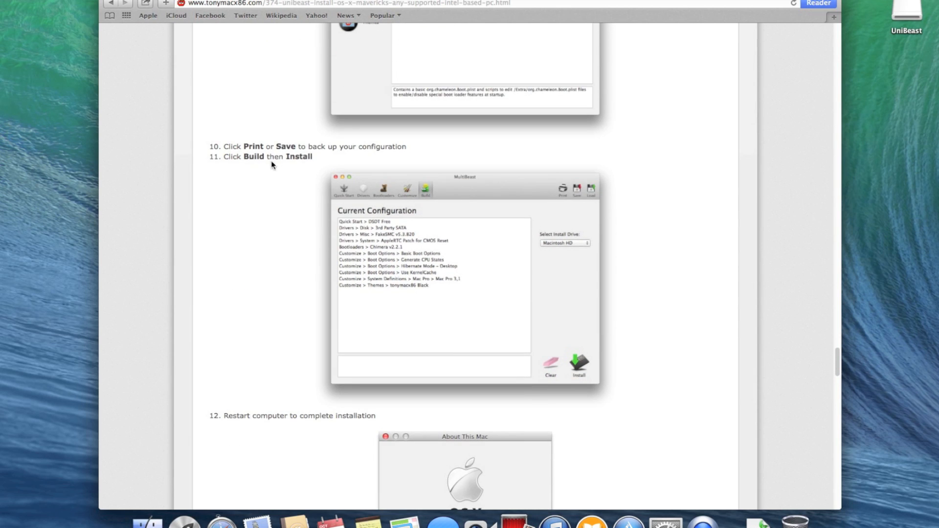
mouse_move(348, 154)
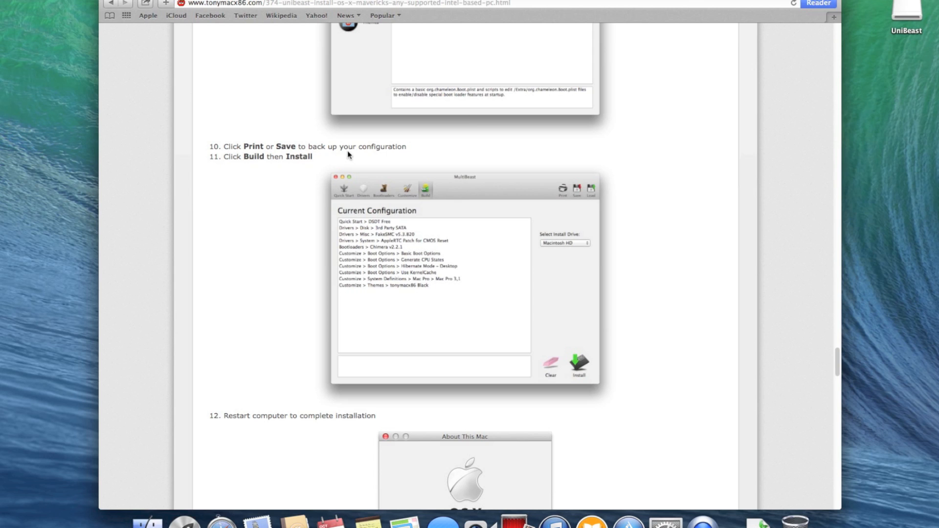
scroll(down, 3)
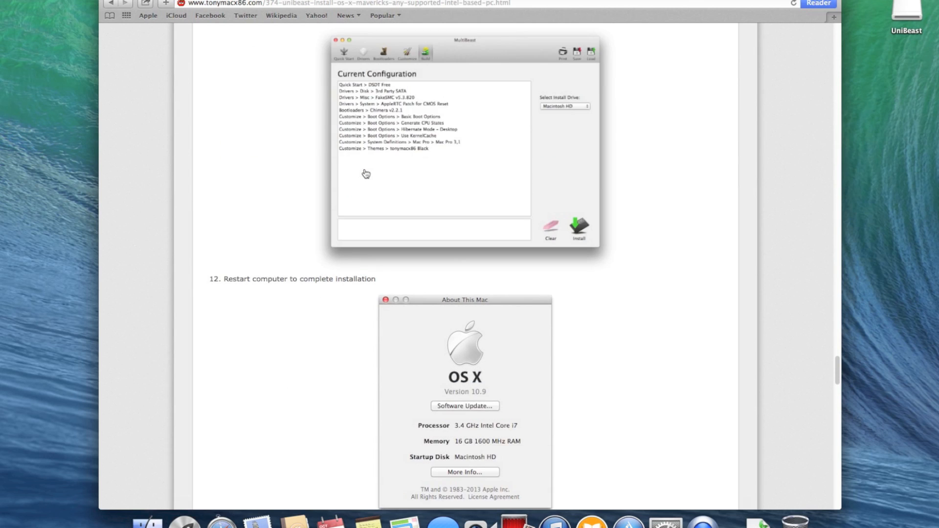
scroll(down, 3)
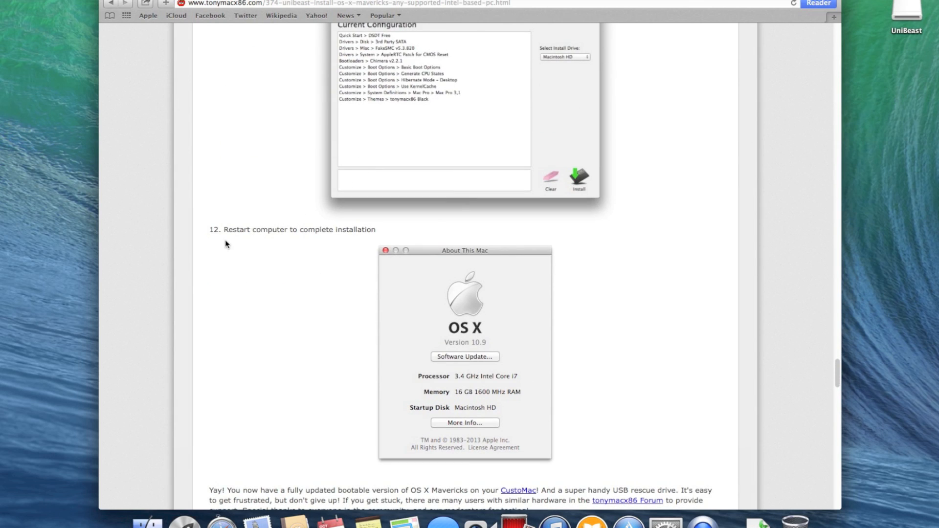
mouse_move(372, 243)
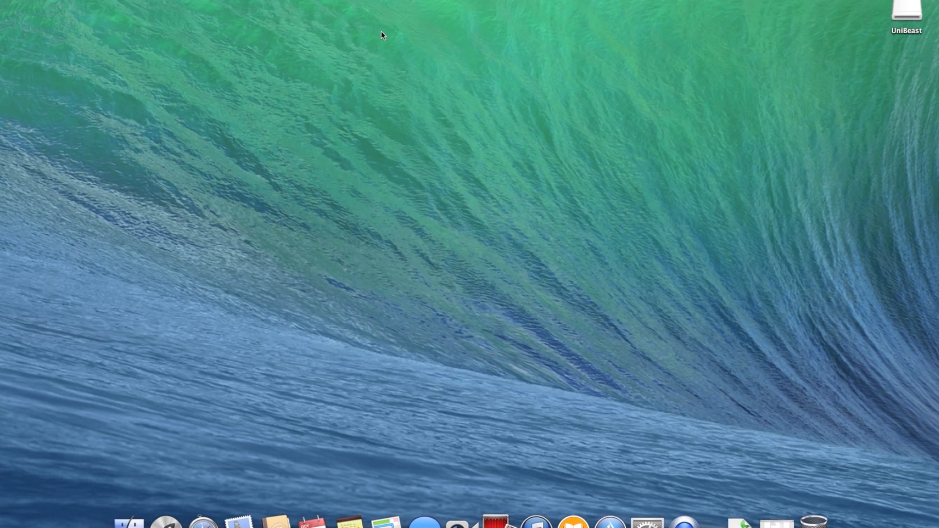
mouse_move(895, 15)
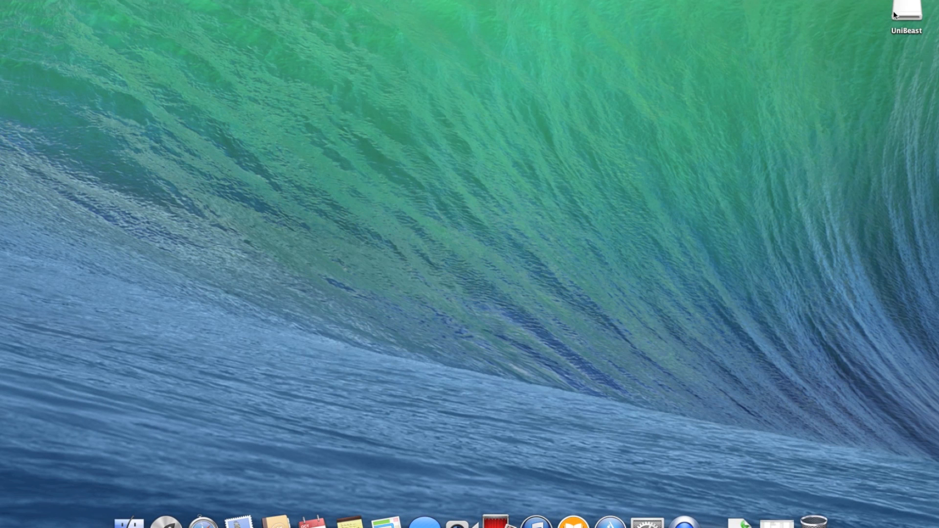
Step: Launch MultiBeast from the UniBeast drive opened on the desktop
double_click(906, 11)
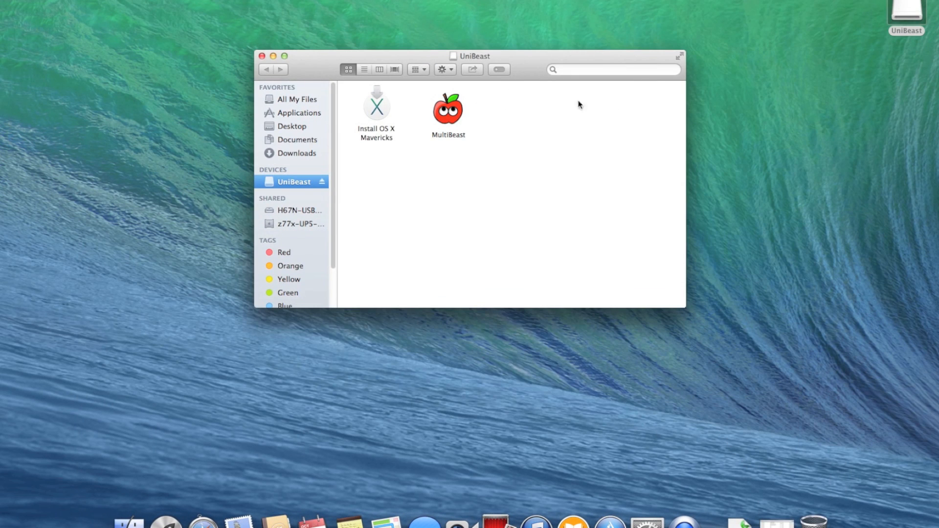
double_click(447, 107)
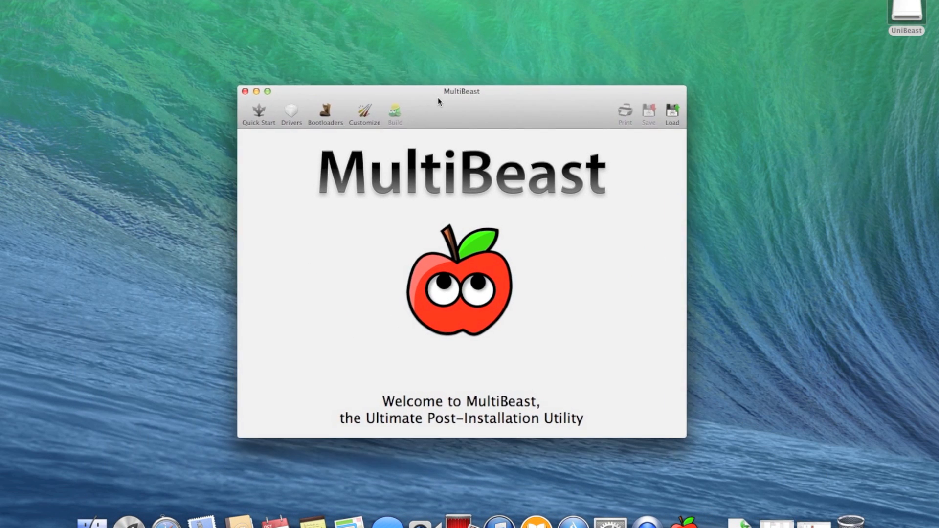
Step: Preview EasyBeast, cancel the UserDSDT file chooser, and load the DSDT Free choices
click(259, 113)
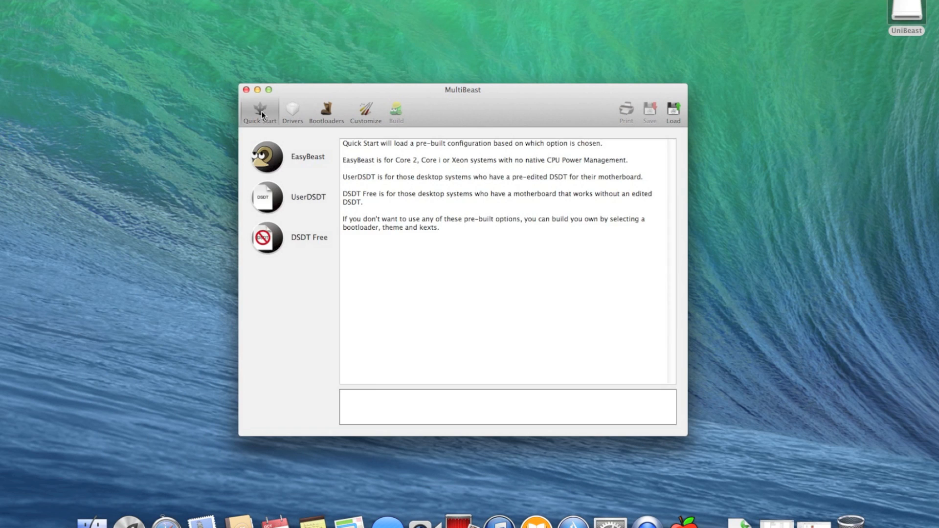
mouse_move(290, 156)
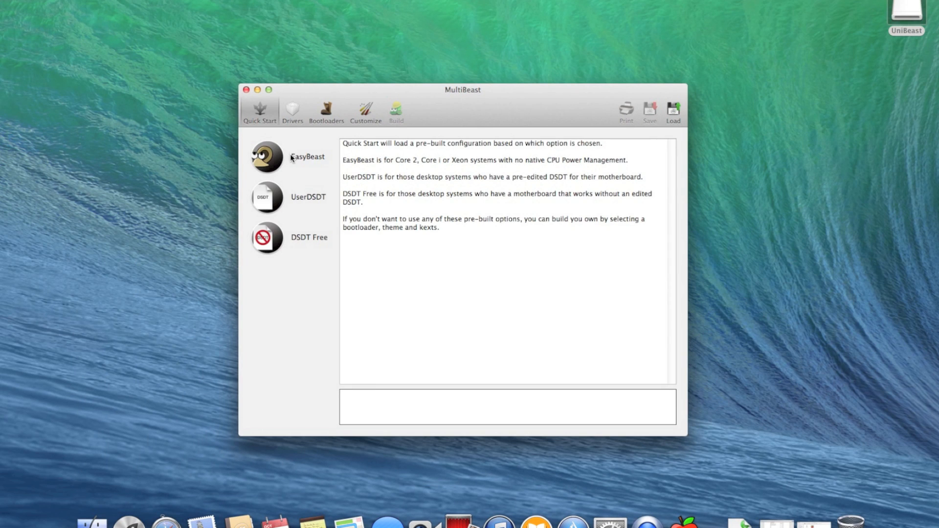
click(266, 156)
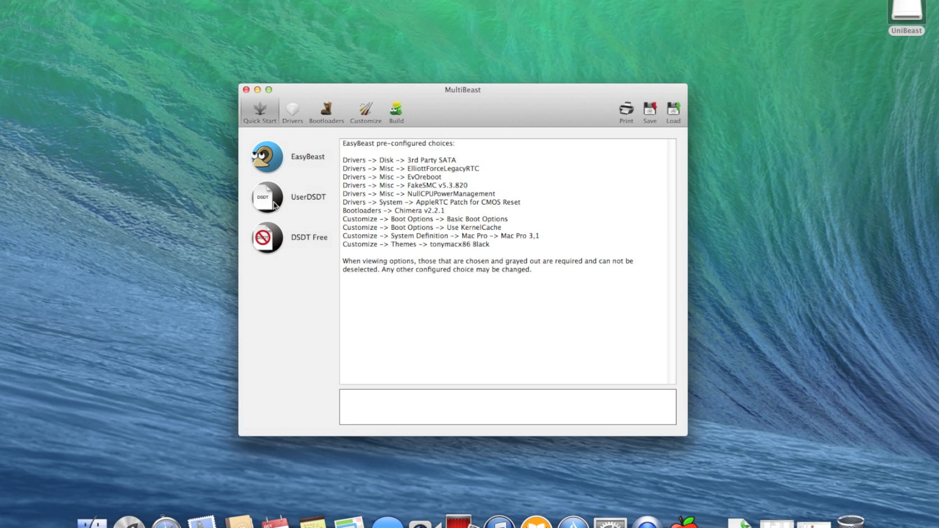
click(673, 110)
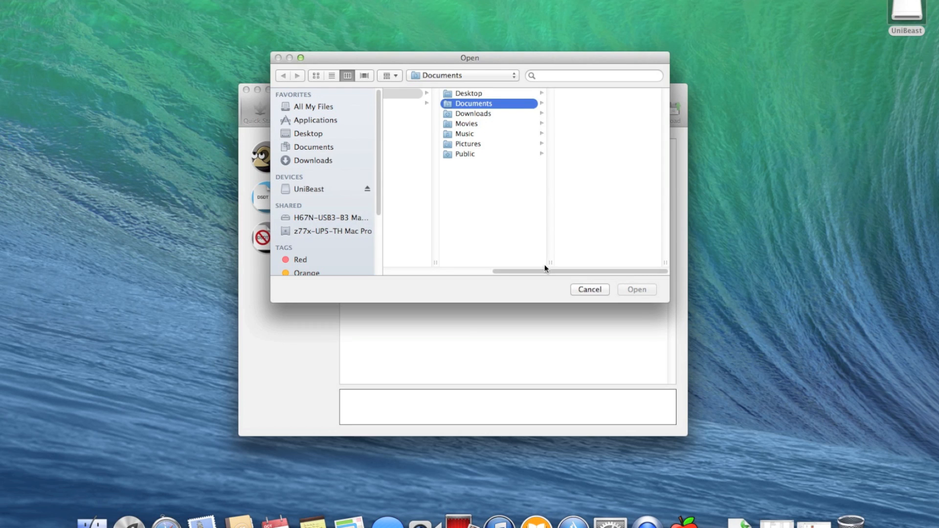
mouse_move(583, 292)
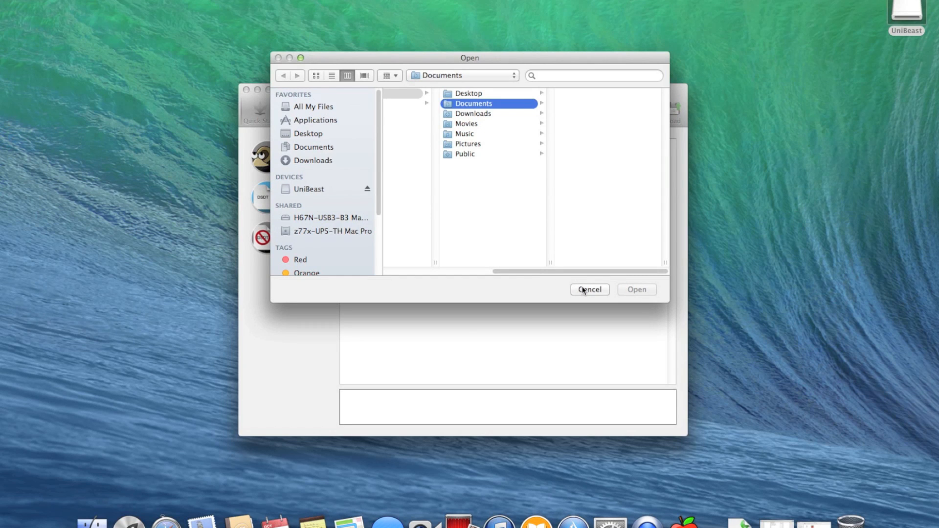
click(589, 289)
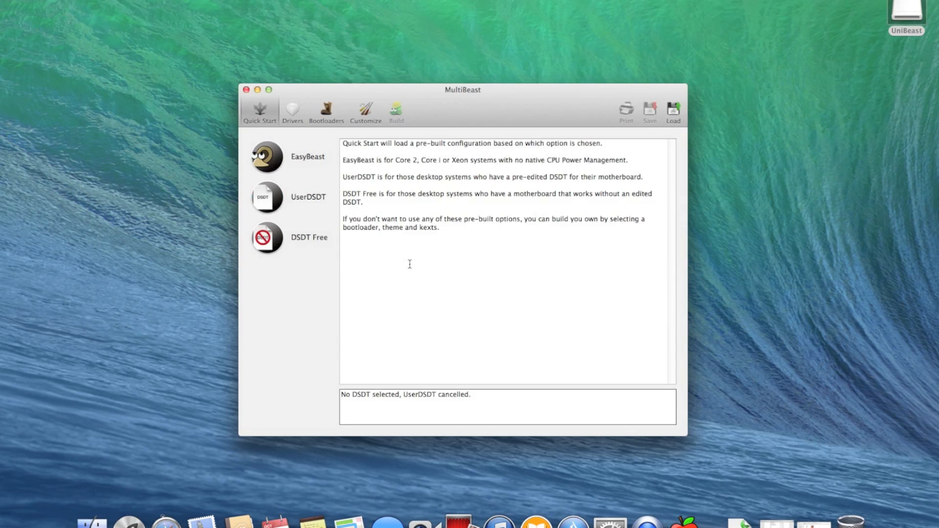
click(268, 237)
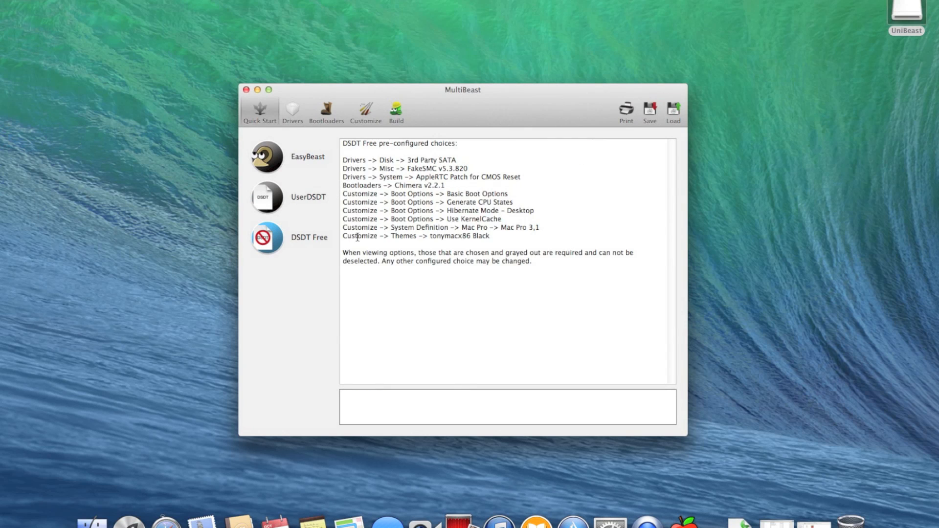
mouse_move(296, 116)
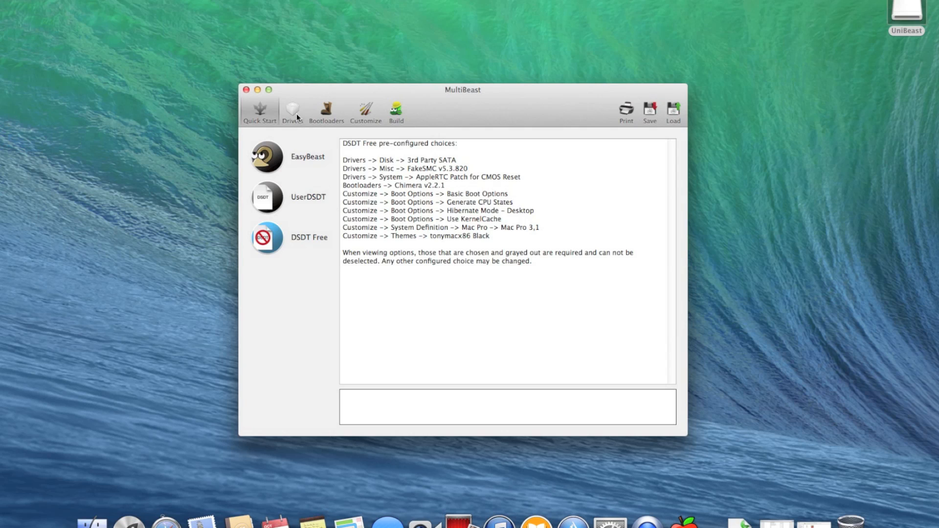
Step: Browse the Drivers categories, toggling the Intel Graphics mixed-configuration patch on and off, then show Bootloaders with Chimera v2.2.1
click(291, 111)
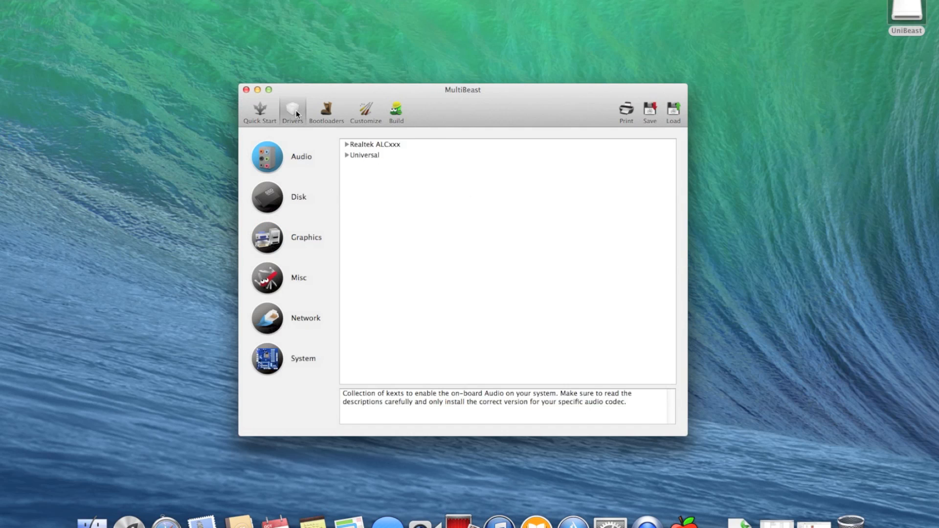
mouse_move(294, 157)
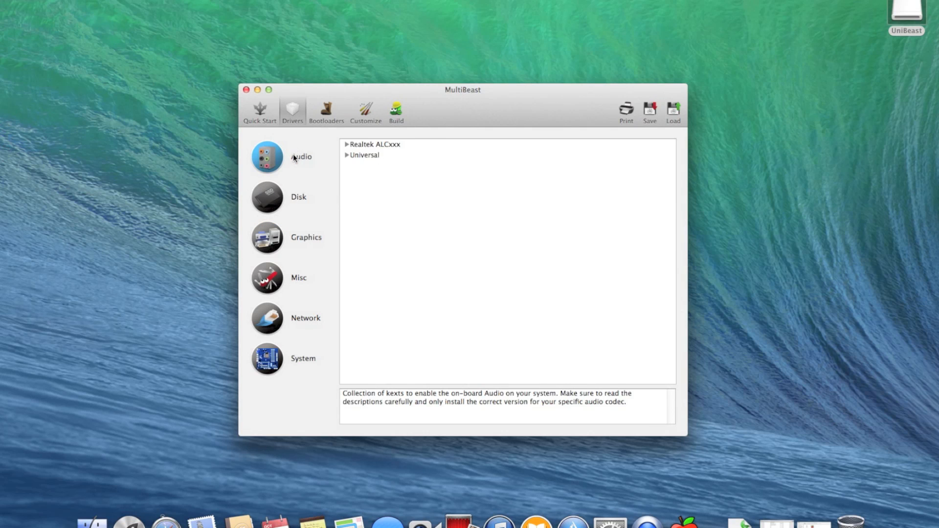
mouse_move(356, 158)
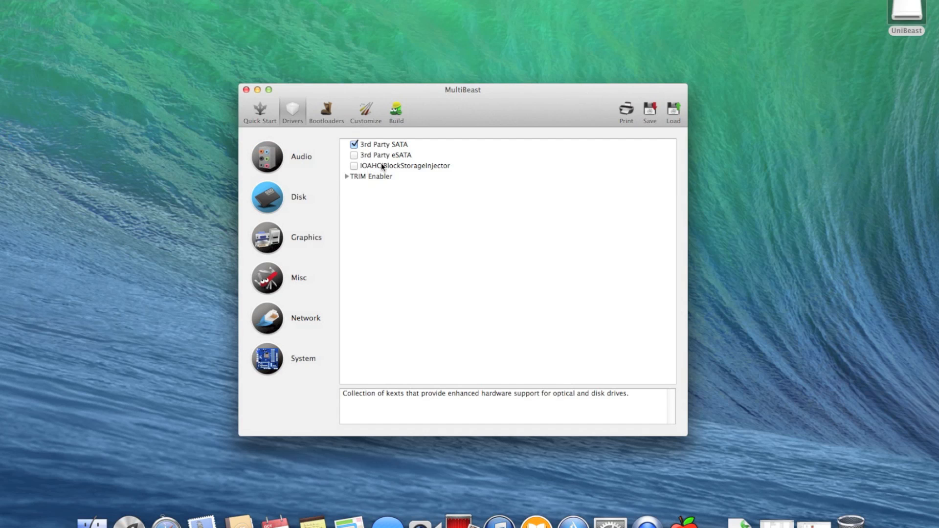
mouse_move(367, 185)
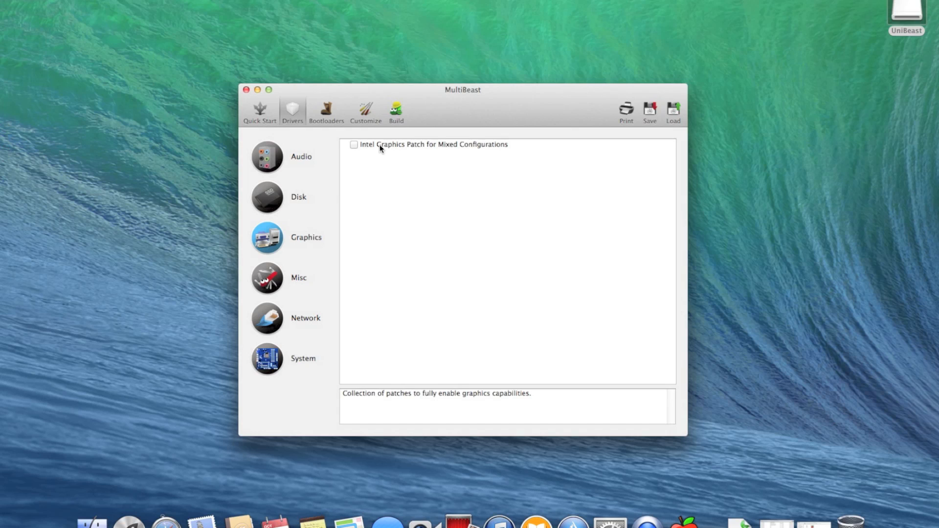
click(354, 144)
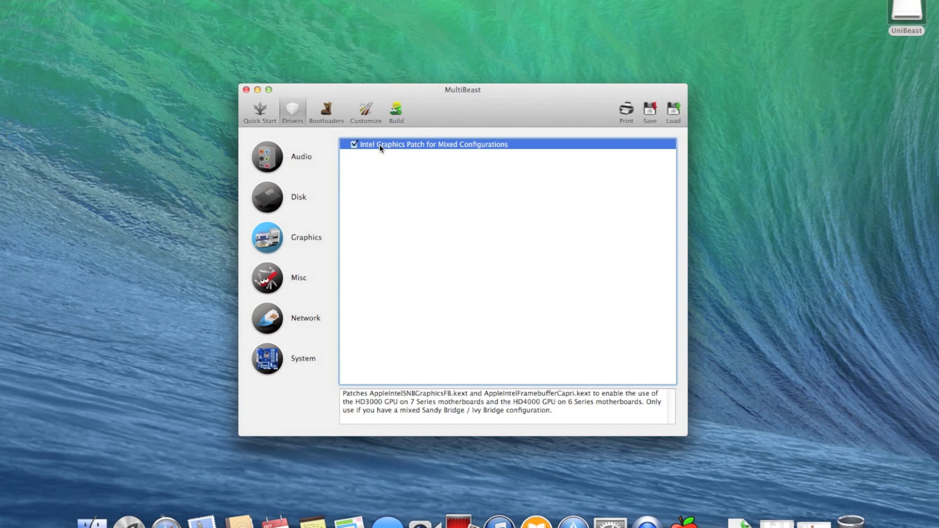
click(353, 144)
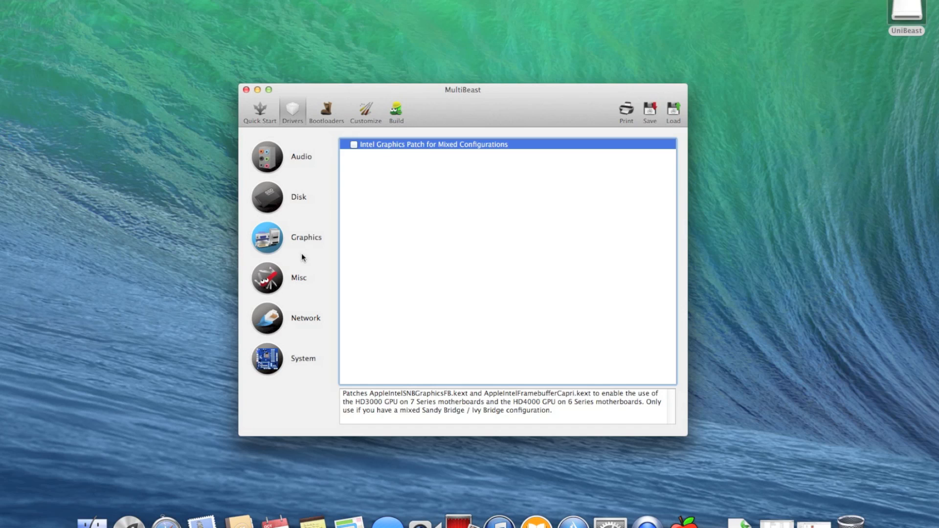
mouse_move(271, 277)
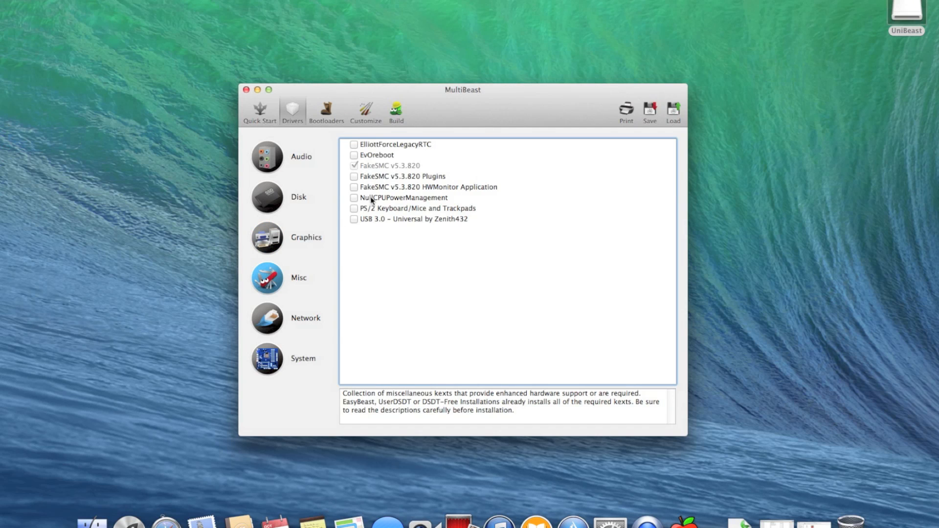
mouse_move(383, 166)
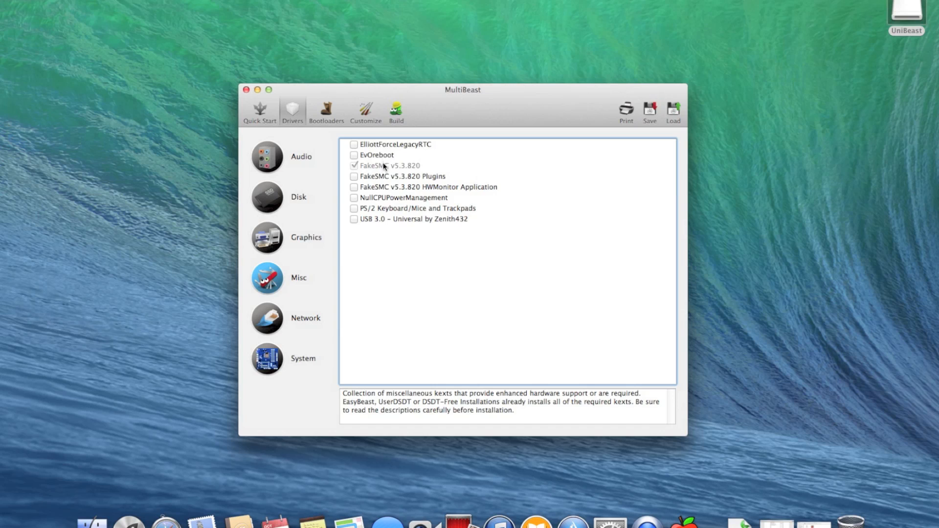
mouse_move(382, 204)
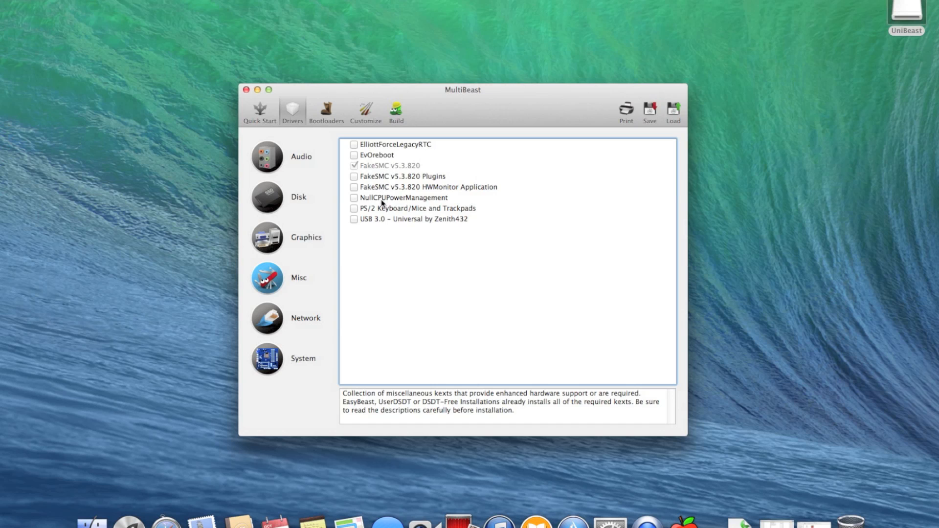
mouse_move(273, 316)
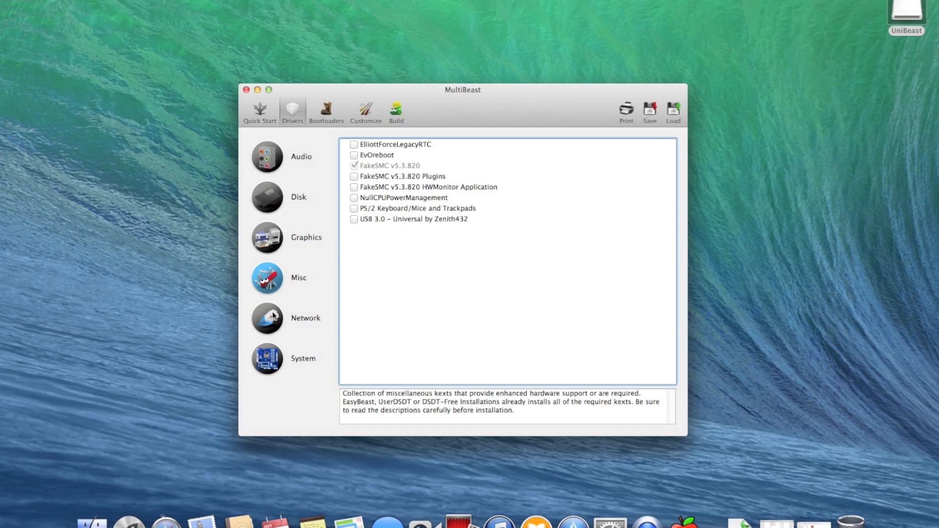
click(305, 317)
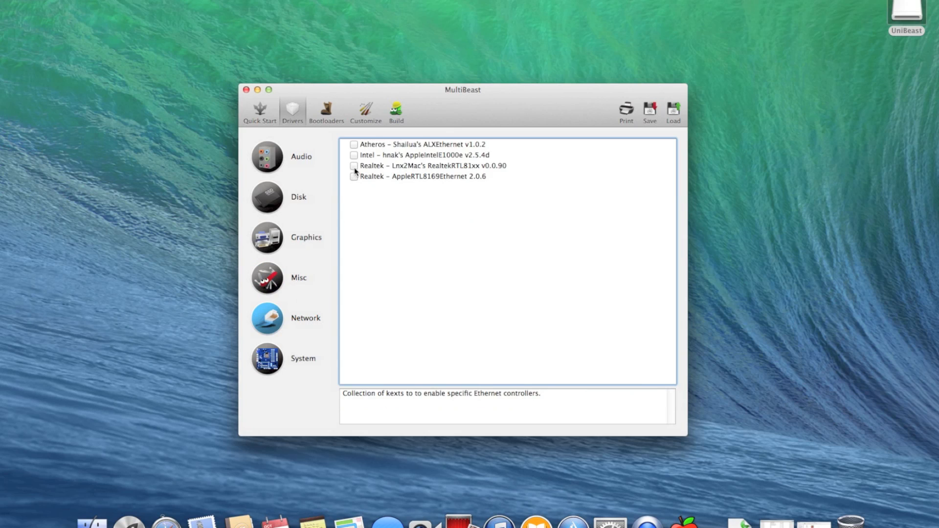
click(354, 166)
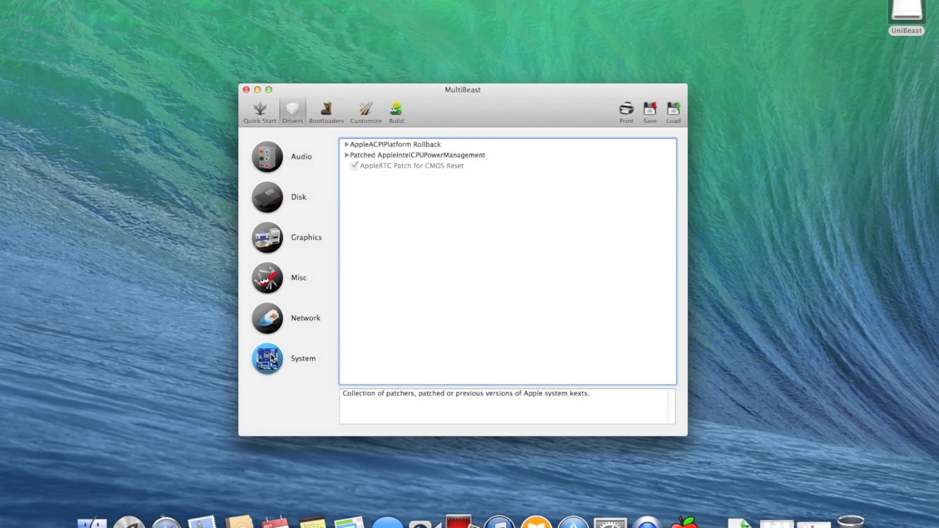
mouse_move(322, 157)
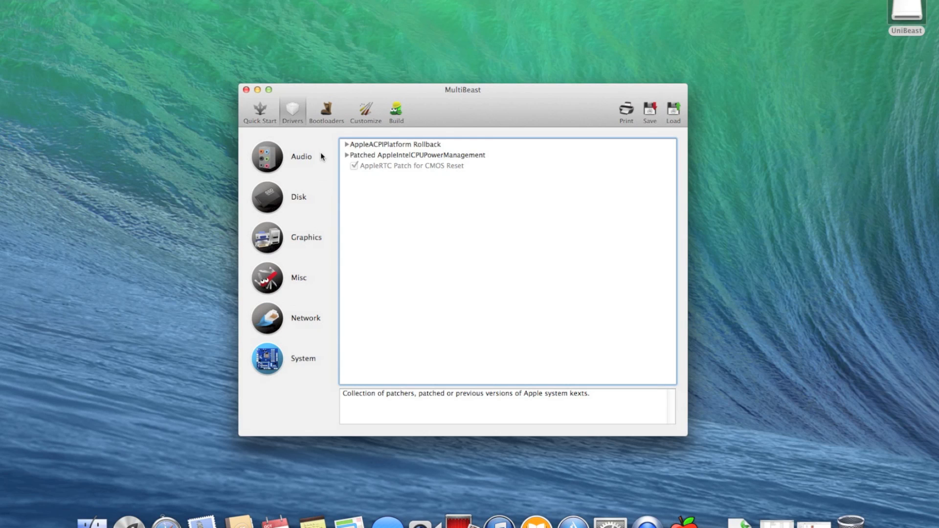
mouse_move(329, 111)
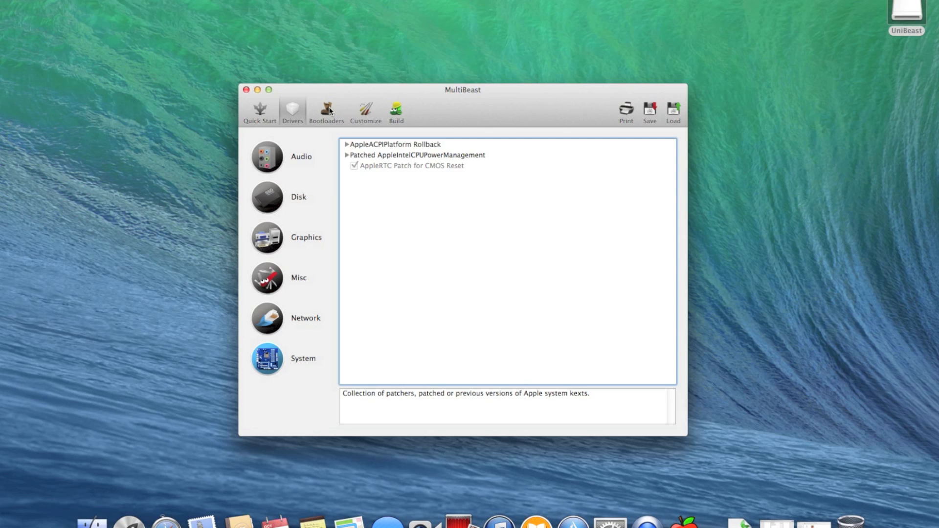
click(326, 111)
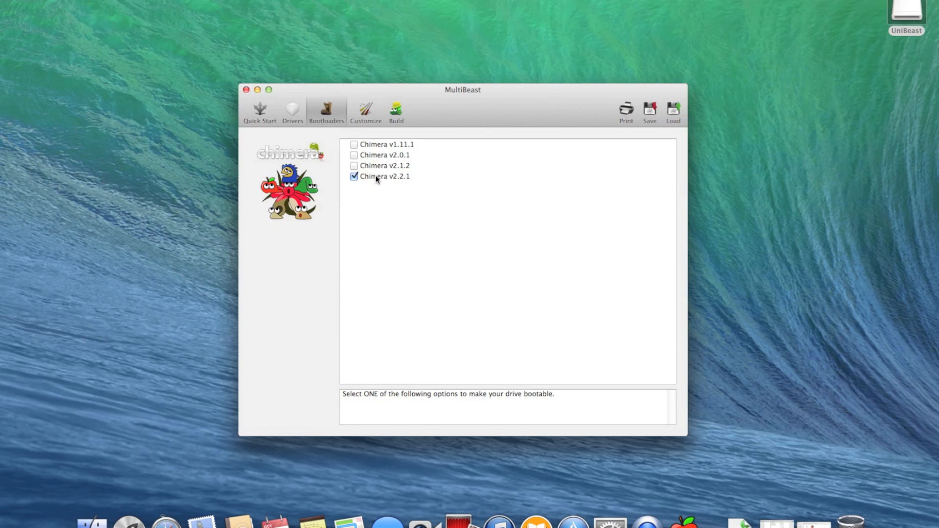
mouse_move(372, 170)
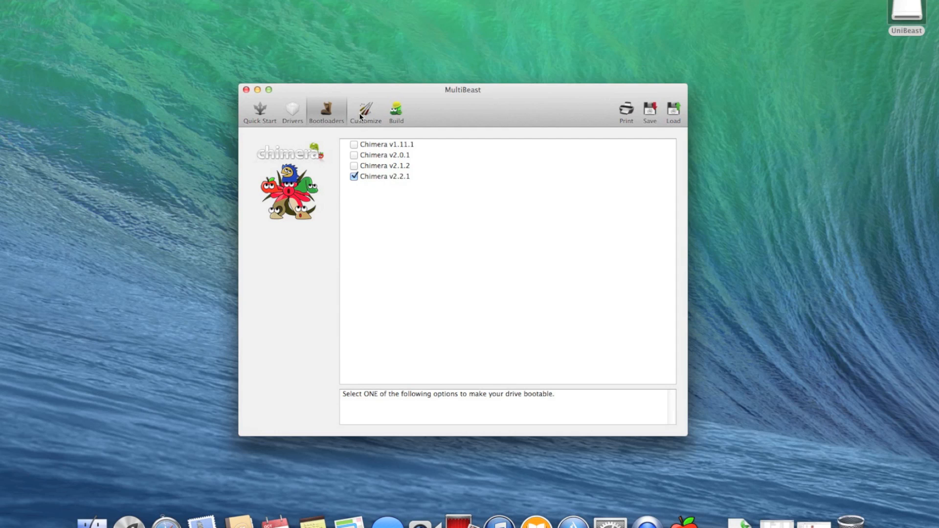
Step: Browse Customize through Boot Options, SSDT Options and Themes with tonymacx86 Black chosen
click(365, 112)
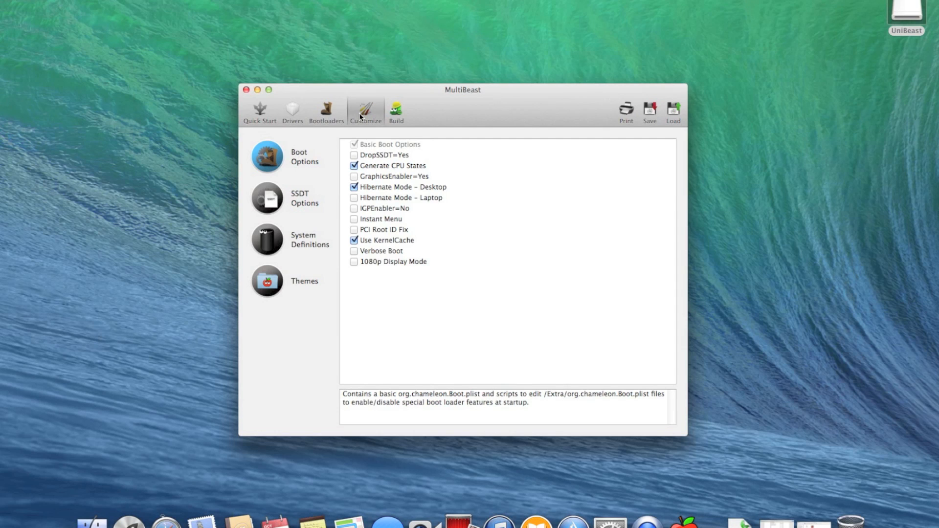
mouse_move(361, 119)
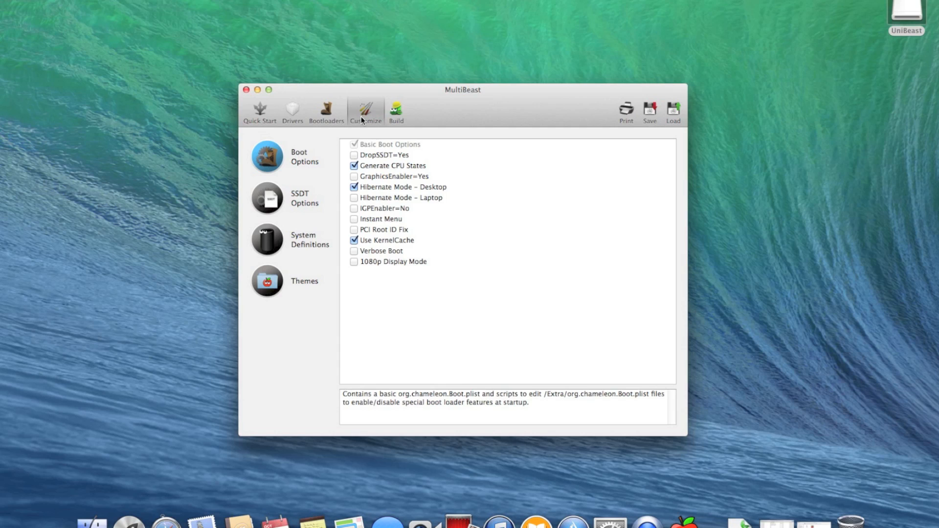
mouse_move(362, 154)
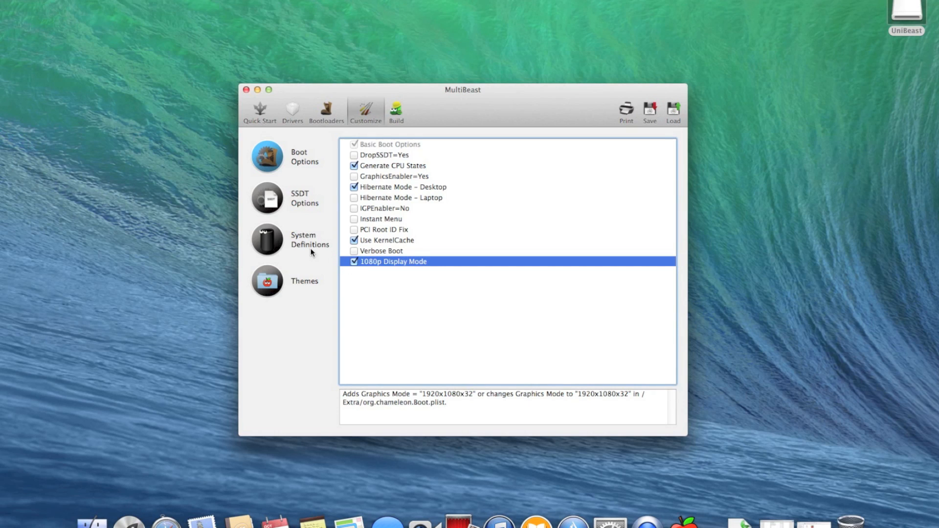
click(304, 198)
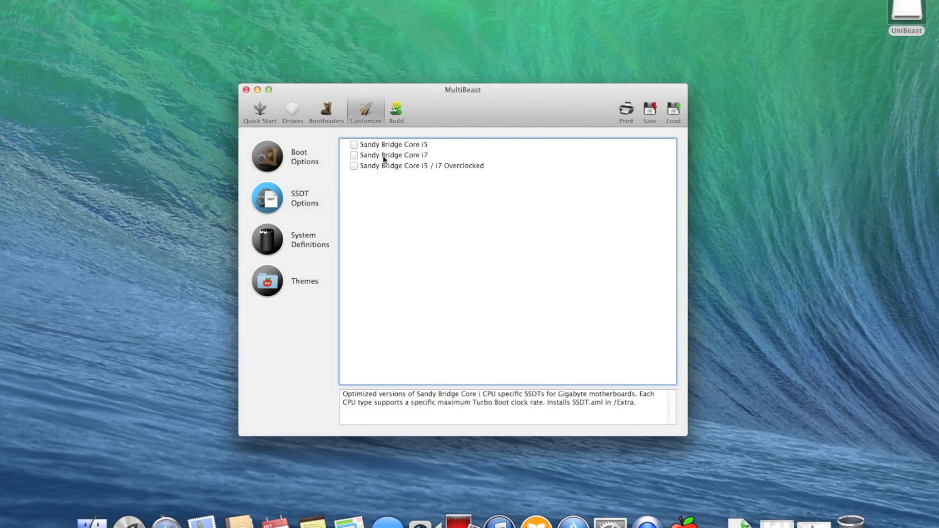
mouse_move(277, 237)
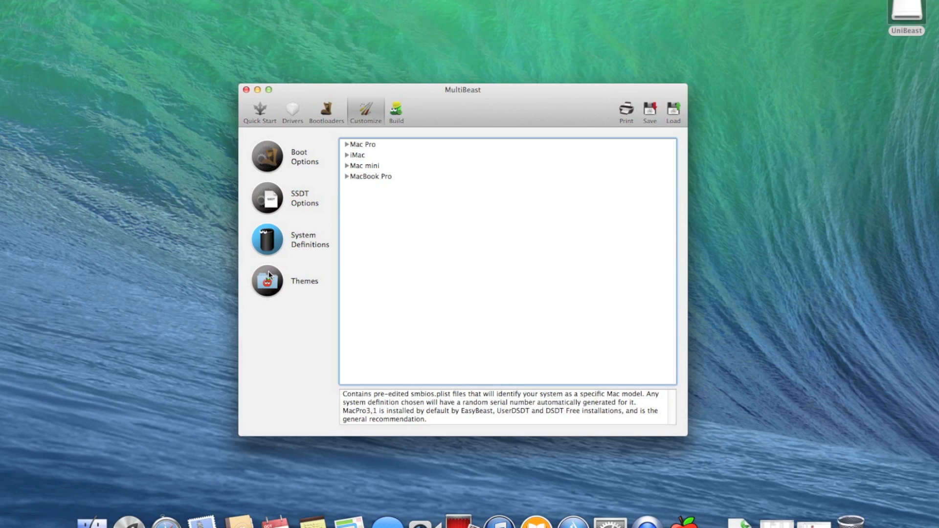
click(267, 281)
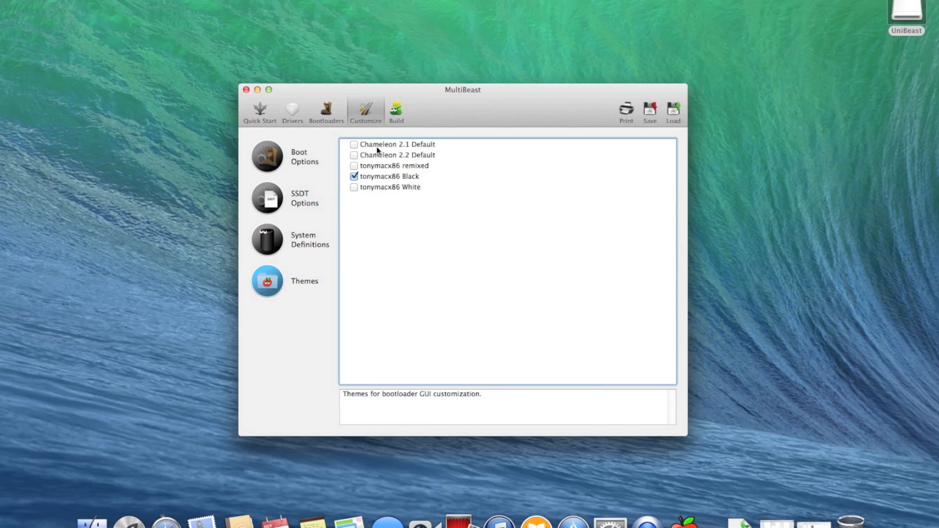
mouse_move(374, 195)
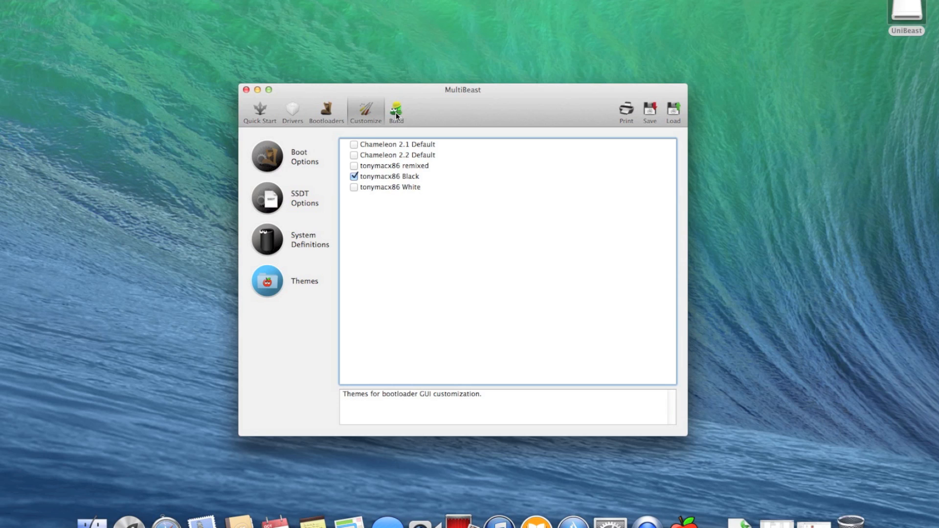
mouse_move(452, 123)
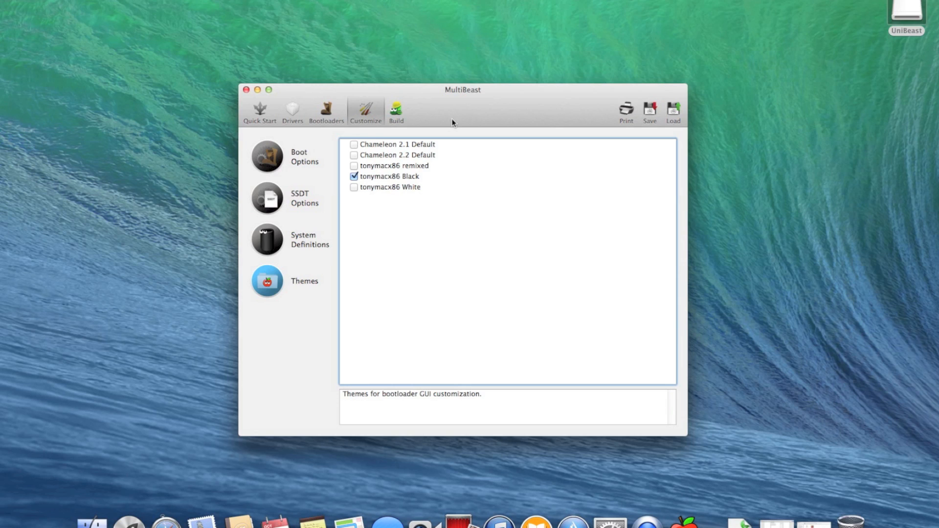
mouse_move(648, 112)
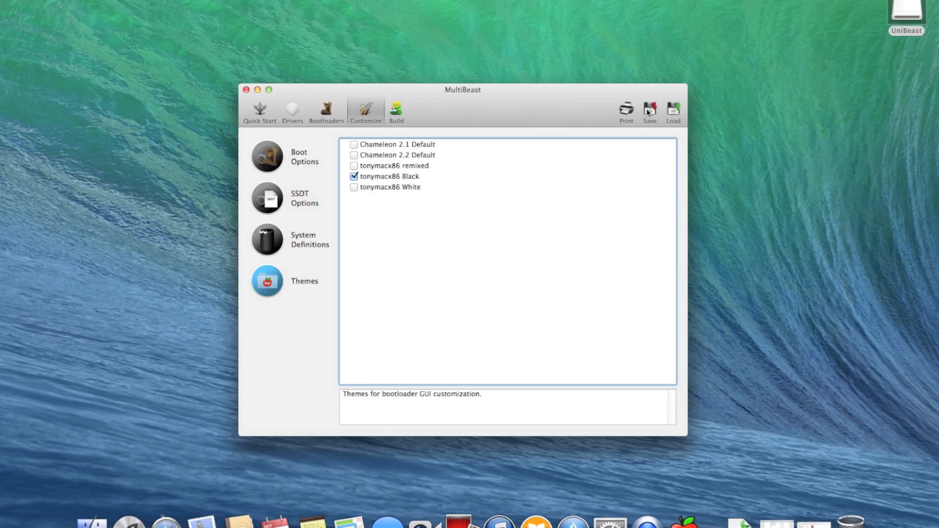
Step: Save the current configuration as P7P55D in Documents
click(650, 110)
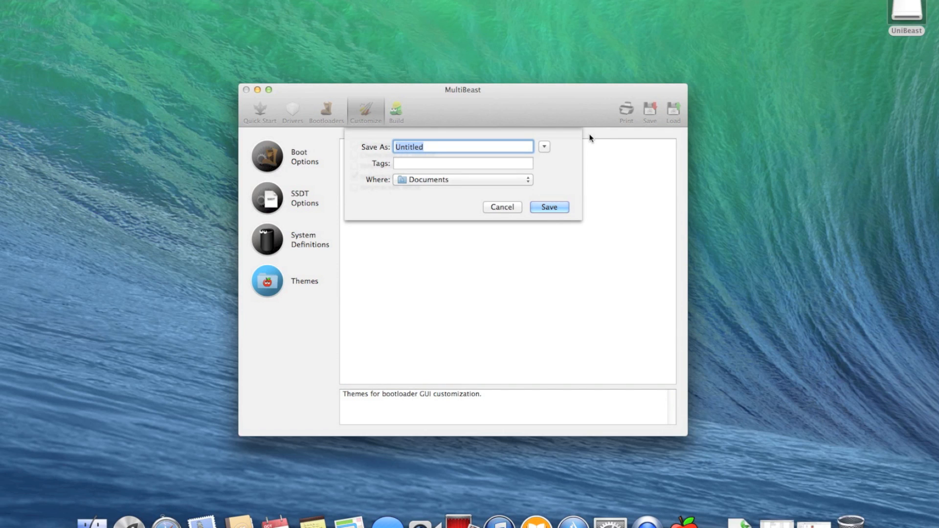
text(P7P)
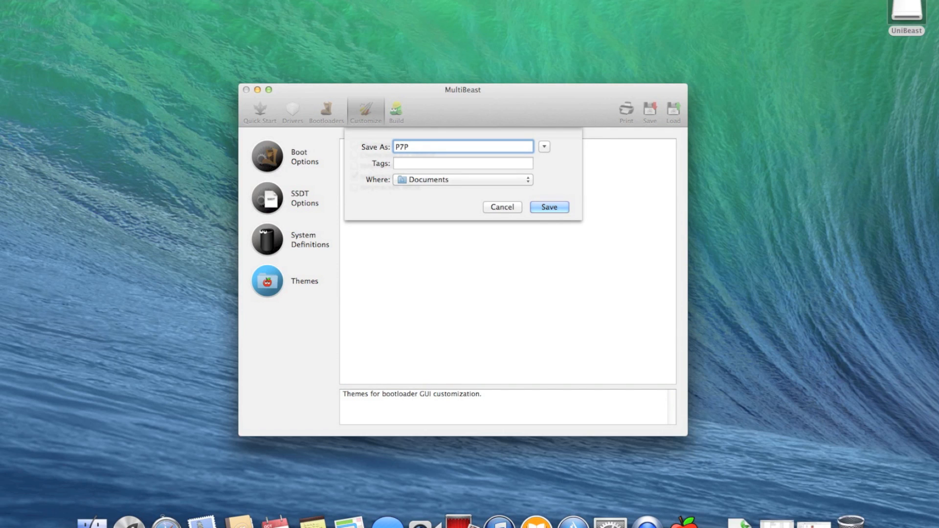
text(55D)
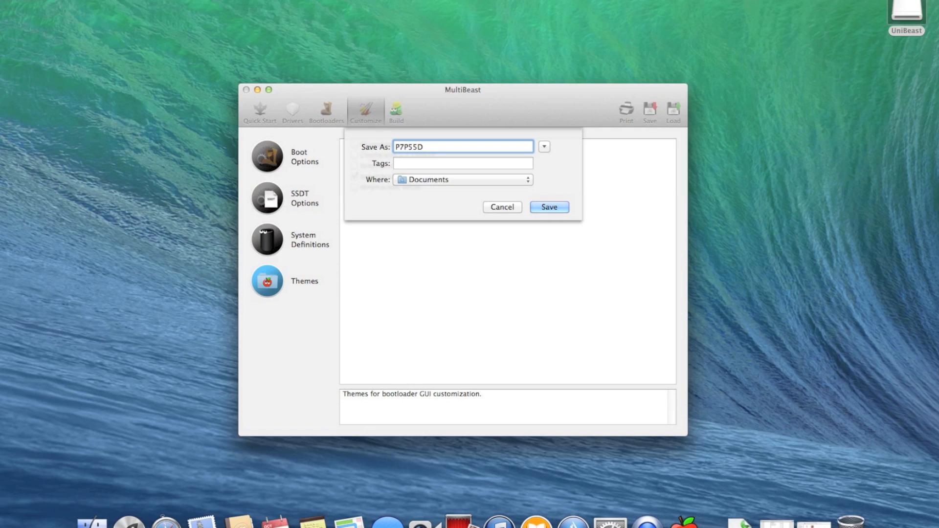
click(548, 207)
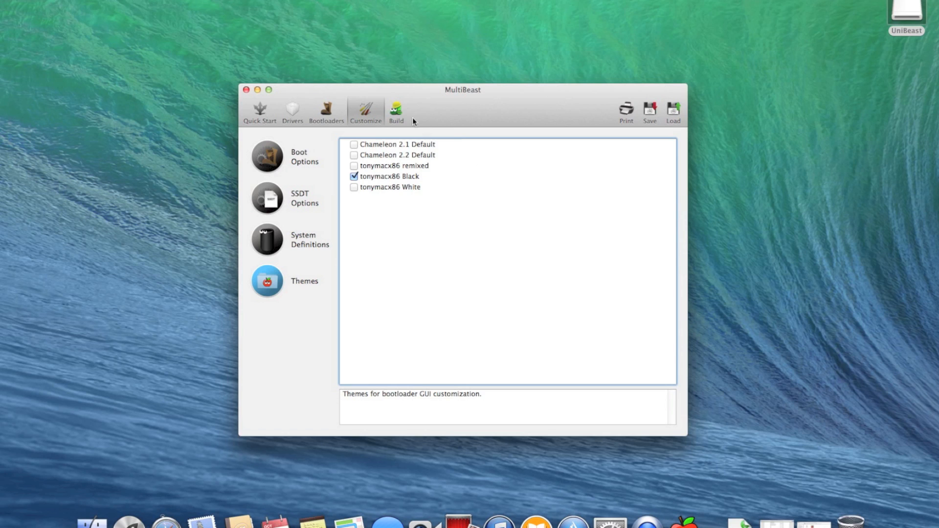
mouse_move(398, 111)
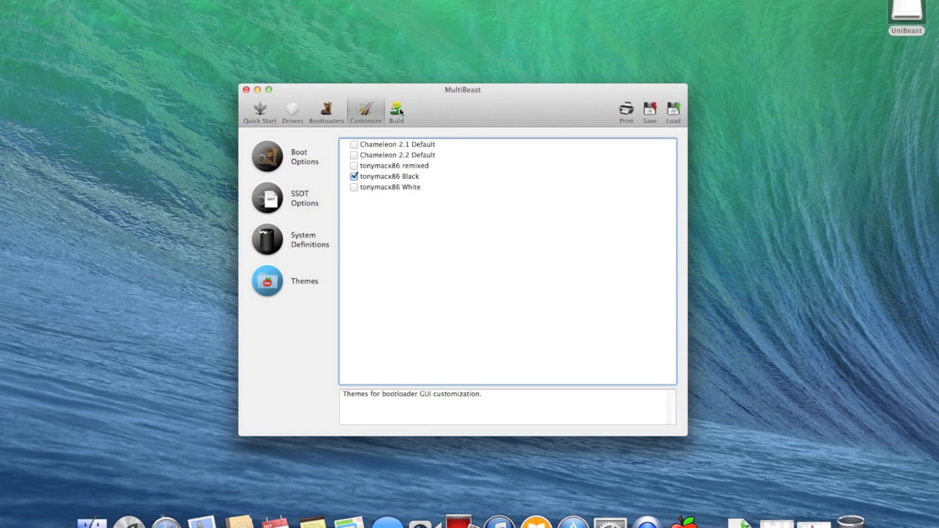
Step: Install the configuration onto Macintosh HD, accepting the license and authorizing with the admin password
click(396, 110)
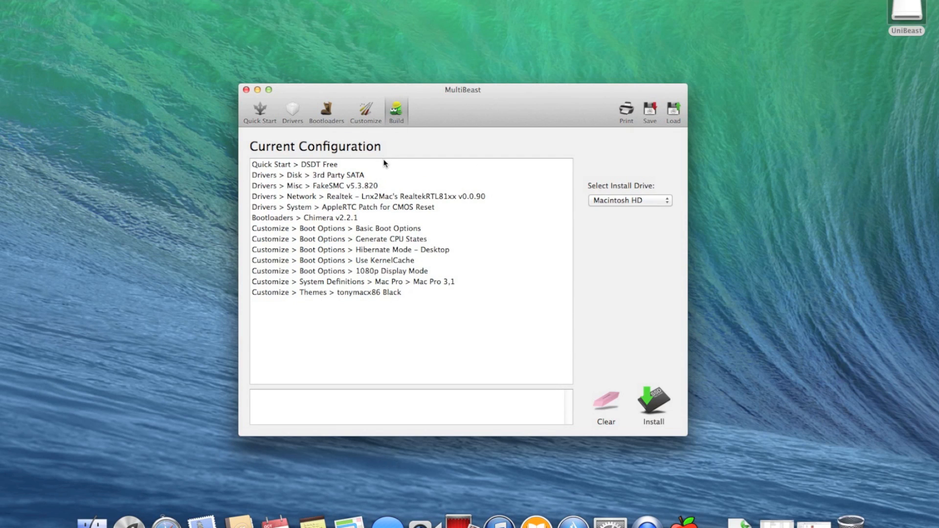
mouse_move(362, 313)
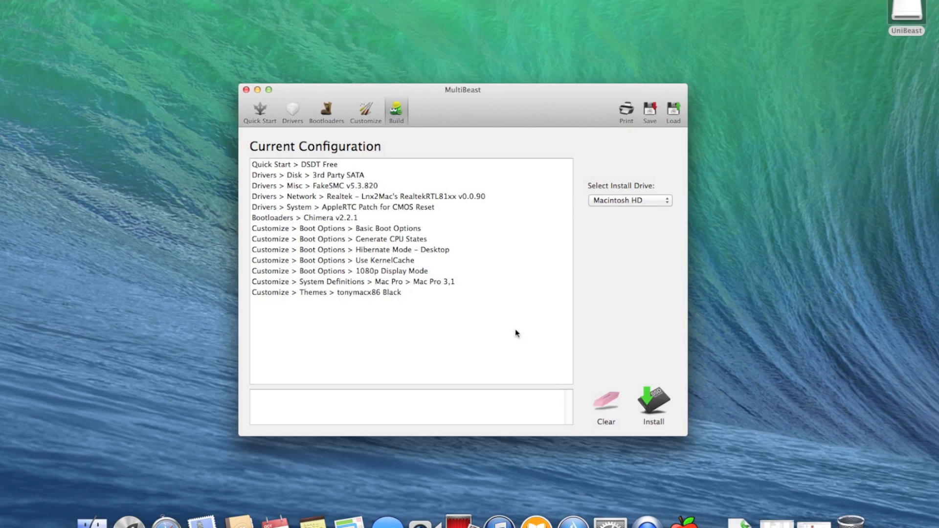
mouse_move(652, 367)
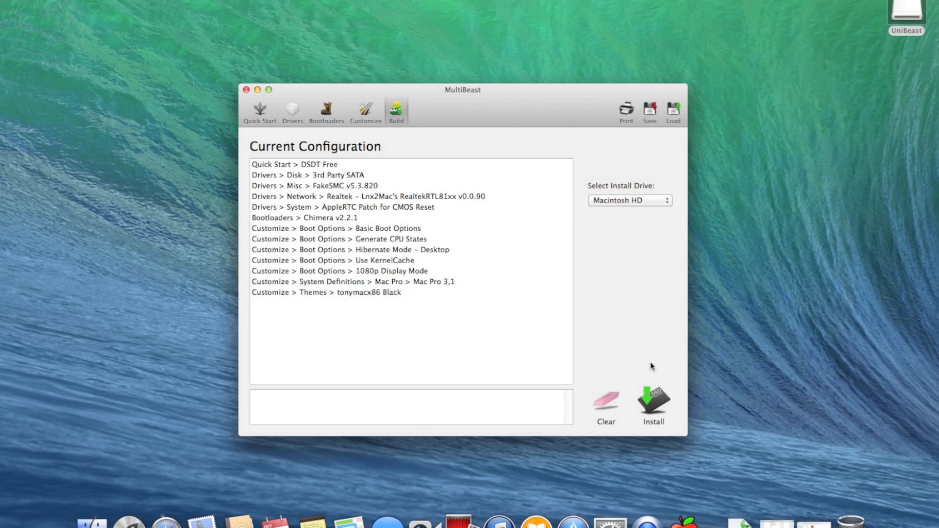
click(652, 401)
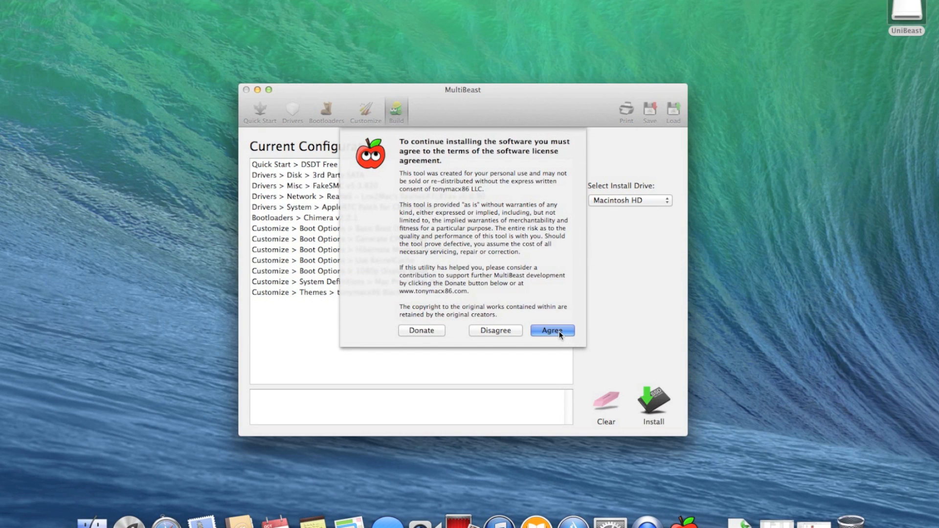
click(551, 331)
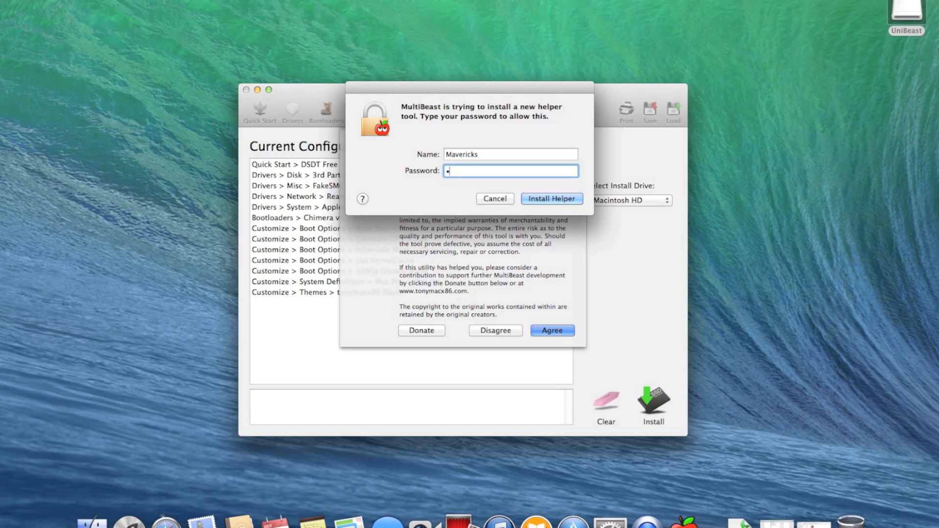
text(••••)
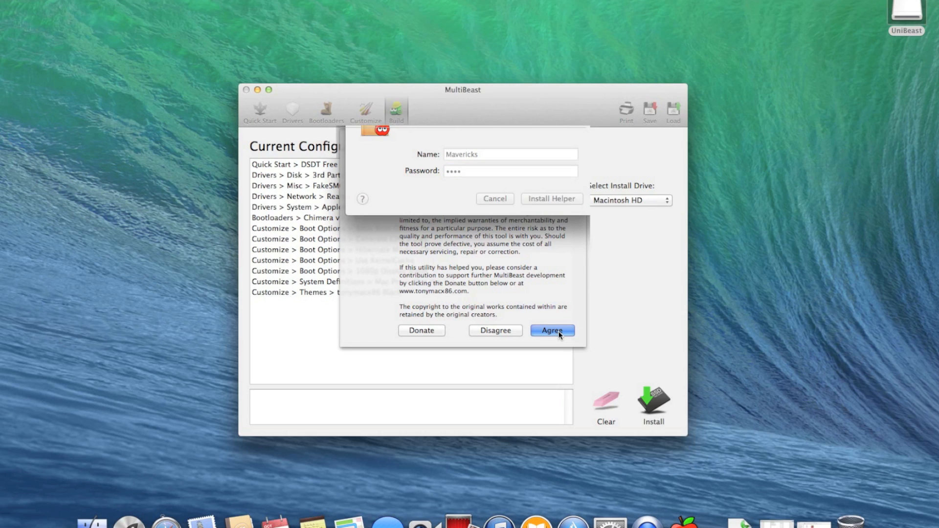
click(551, 330)
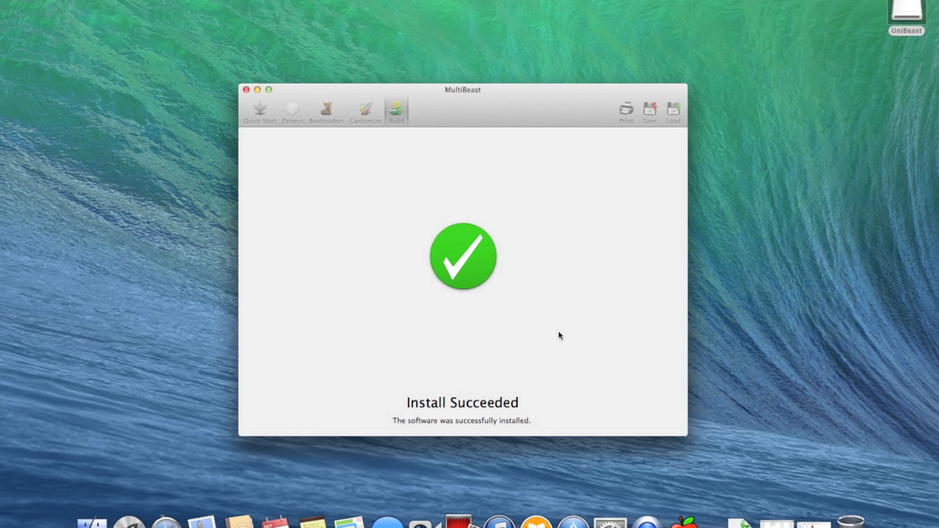
mouse_move(717, 214)
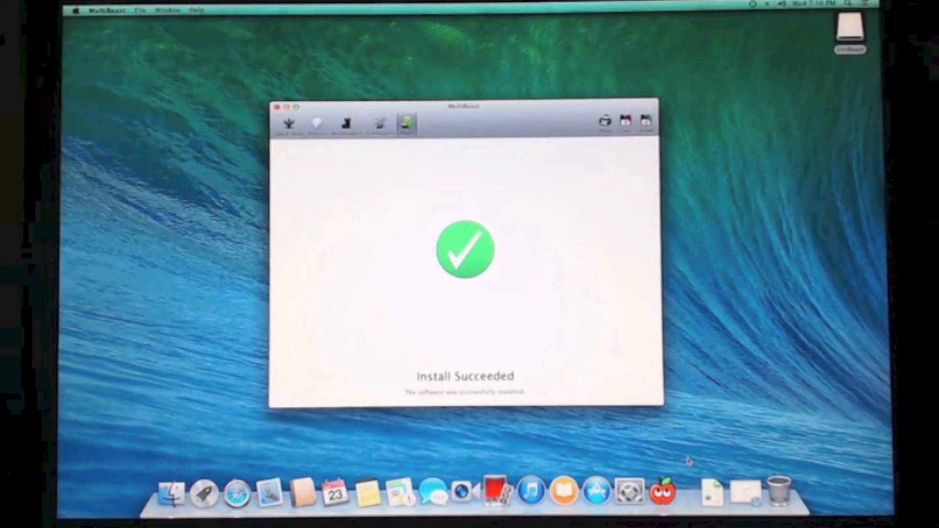
mouse_move(588, 381)
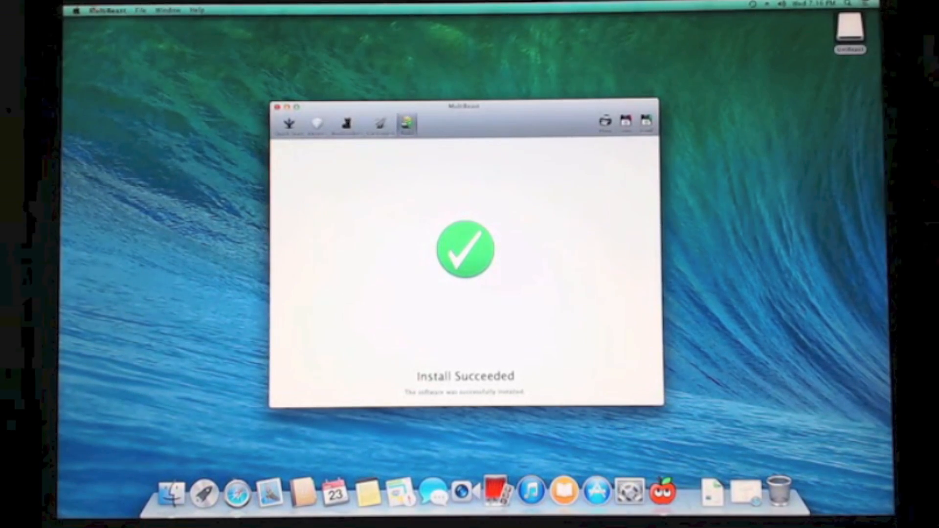
Step: Restart the computer from the Apple menu and return to the Mavericks desktop
click(75, 10)
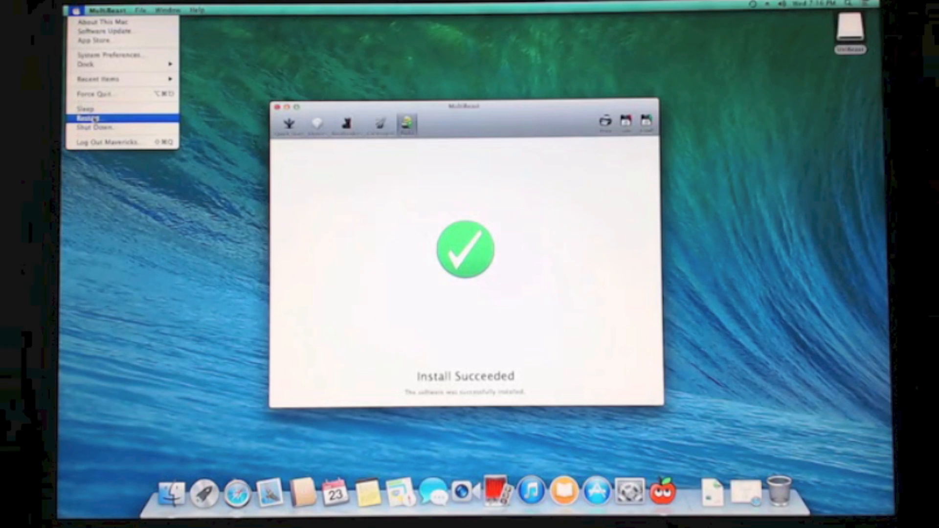
click(87, 118)
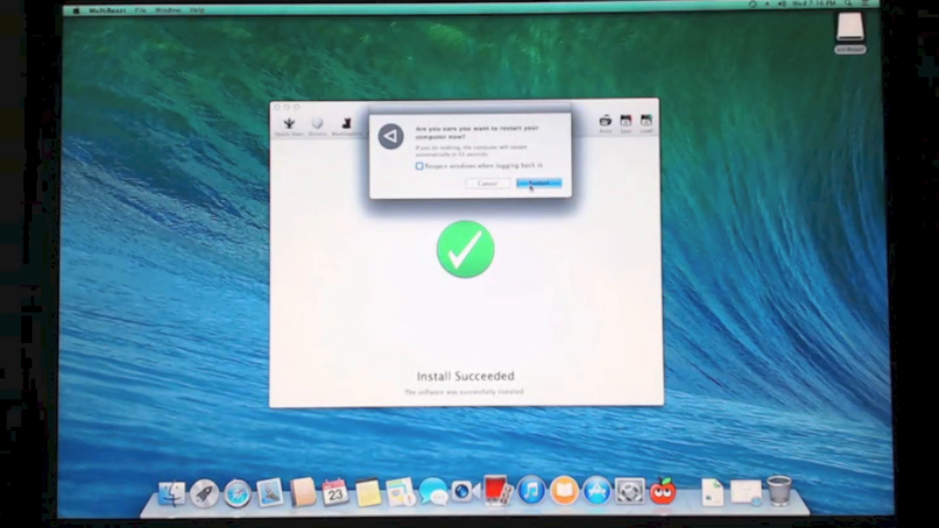
click(538, 183)
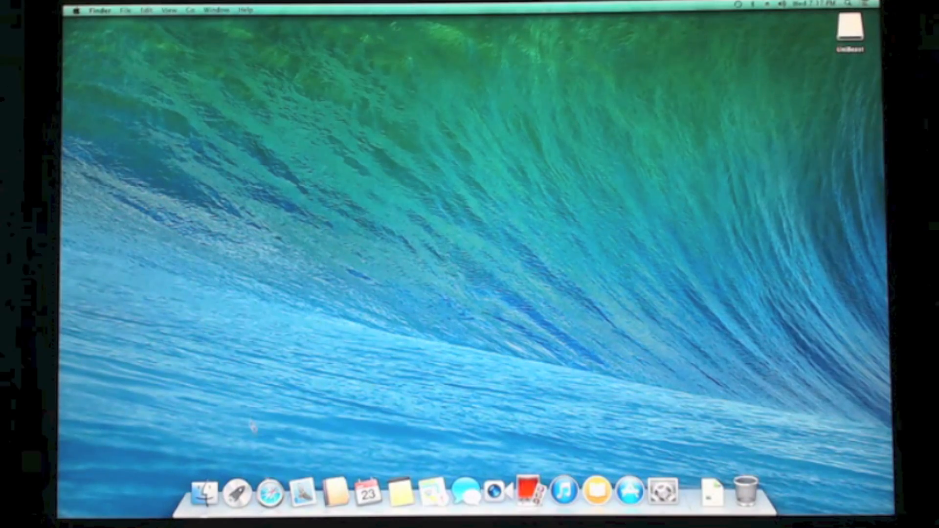
Step: Launch Safari, load tonymacx86.com, then quit the browser
click(270, 493)
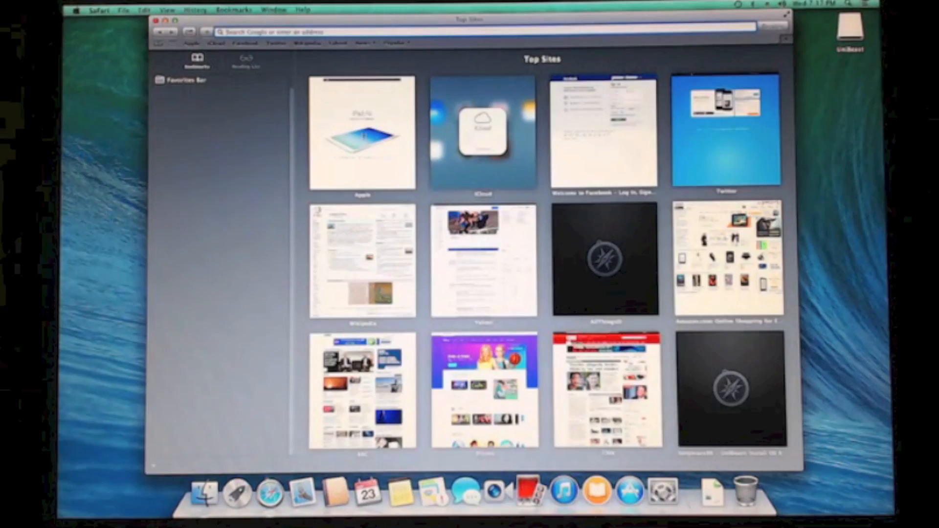
click(362, 132)
text(tony)
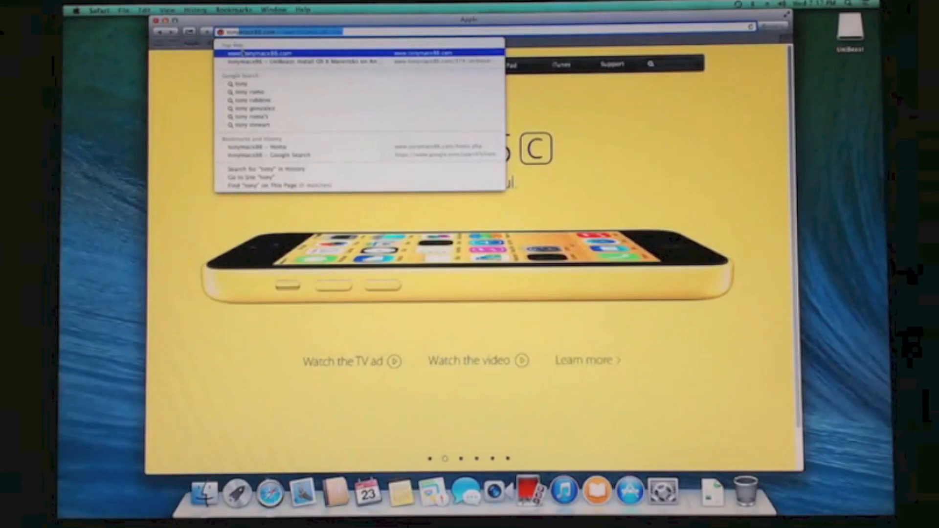
click(258, 53)
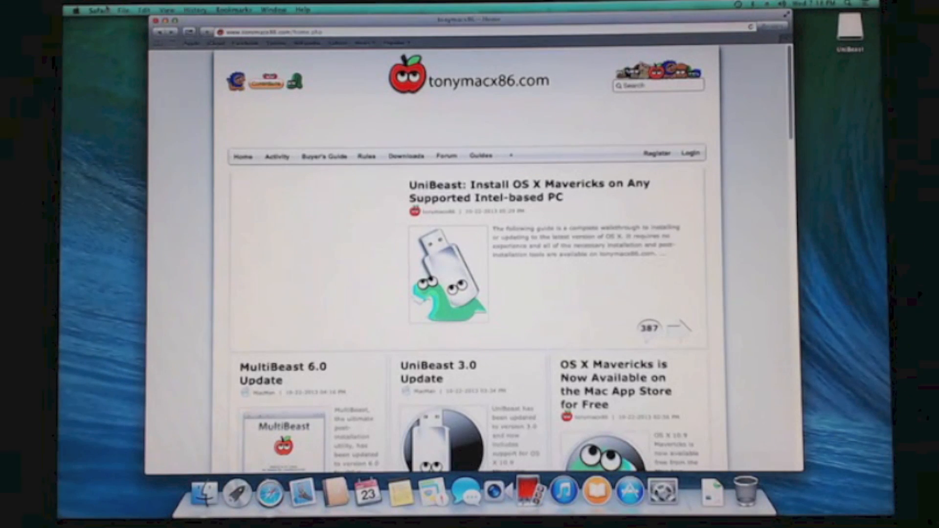
click(99, 10)
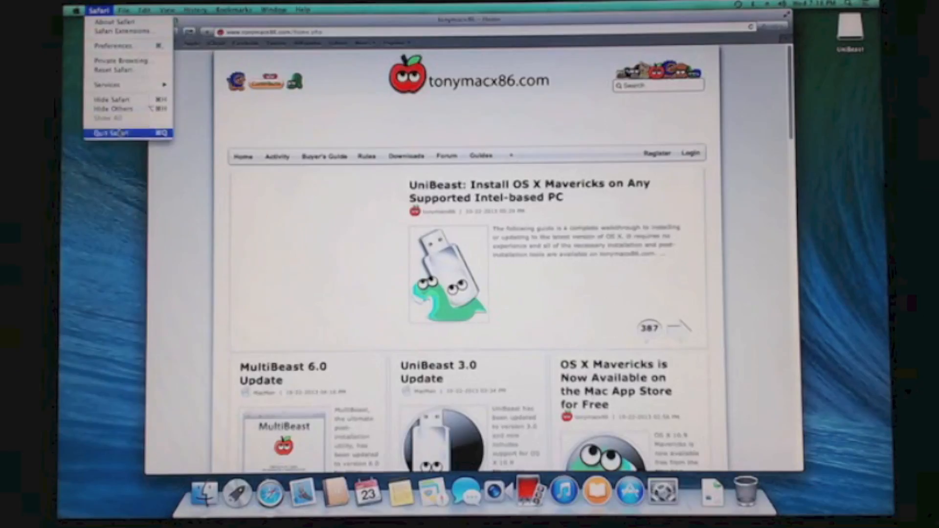
click(109, 132)
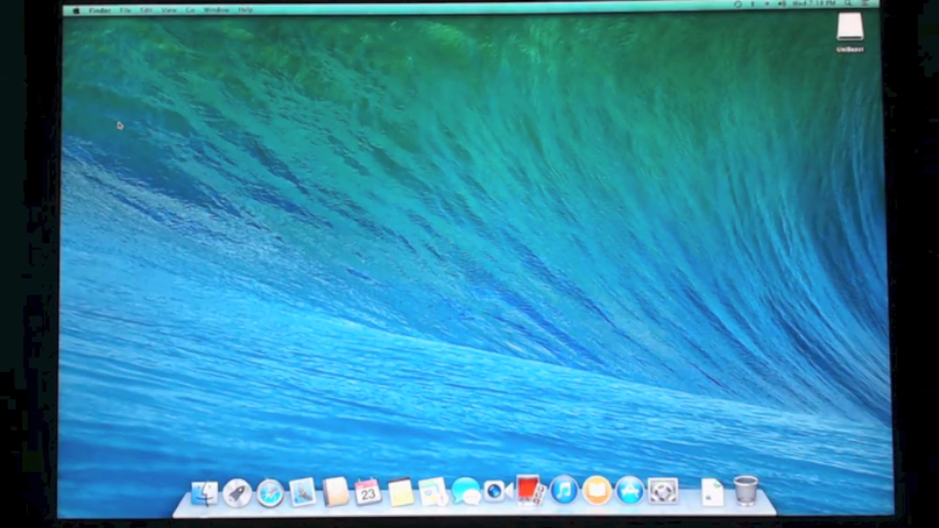
mouse_move(525, 76)
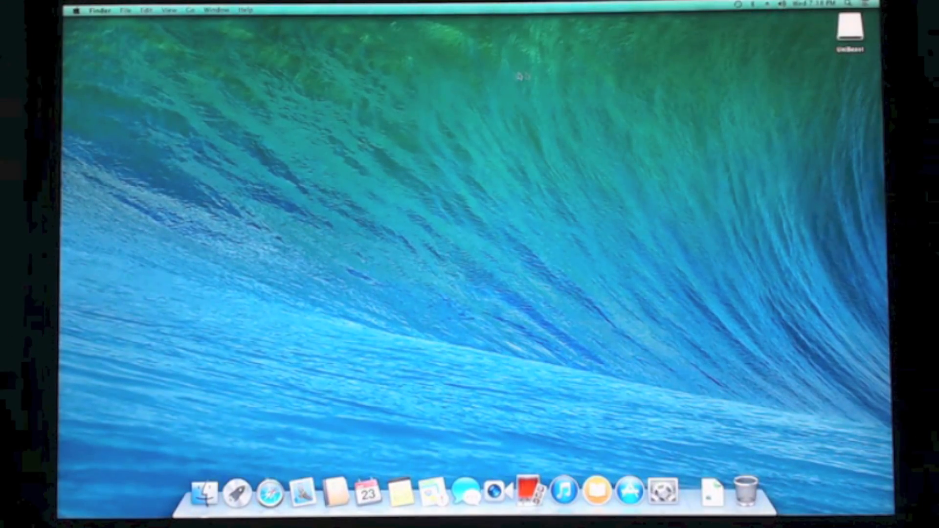
Step: Relaunch MultiBeast from the UniBeast drive and load the saved P7P55D configuration from Documents
click(851, 32)
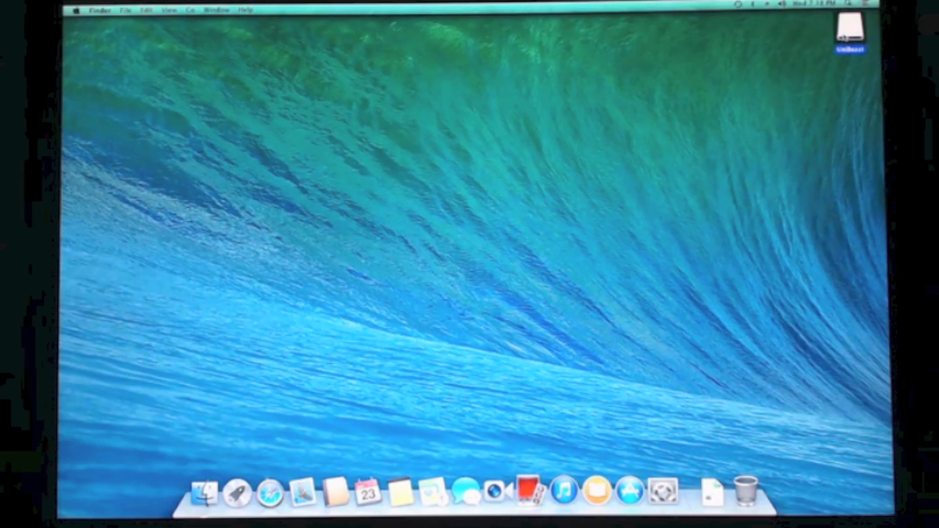
double_click(850, 28)
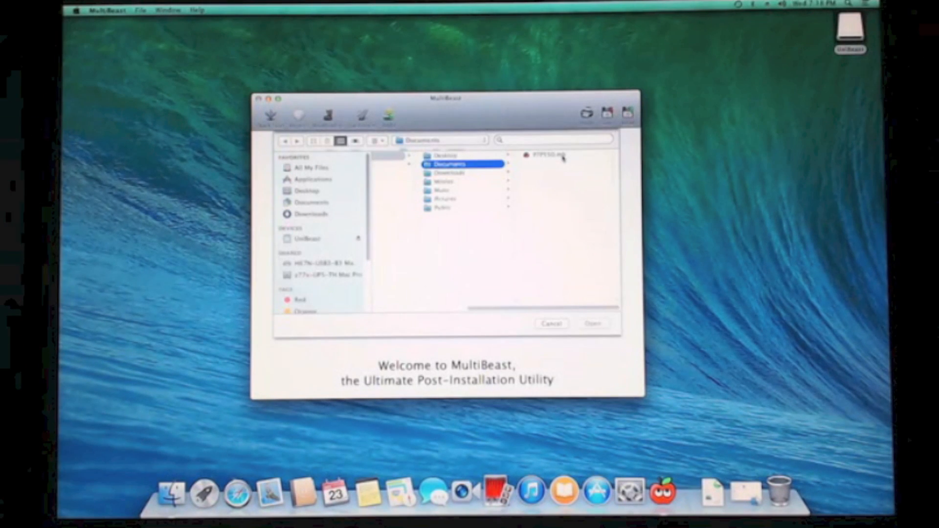
click(547, 155)
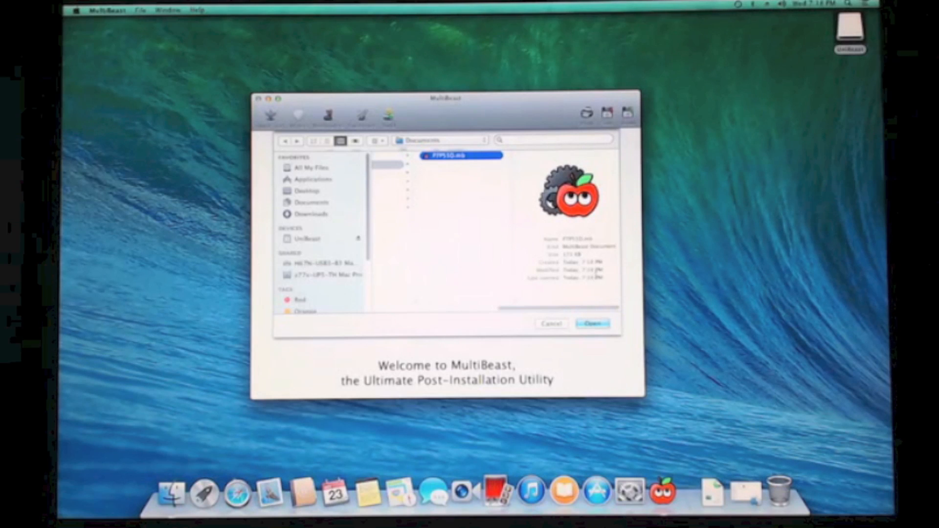
click(593, 324)
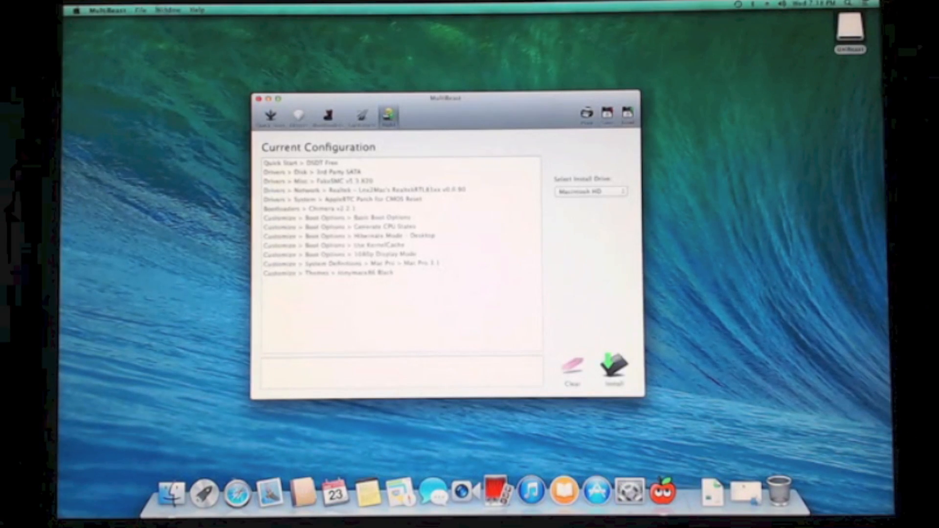
Step: Quit MultiBeast back to the Mavericks desktop
click(107, 10)
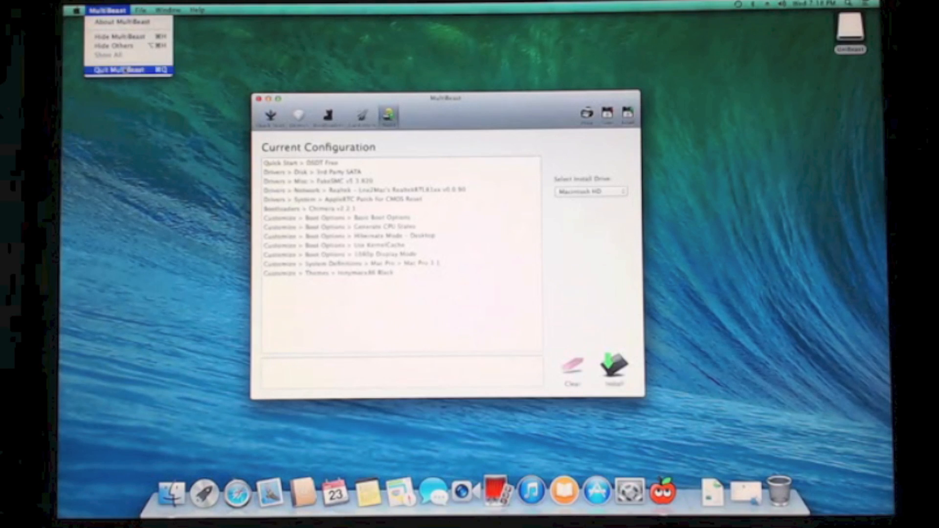
click(121, 69)
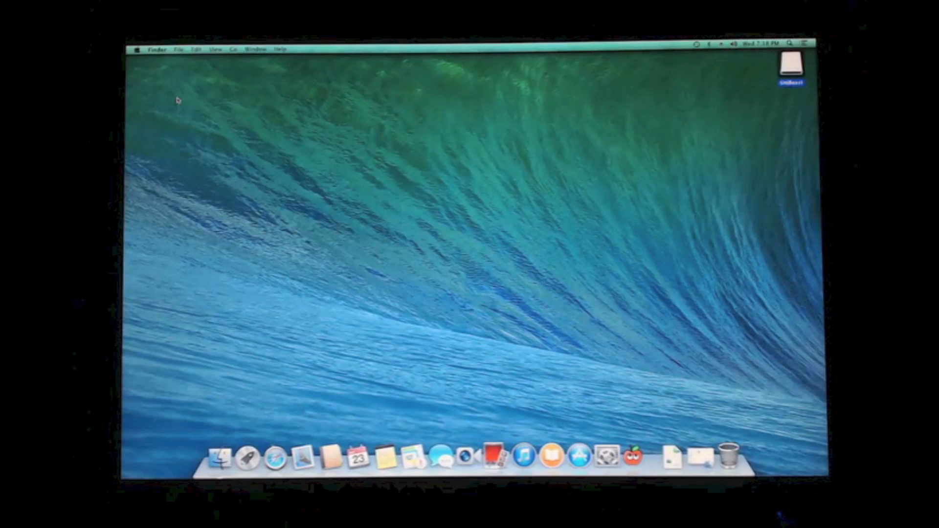